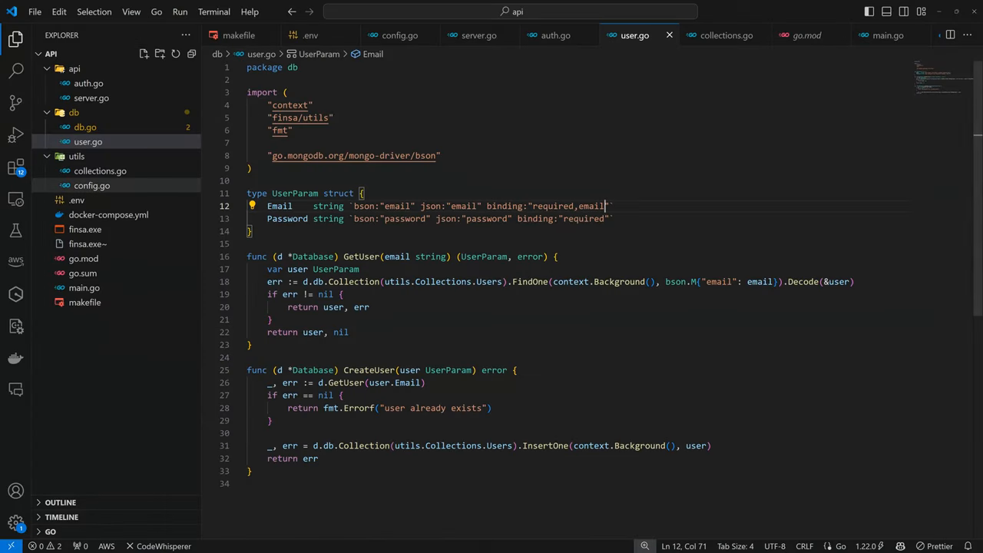
{"action": "mouse_move", "coordinate": [92, 185]}
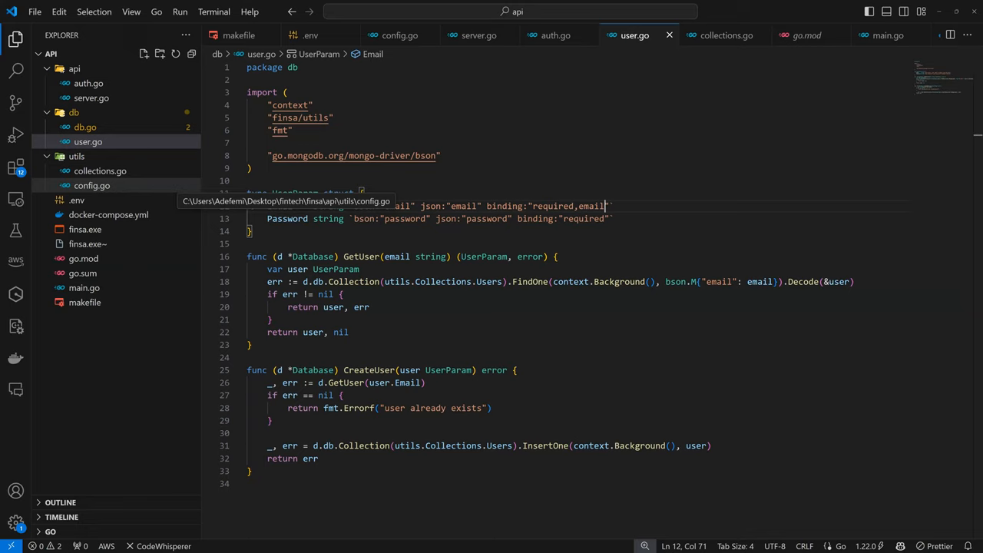
Step: Add a quote character while reviewing LoadConfig's MongoDB connection string in config.go
{"action": "type", "text": "\""}
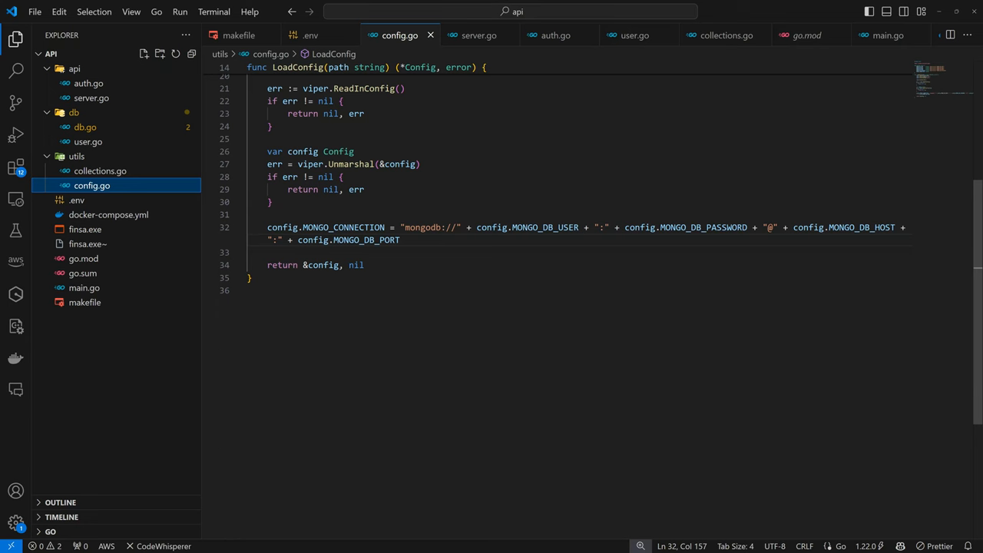
Step: Run go get github.com/golodash/galidator in the integrated terminal
{"action": "left_click", "coordinate": [417, 325]}
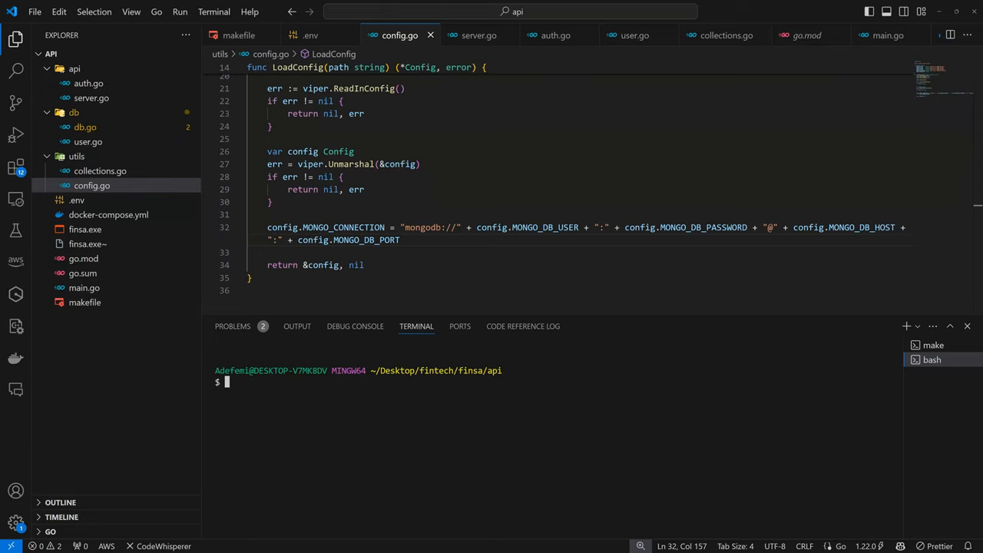
{"action": "type", "text": "go get"}
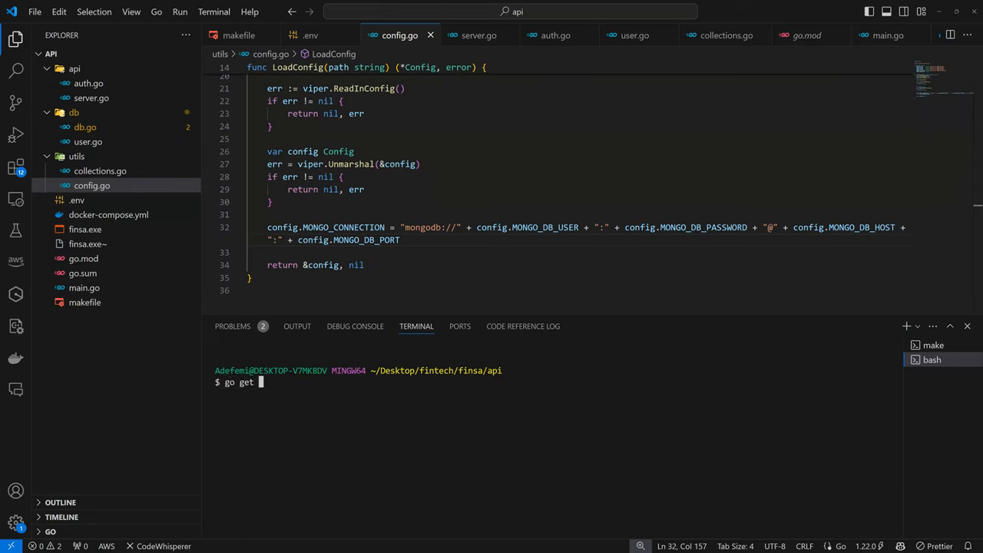
{"action": "type", "text": "github.com"}
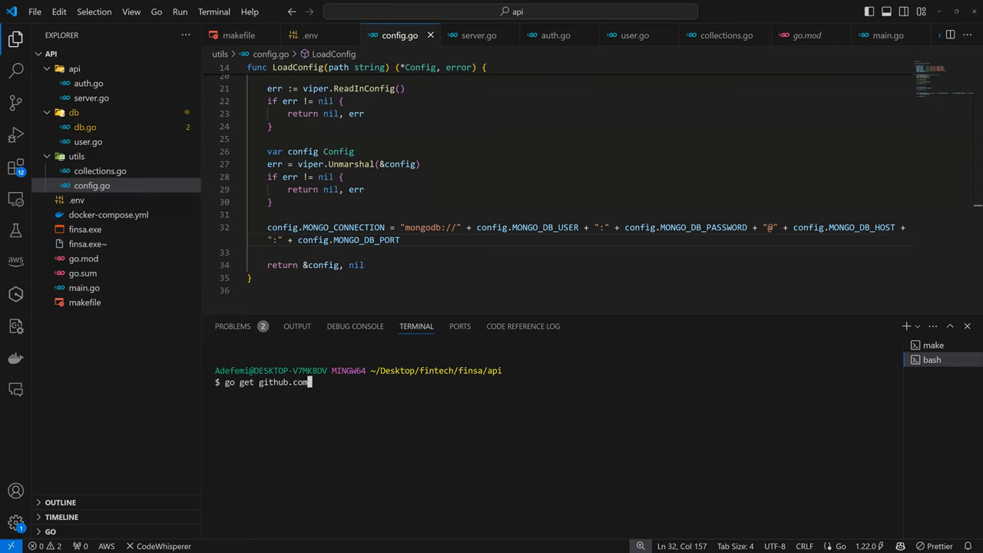
{"action": "type", "text": "golodash/galid"}
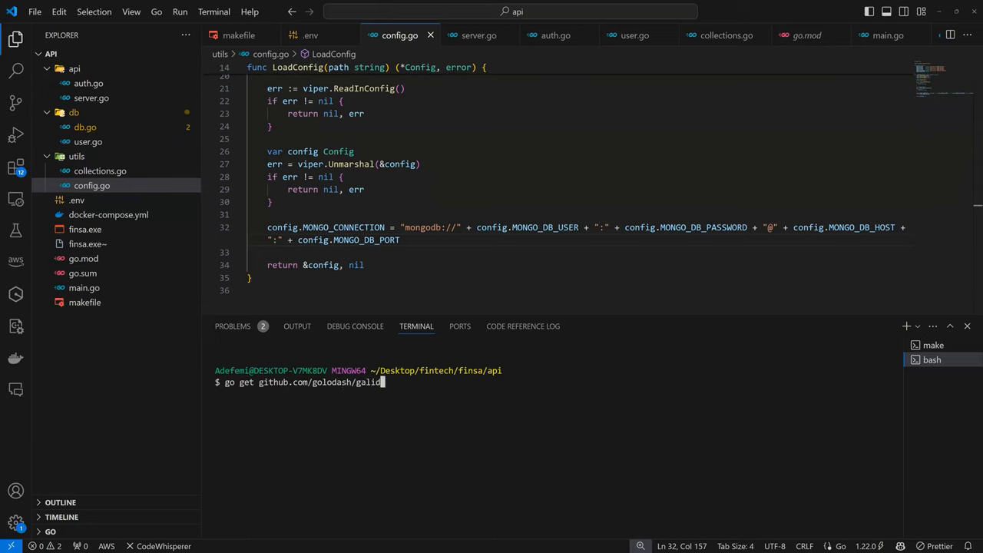
{"action": "type", "text": "tor"}
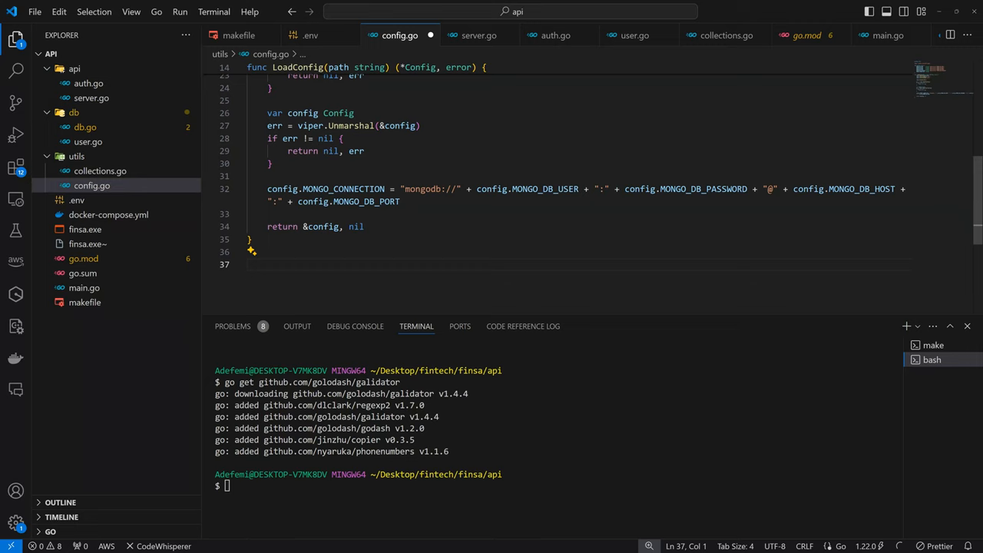
Step: Declare var Gvalid = galidator.New().CustomMessages with "required": "The {field} field is required"
{"action": "type", "text": "var G"}
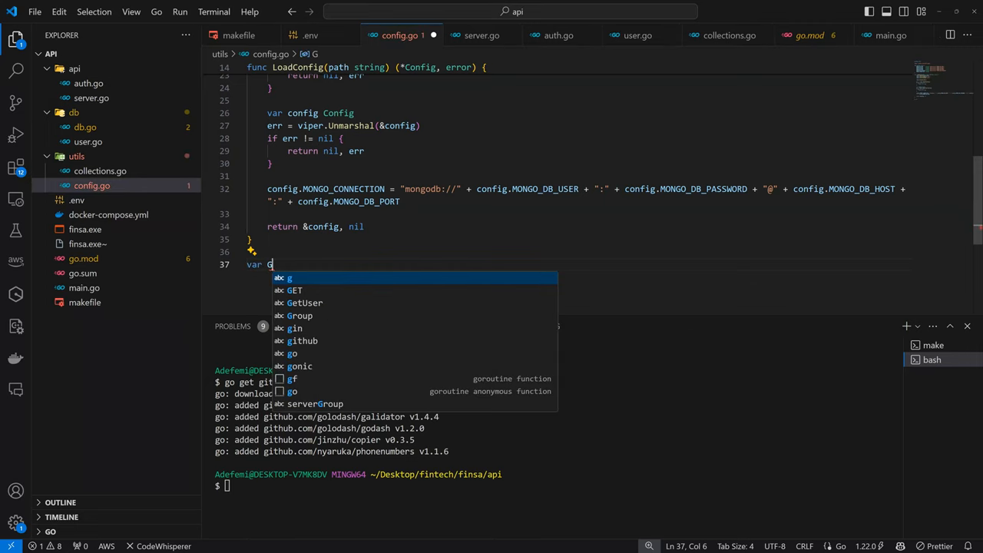
{"action": "type", "text": "valid = map[string]bool{"}
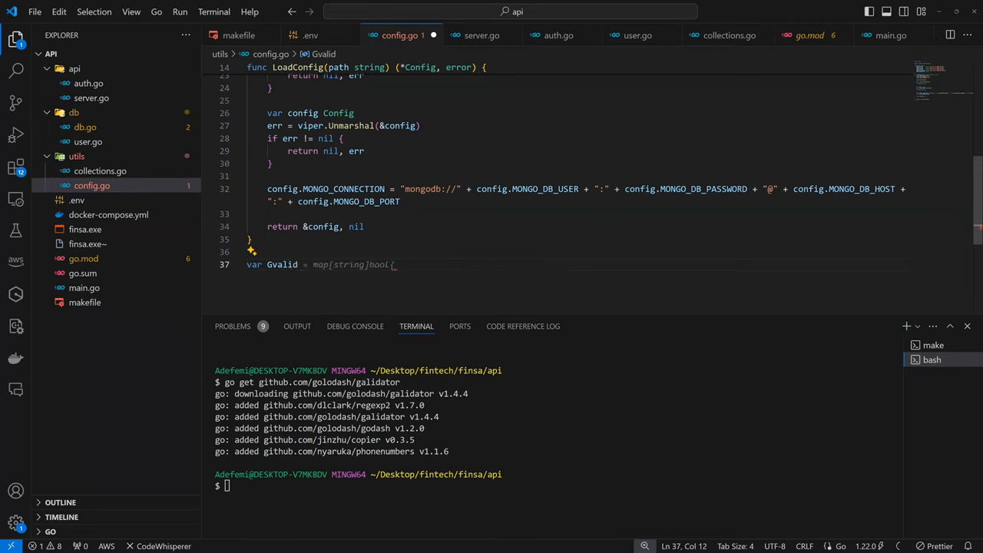
{"action": "type", "text": "galidator.New"}
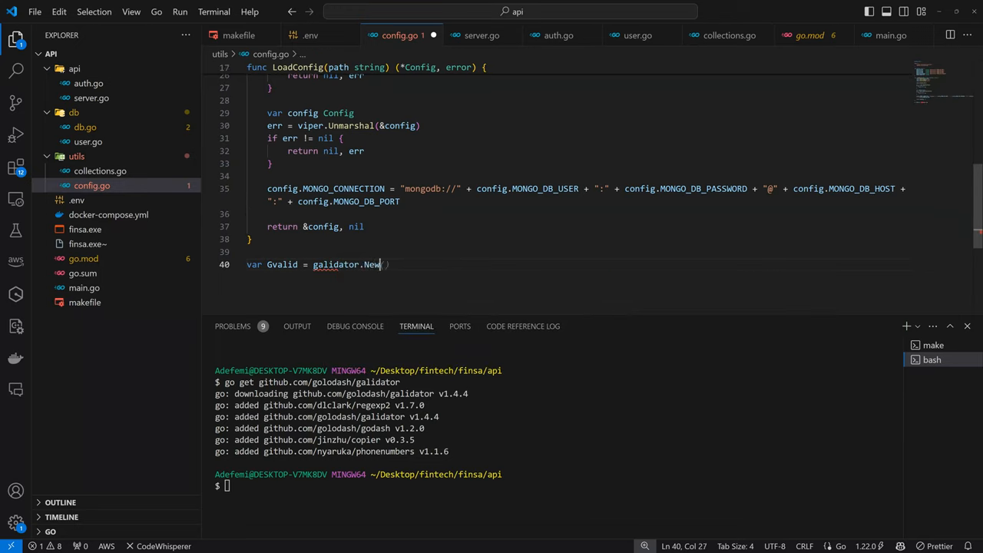
{"action": "type", "text": "()."}
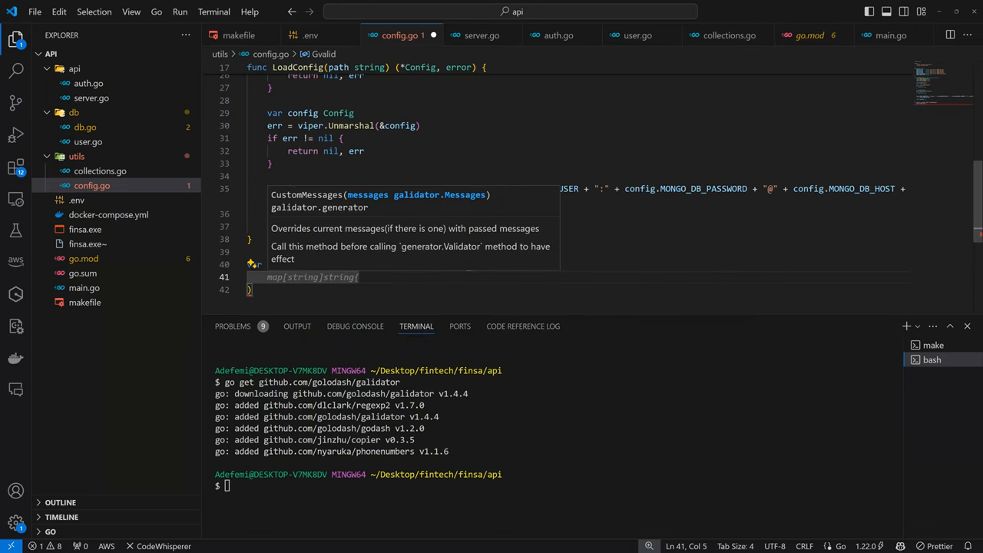
{"action": "type", "text": "galidator.Messages{"}
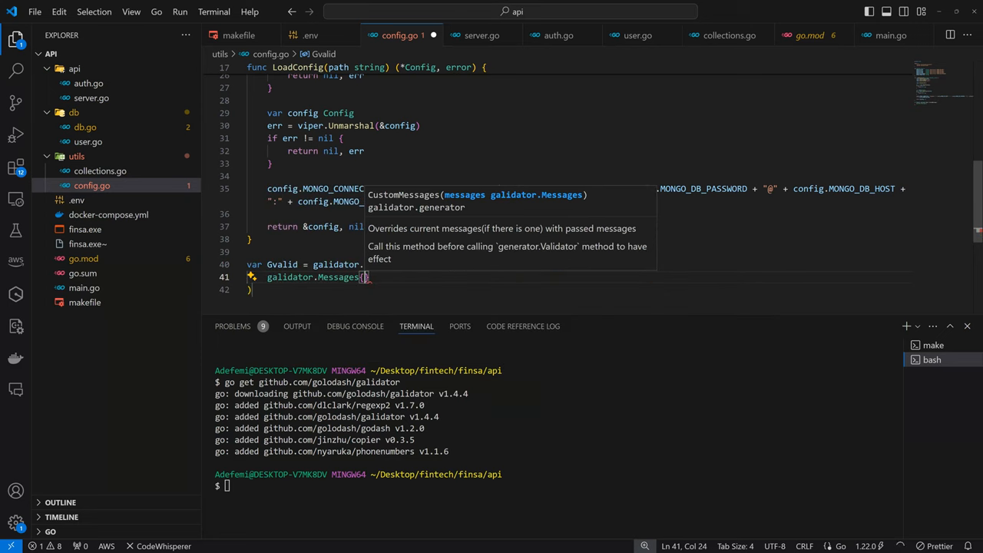
{"action": "type", "text": "\"required\": \"The {field} field is required\","}
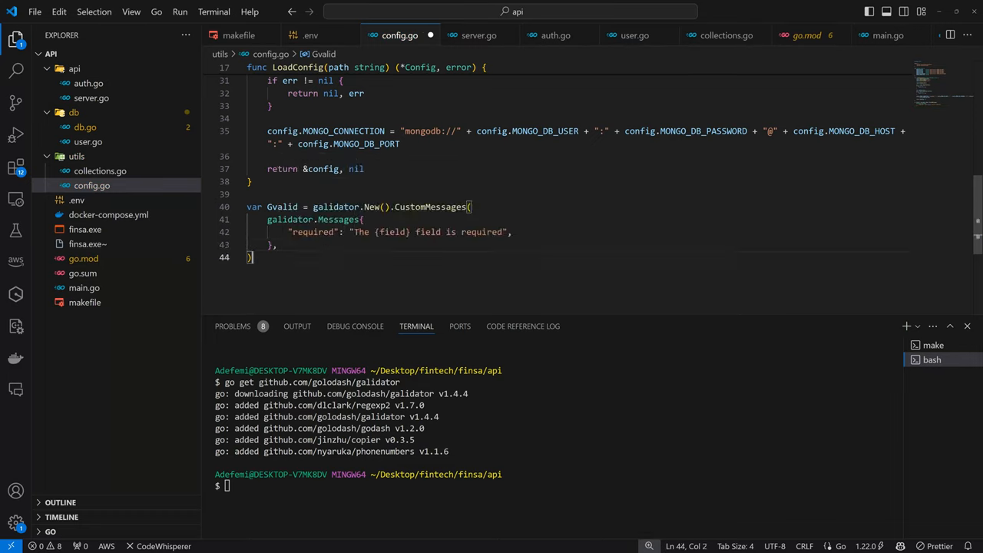
{"action": "double_click", "coordinate": [391, 232]}
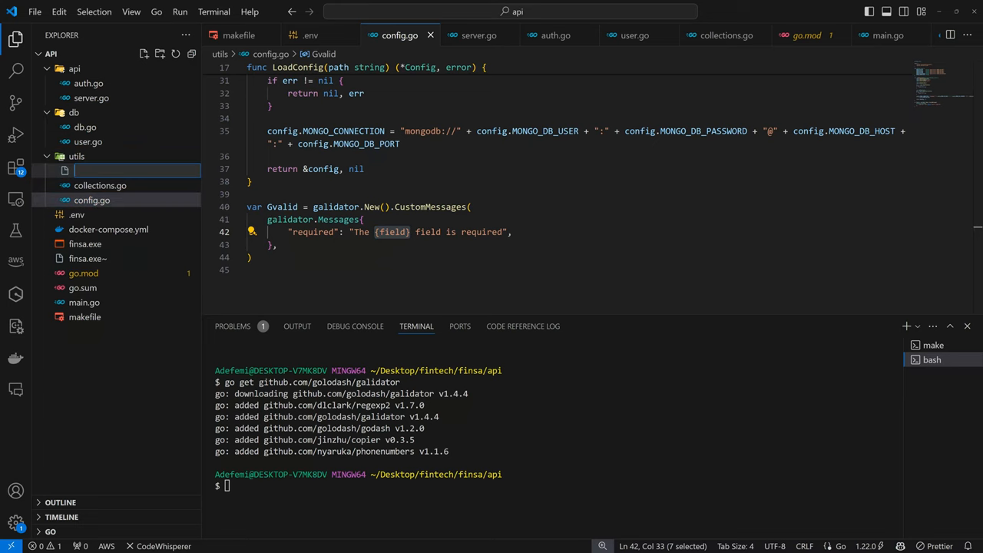
Step: Create utils/helper.go with func HandleError(err error, ctx *gin.Context) interface{} returning a 500 JSON error
{"action": "type", "text": "he"}
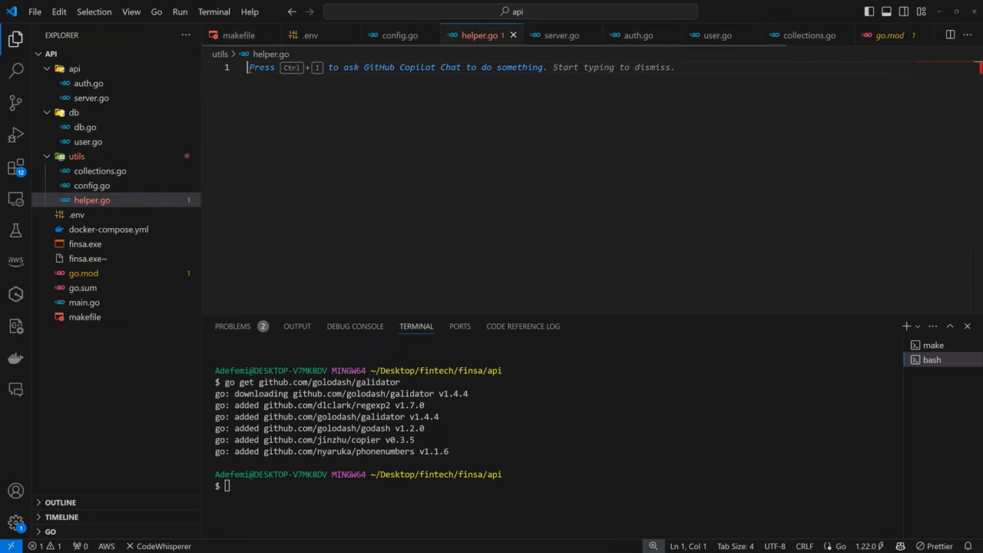
{"action": "type", "text": "func HandleError("}
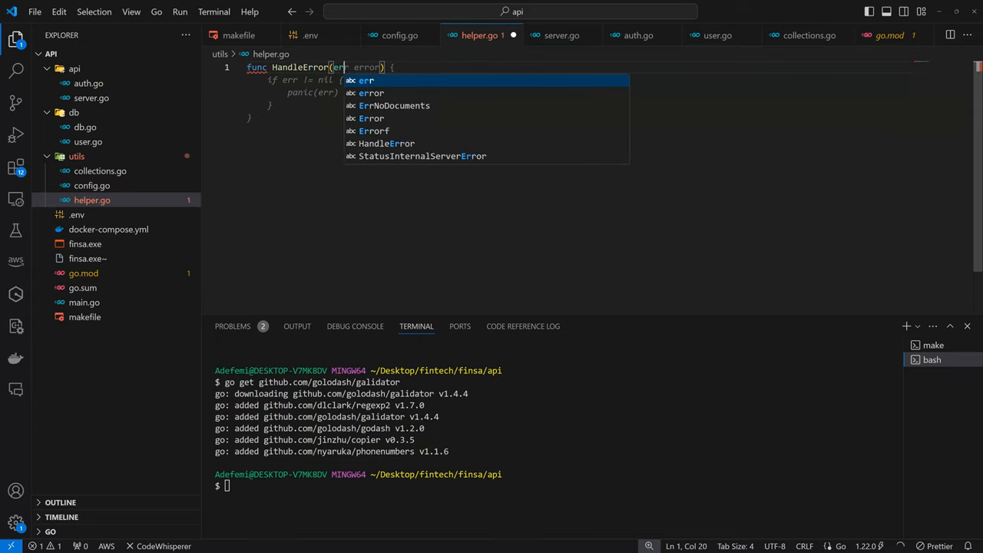
{"action": "type", "text": "error"}
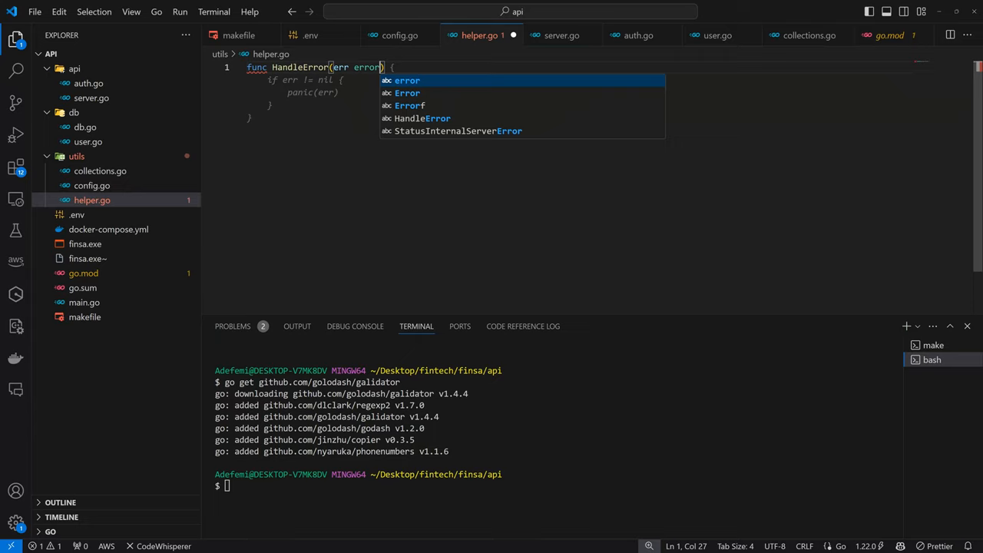
{"action": "type", "text": ", ctx *gin.Context"}
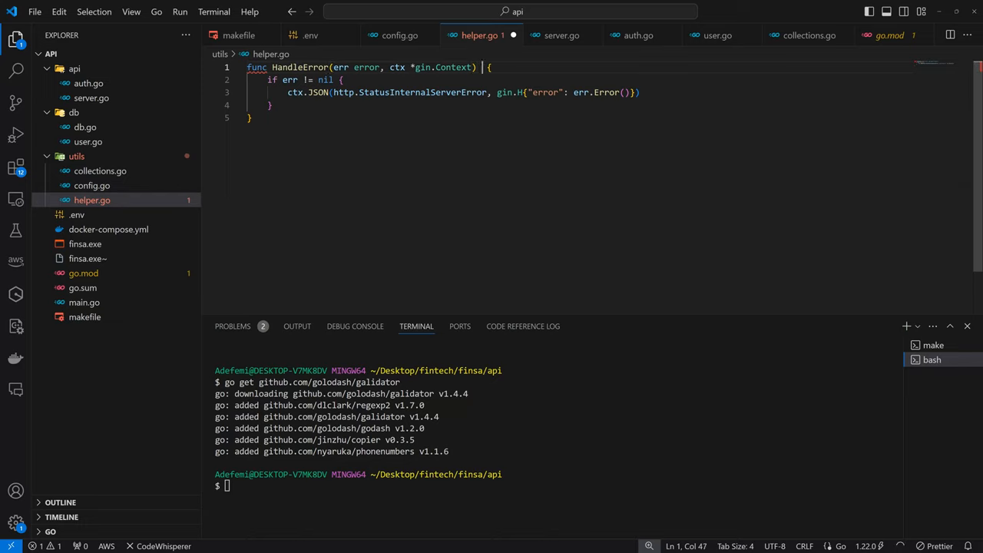
{"action": "type", "text": "interface"}
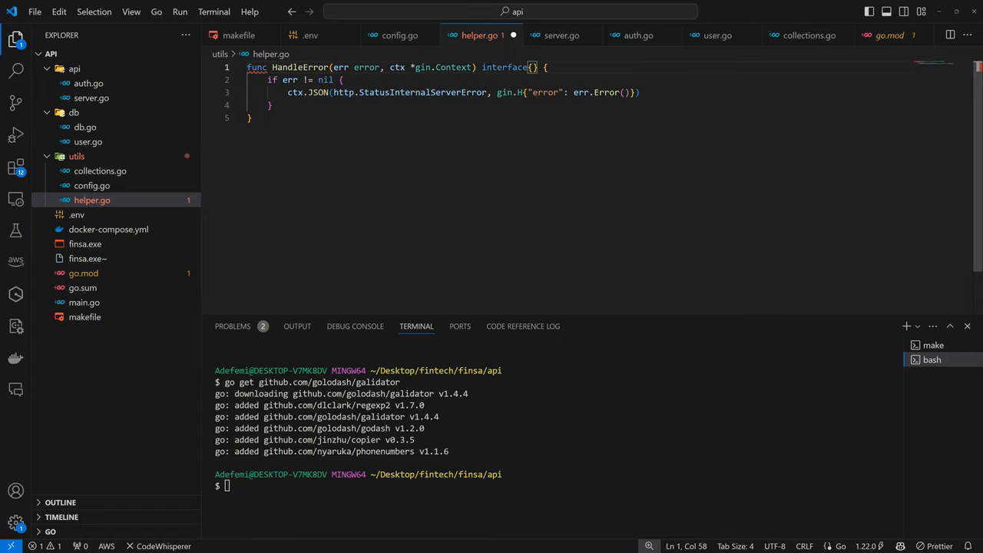
{"action": "left_click", "coordinate": [239, 67]}
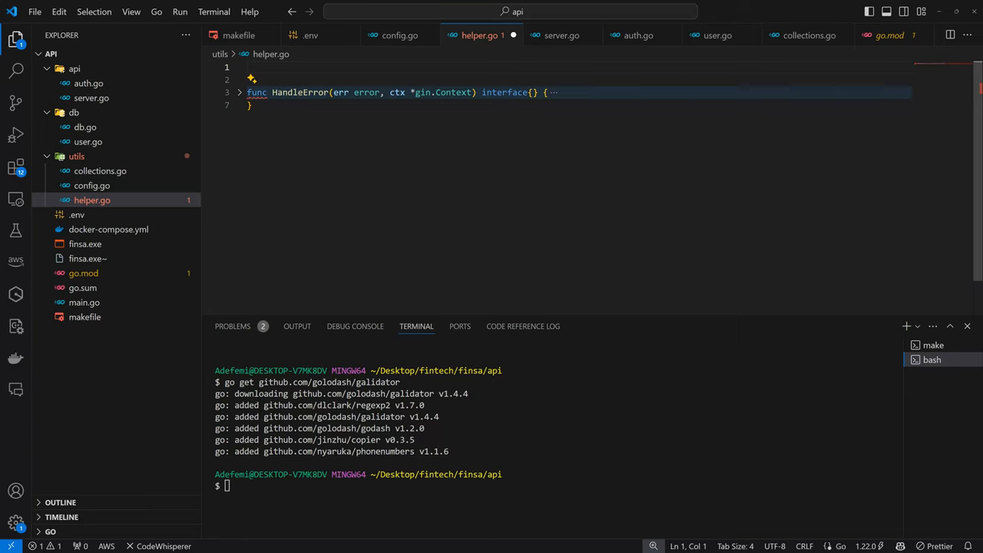
Step: Import github.com/gin-gonic/gin at the top of helper.go and select the err != nil block to rewrite
{"action": "left_click", "coordinate": [239, 92]}
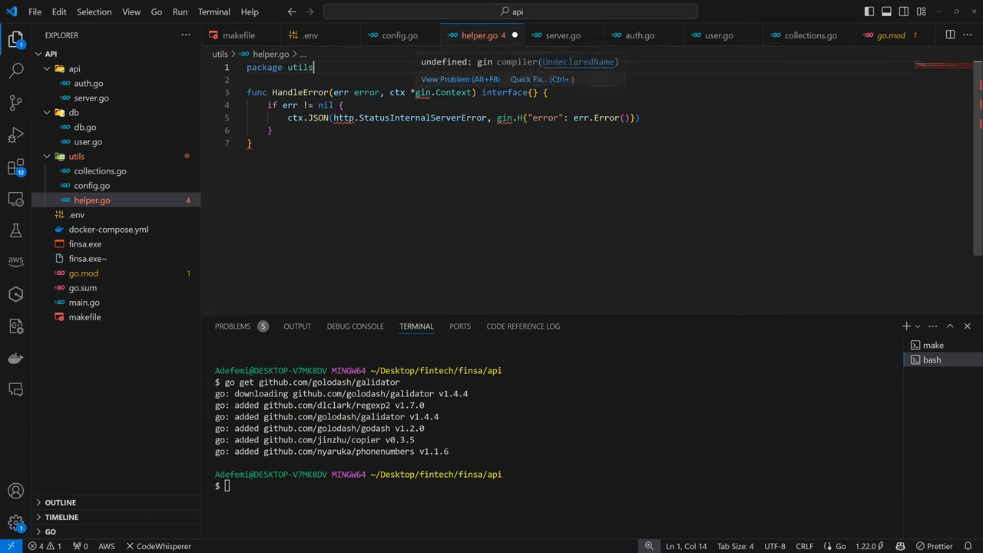
{"action": "type", "text": "import \"github.com/gin-gonic/gin\""}
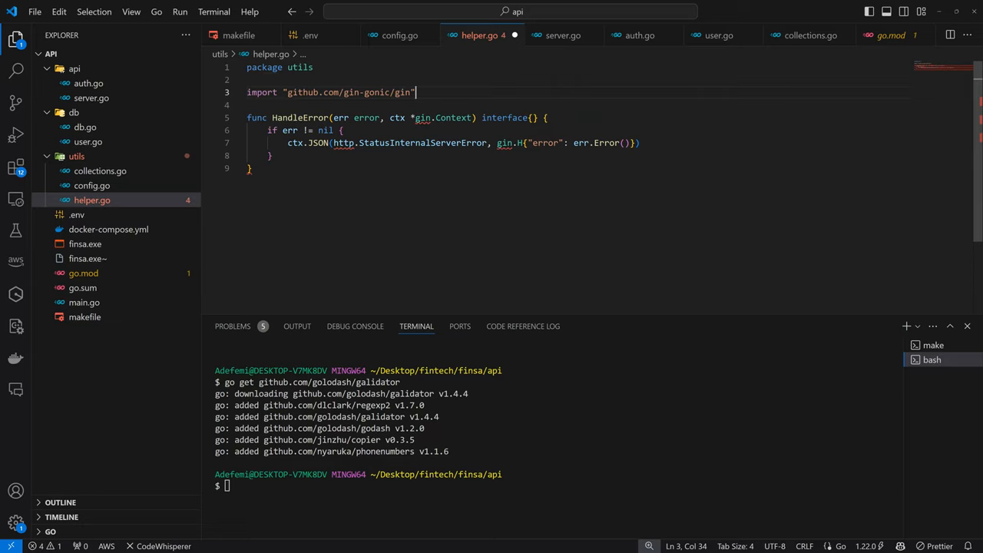
{"action": "left_click_drag", "start_coordinate": [267, 129], "coordinate": [272, 155]}
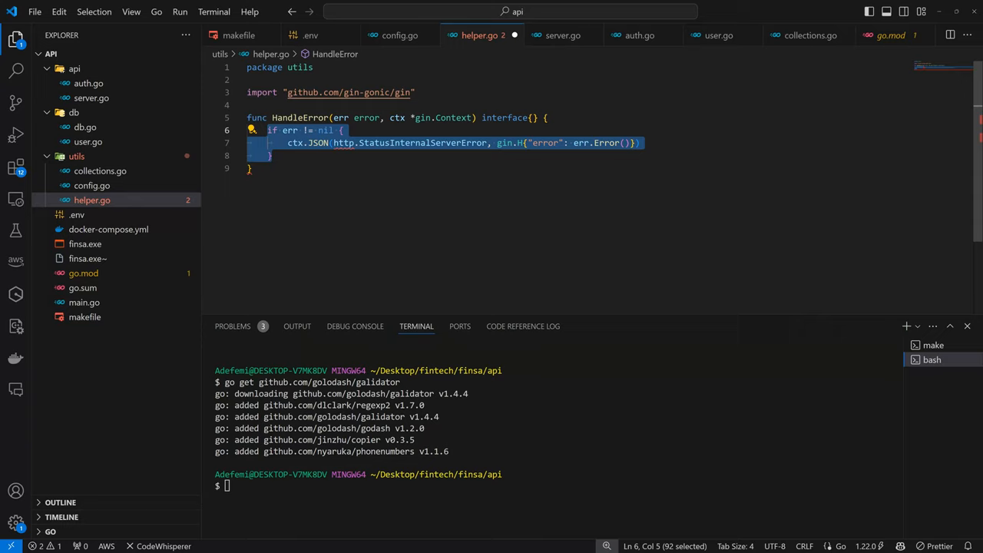
Step: Return "provide a valid request body" when ctx.Request.ContentLength == 0
{"action": "type", "text": "if ctx.Request"}
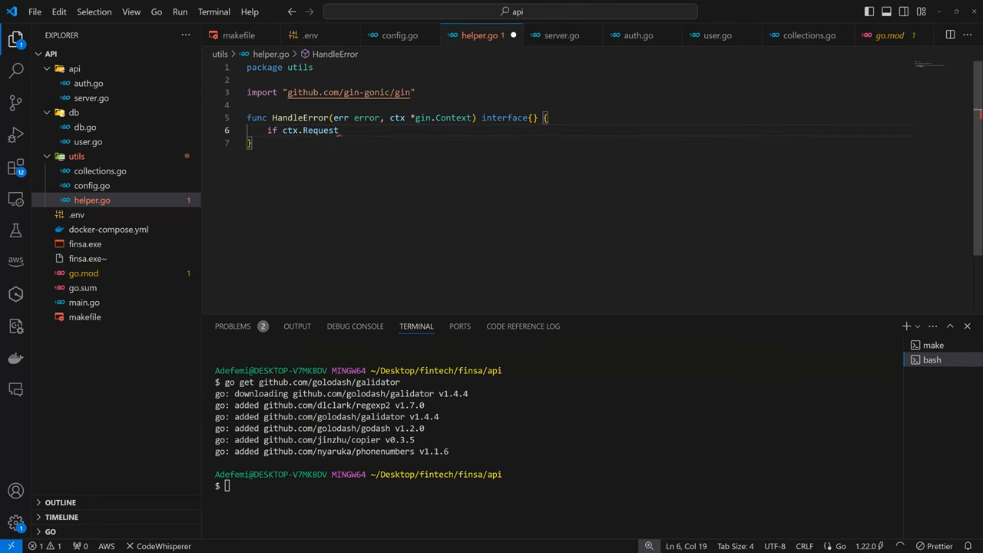
{"action": "type", "text": ".ContentLength =="}
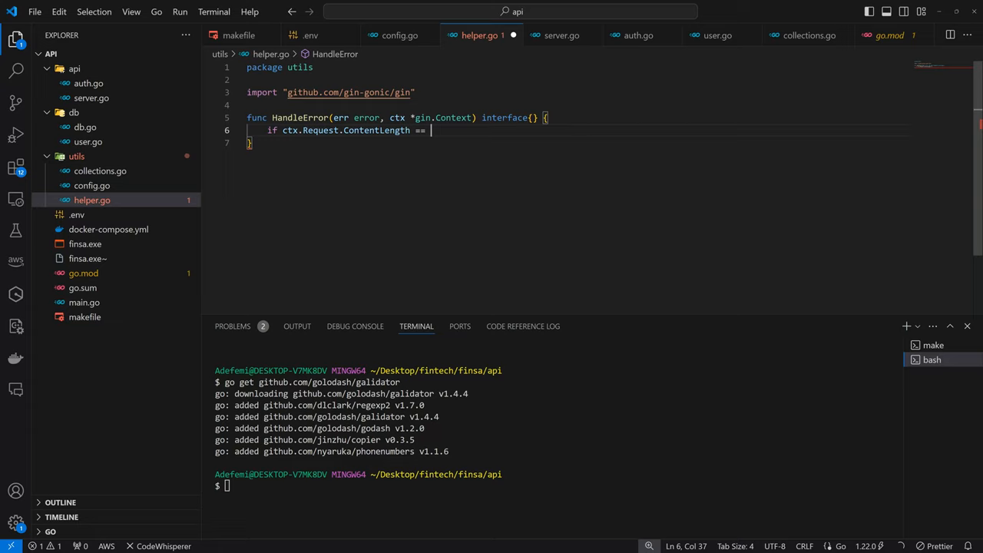
{"action": "type", "text": "0 {"}
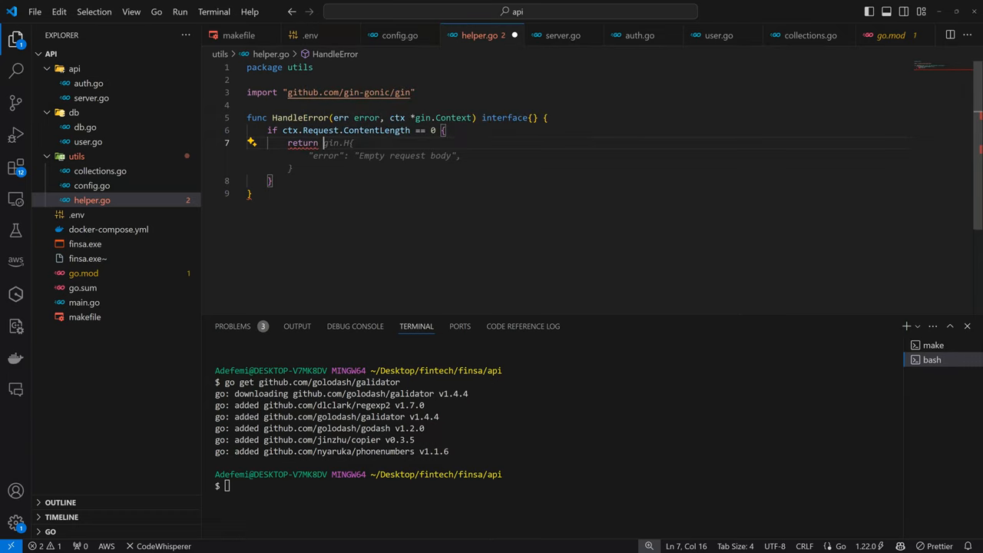
{"action": "type", "text": "p"}
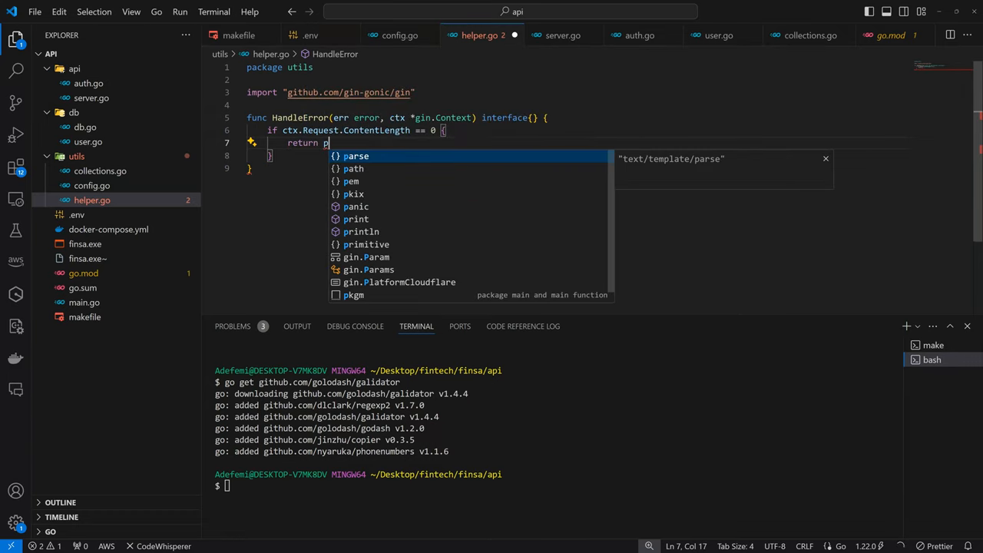
{"action": "type", "text": "\"pro"}
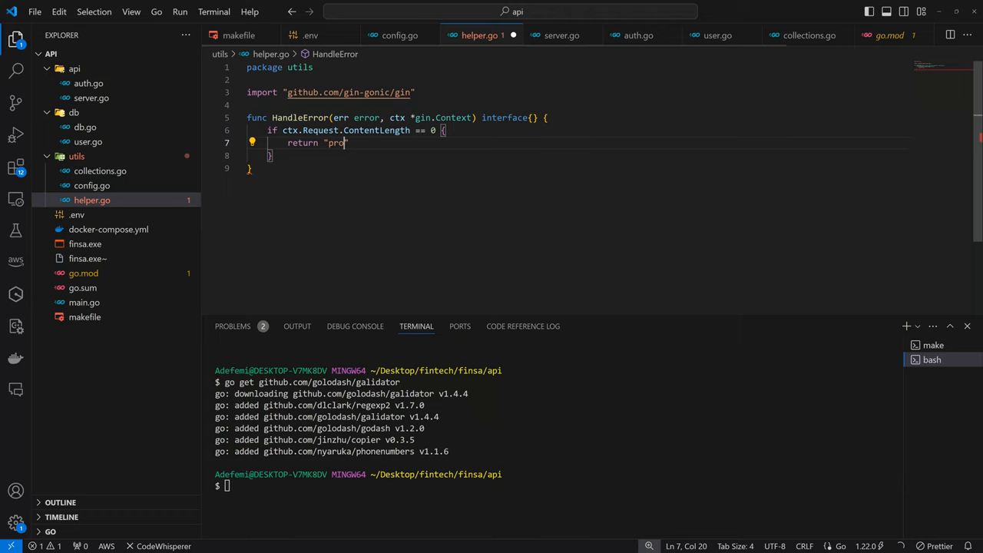
{"action": "type", "text": "vide a valid request body"}
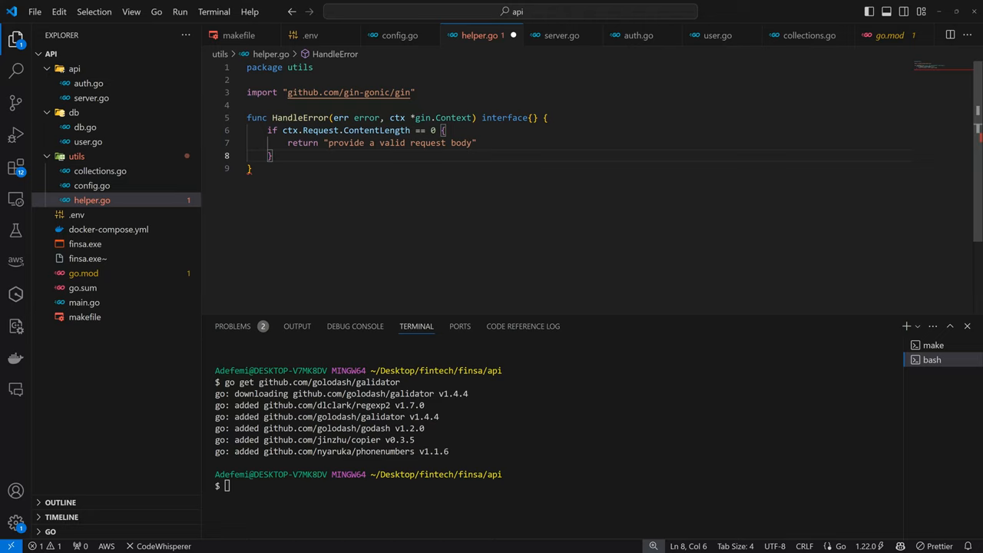
Step: Add an if e, ok := err.(*json.UnmarshalTypeError) check returning a message naming e.Field
{"action": "type", "text": "if"}
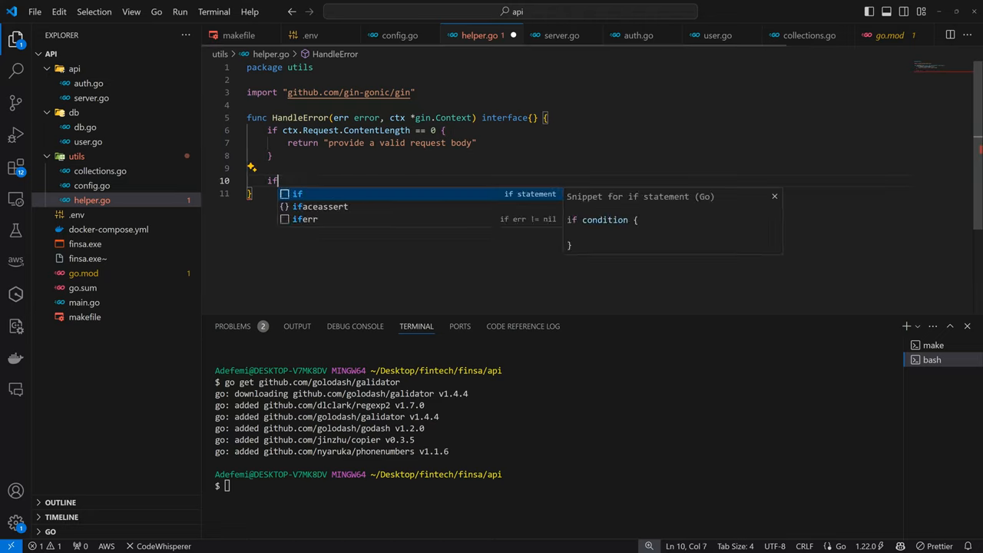
{"action": "type", "text": "e, ok := err.("}
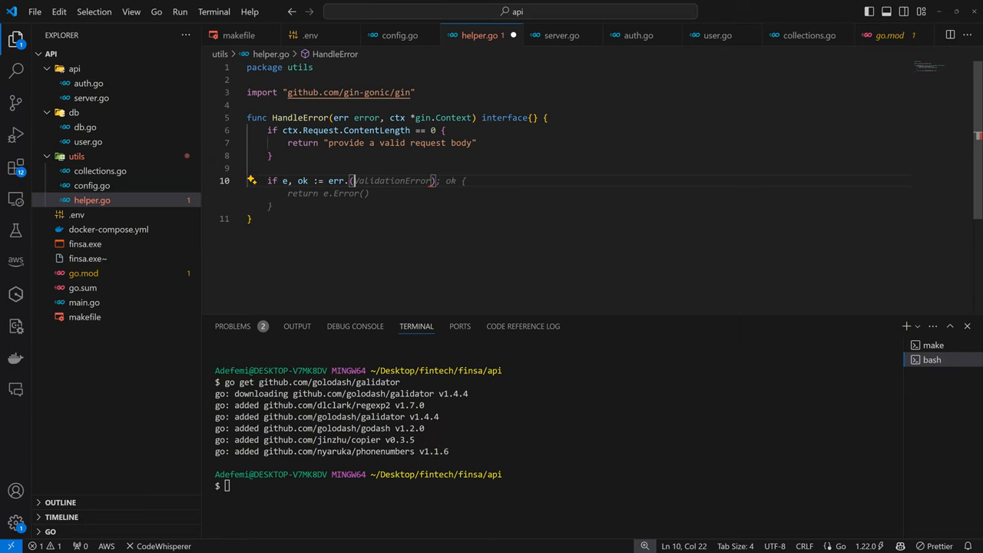
{"action": "type", "text": "json"}
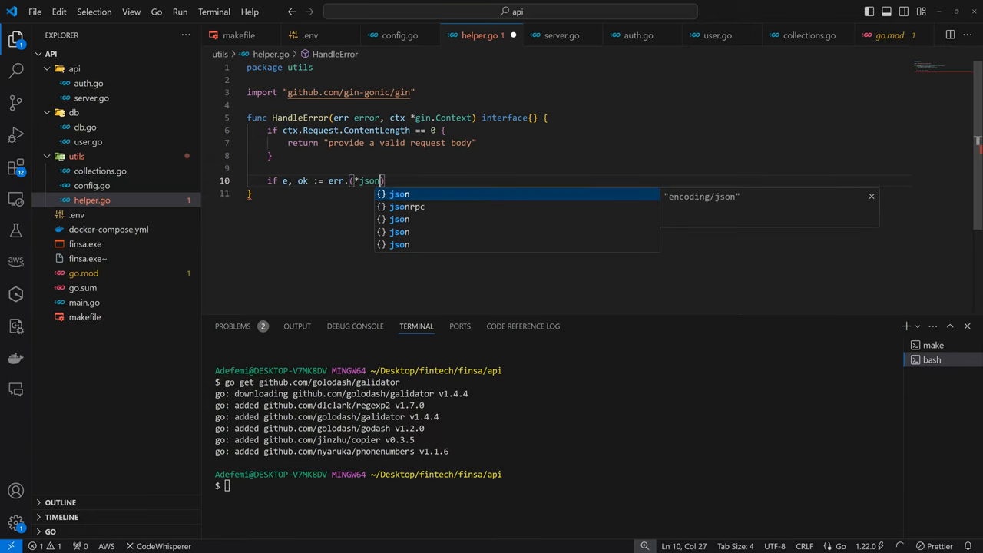
{"action": "type", "text": "."}
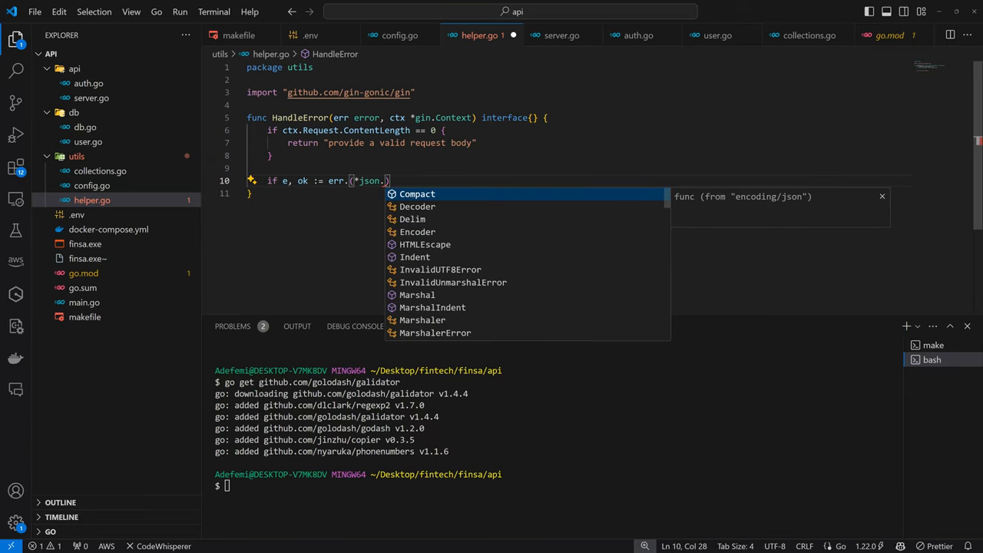
{"action": "type", "text": "U"}
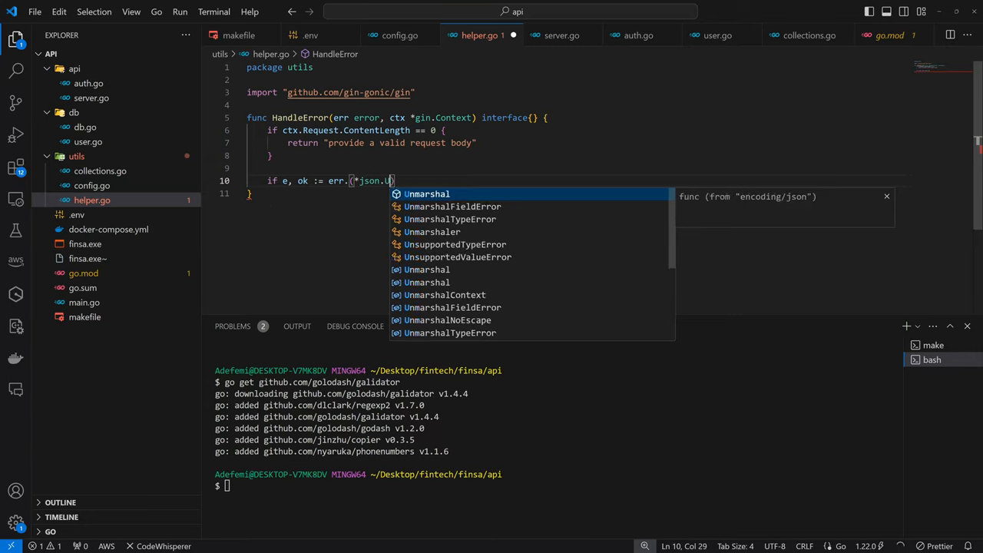
{"action": "type", "text": "UnmarshalTypeError"}
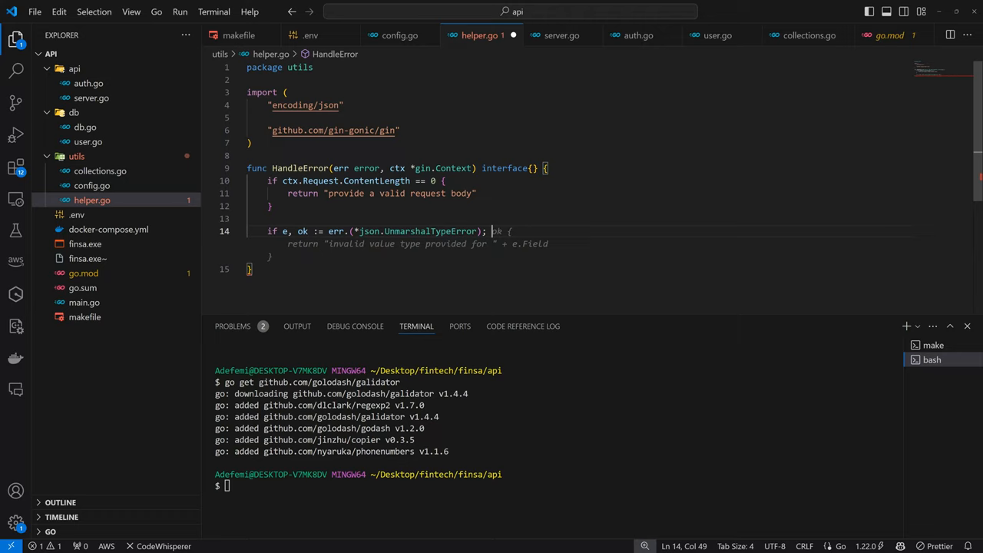
{"action": "type", "text": "ok {"}
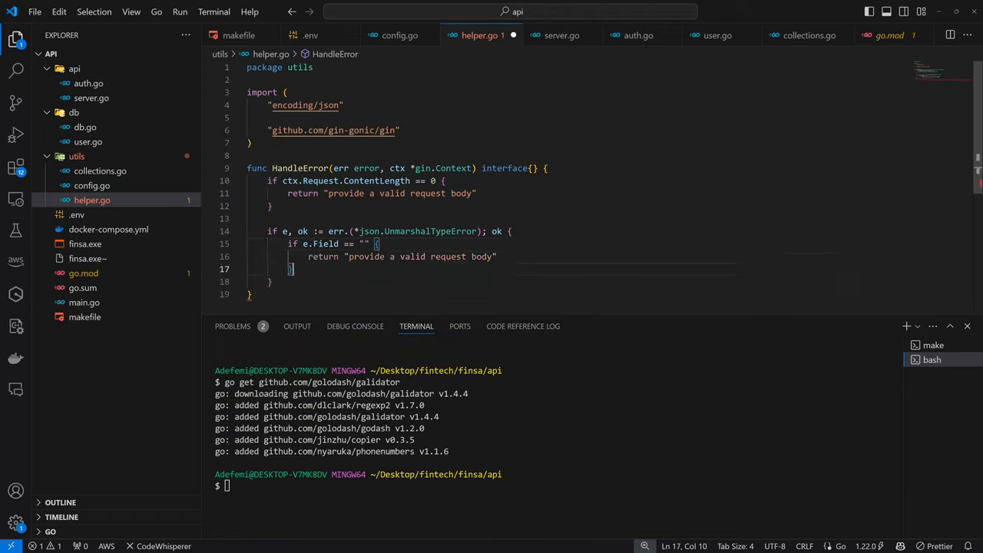
{"action": "type", "text": "return \"provide a valid \" + e.Field + \" field\""}
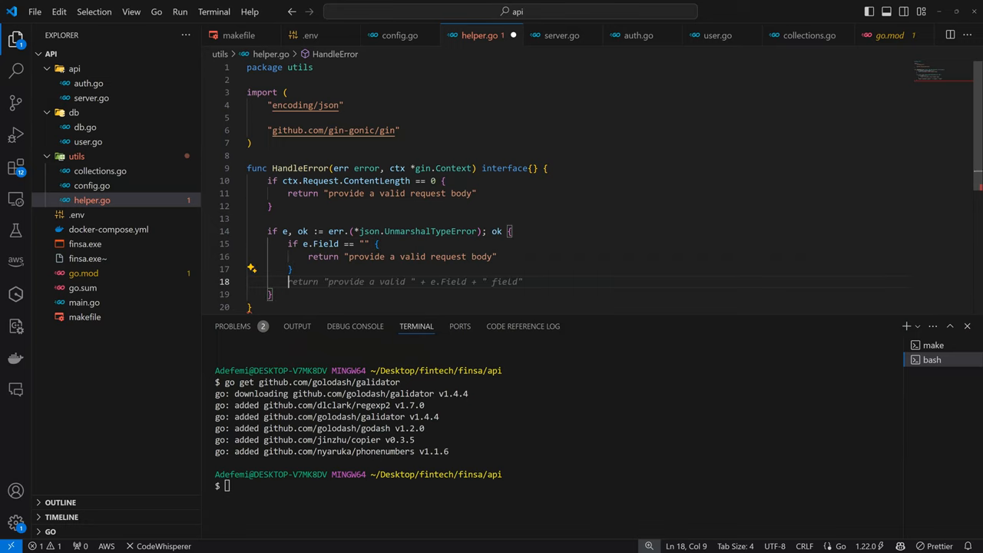
Step: Build msg with fmt.Sprintf naming the invalid field and its expected type
{"action": "type", "text": "msg :="}
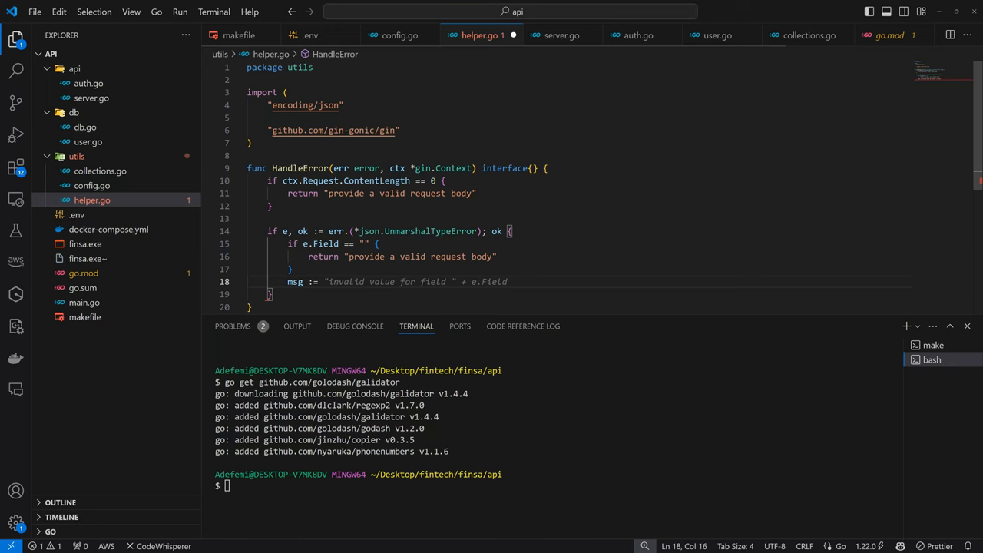
{"action": "type", "text": "fmt.Sprintf(\"invalid value '%s' for field '%s'\", e.Value, e.Field)"}
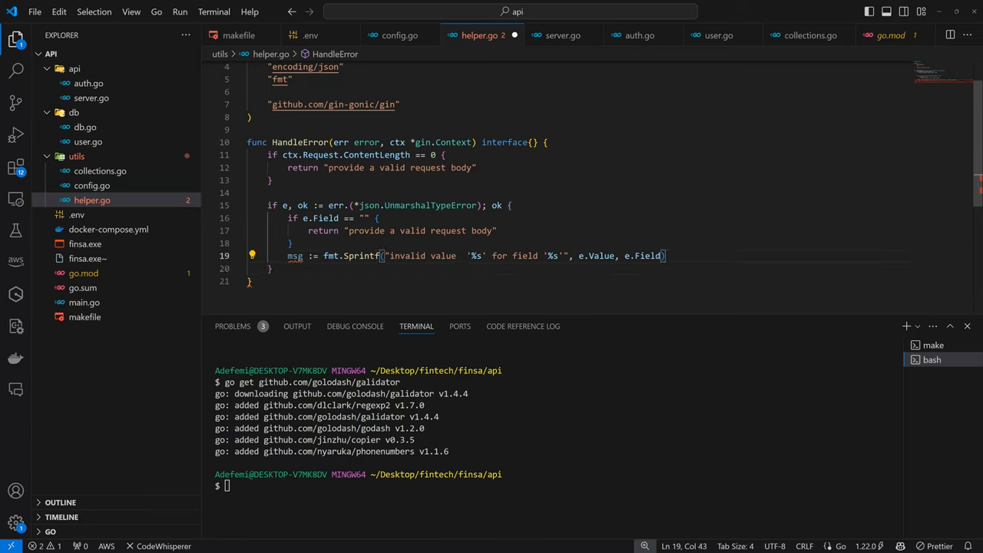
{"action": "type", "text": "for fied"}
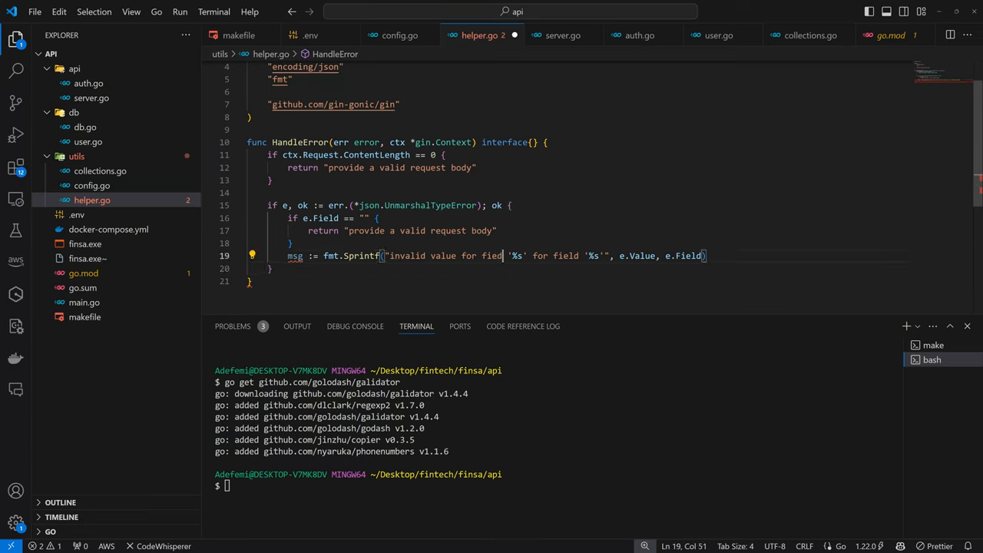
{"action": "key", "text": "Backspace"}
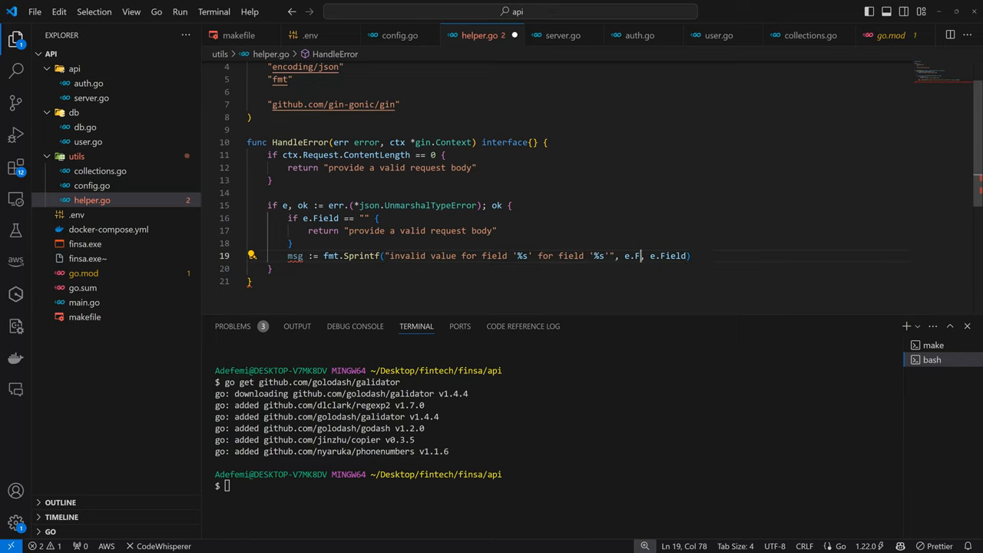
{"action": "type", "text": "ield"}
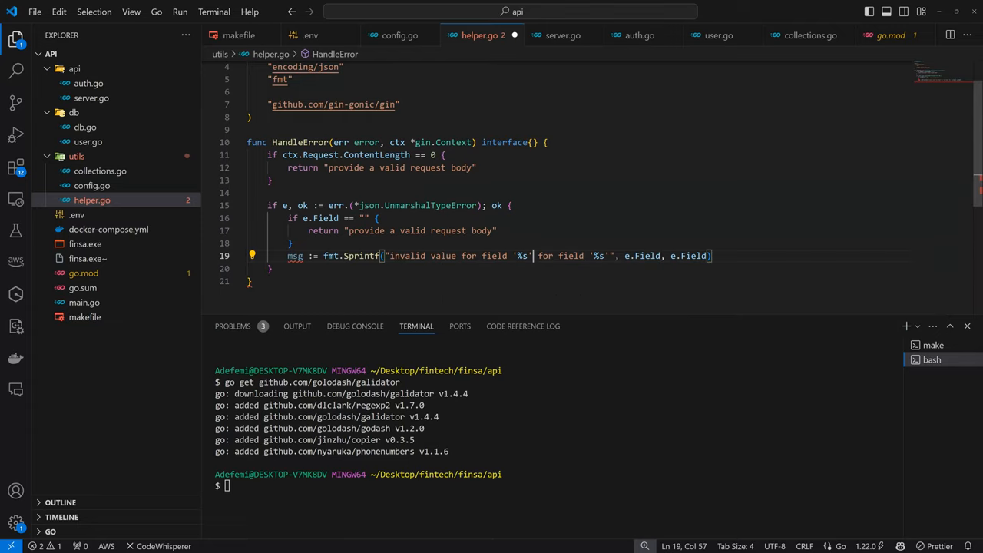
{"action": "type", "text": "."}
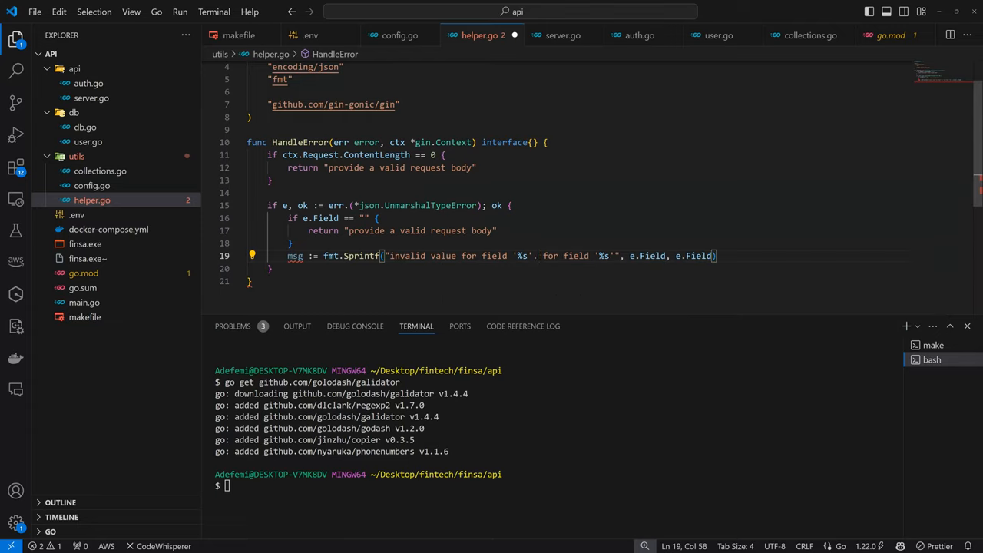
{"action": "type", "text": "Expected"}
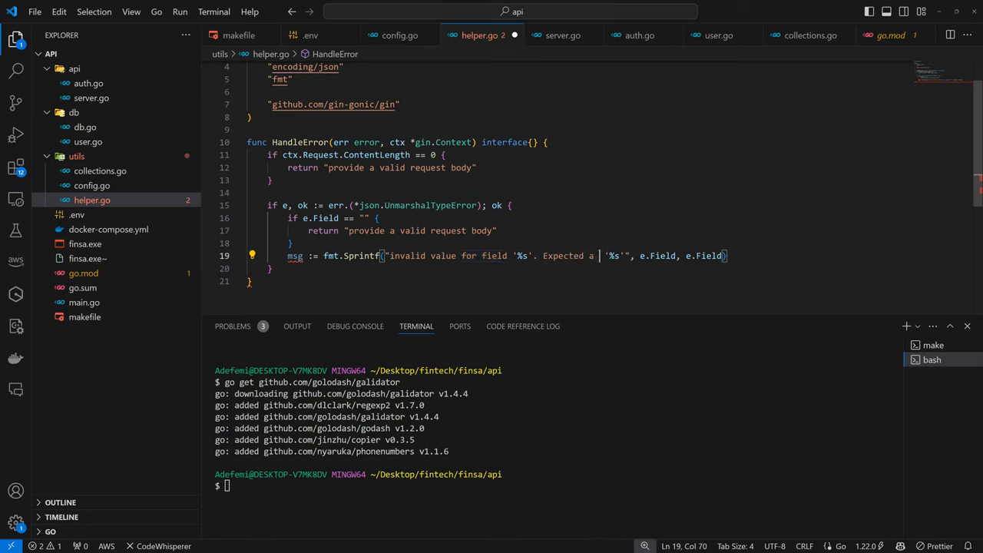
{"action": "type", "text": "value of type"}
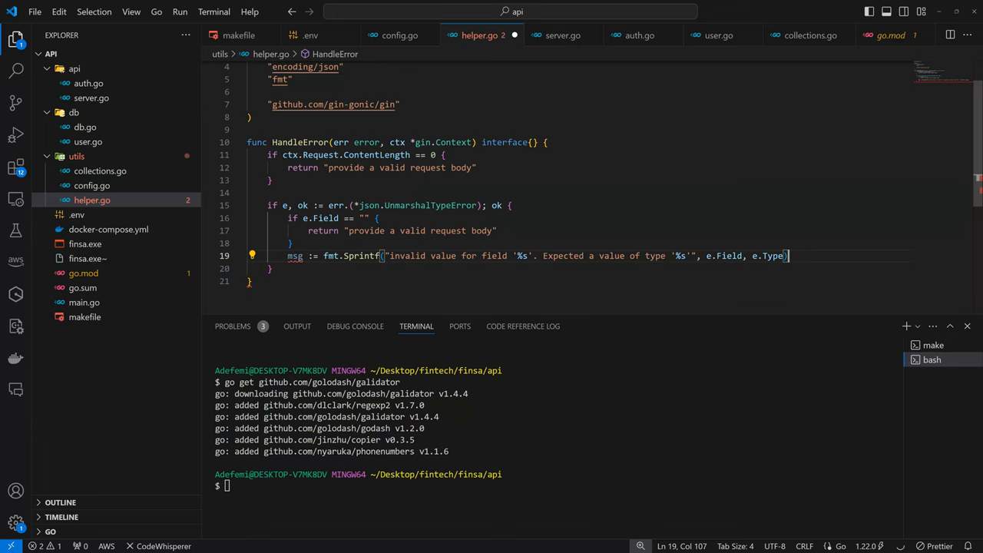
Step: Return msg from the type-error branch and add a final return err.Error()
{"action": "type", "text": "return"}
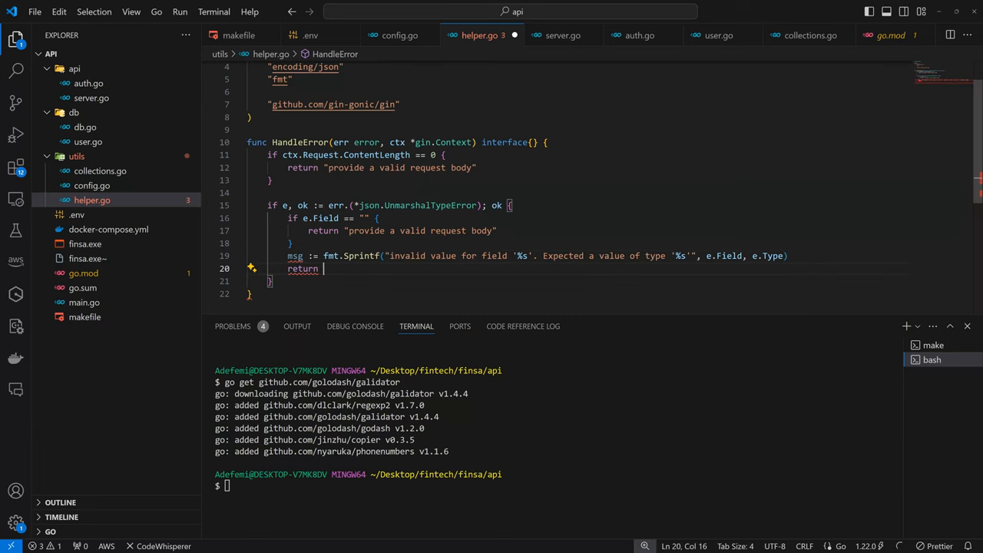
{"action": "type", "text": "msg"}
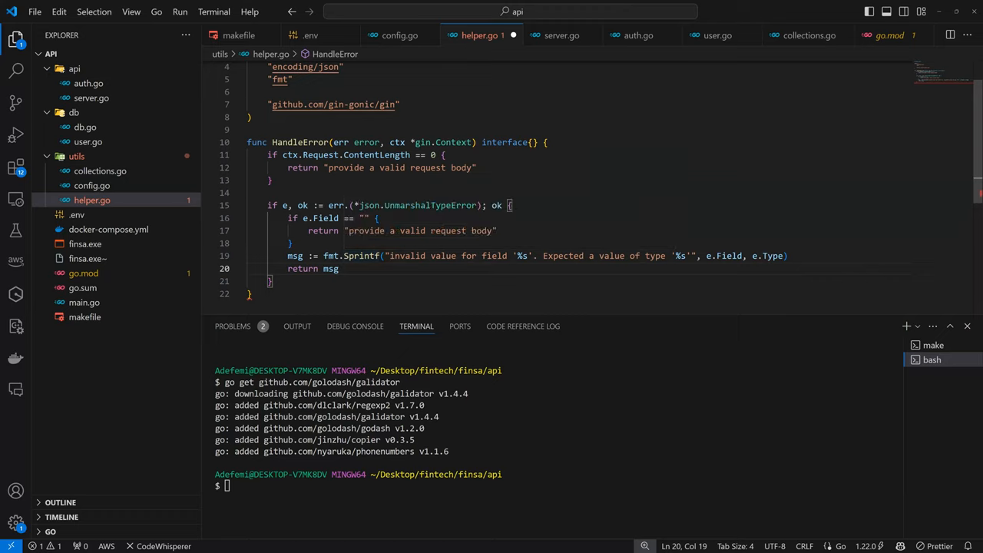
{"action": "scroll", "scroll_direction": "down", "scroll_amount": 3}
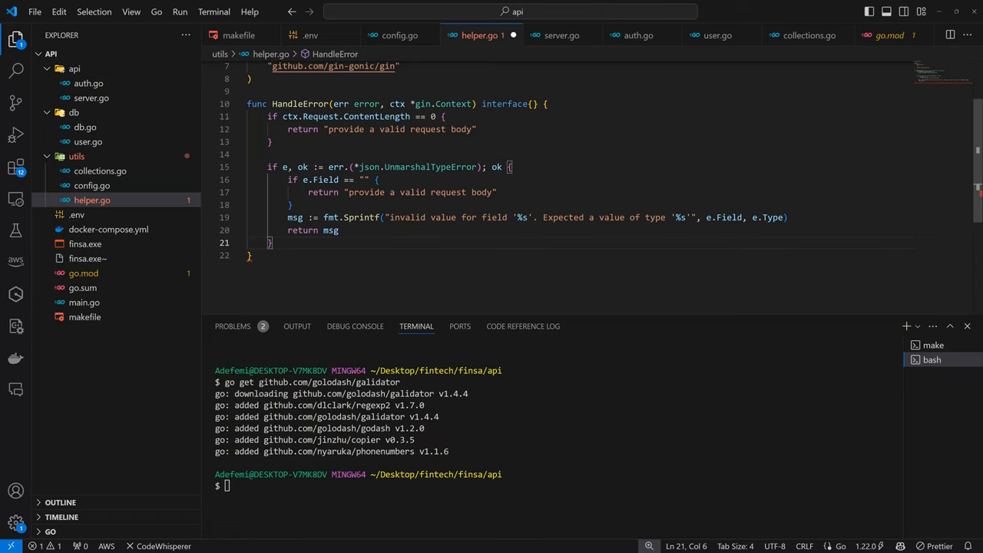
{"action": "type", "text": "return err.Error()"}
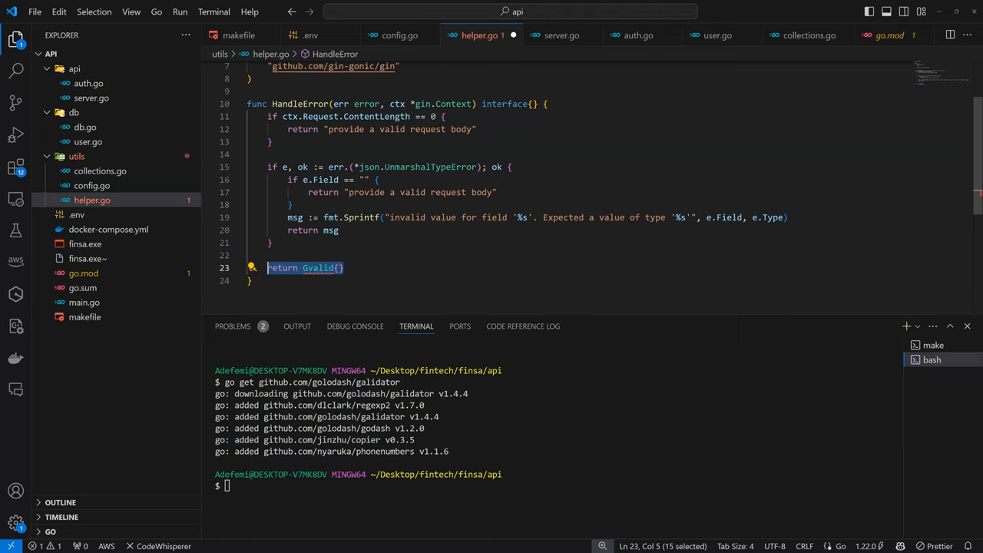
{"action": "mouse_move", "coordinate": [461, 105]}
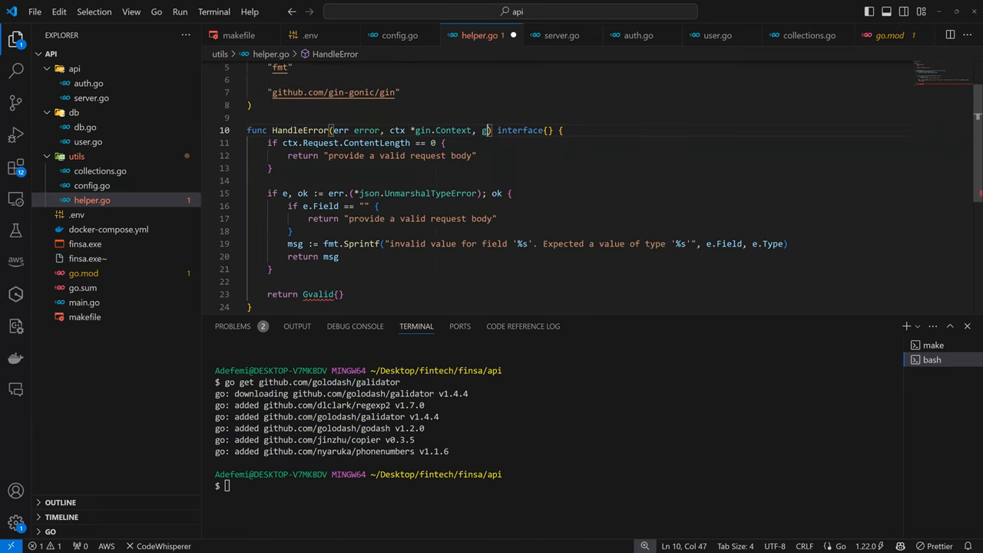
Step: Take a gValid validator parameter and return gValid.DecryptErrors(err.Error())
{"action": "type", "text": "Valid"}
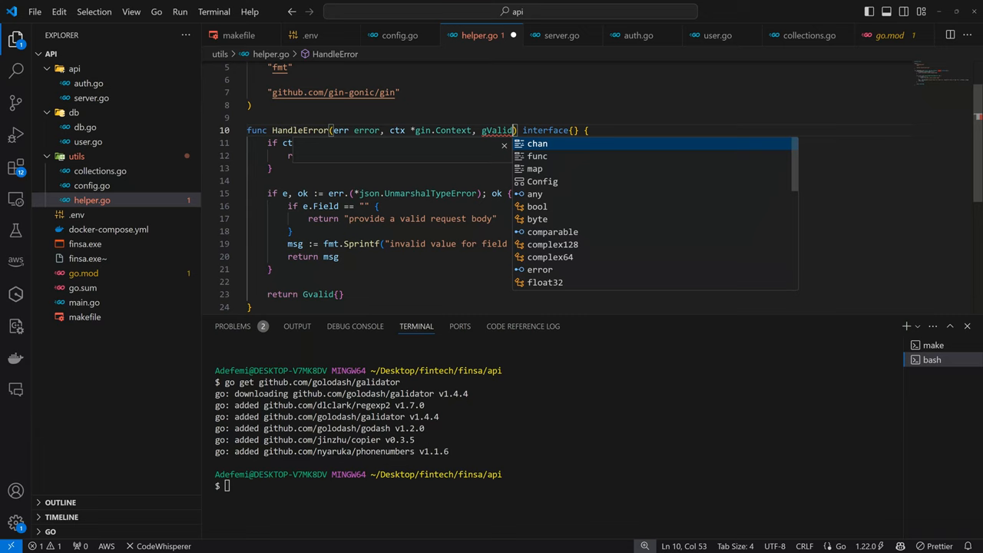
{"action": "type", "text": "alidator.Validator"}
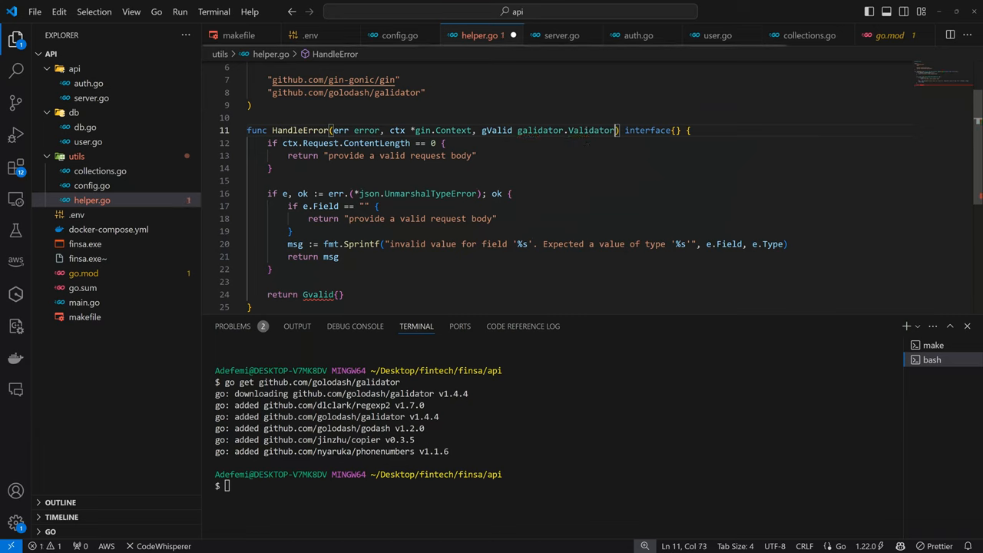
{"action": "double_click", "coordinate": [316, 295]}
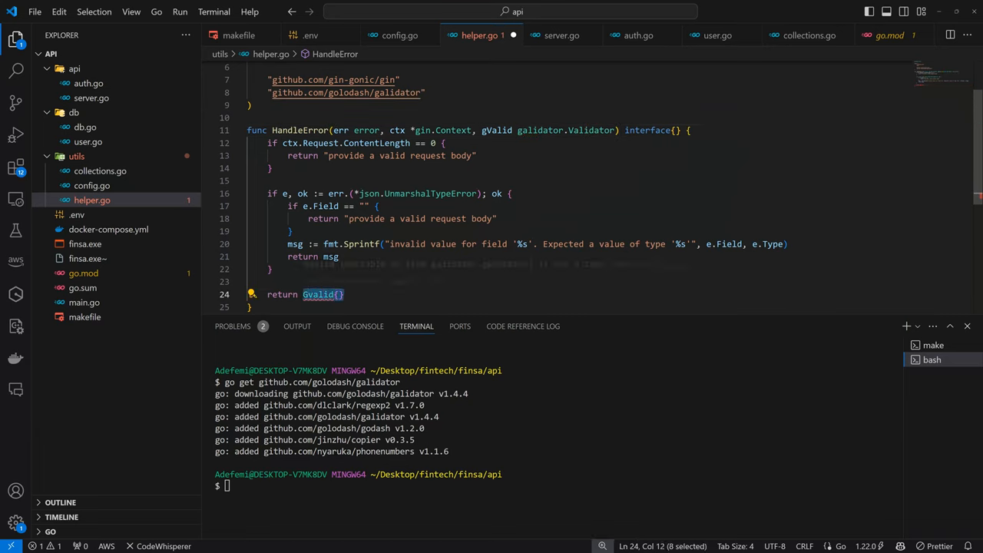
{"action": "type", "text": ".GetErrors(err)"}
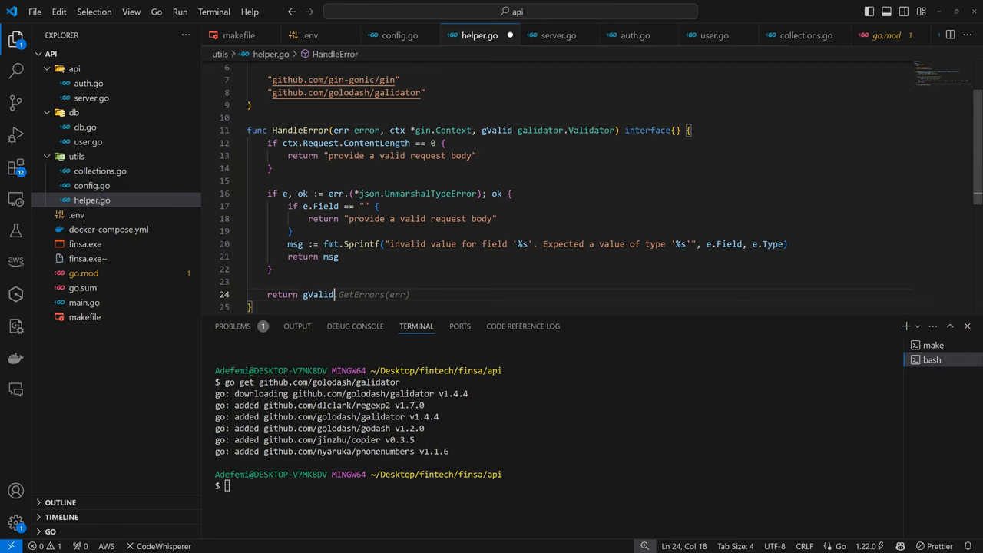
{"action": "type", "text": "DecryptErrors(err.Error()"}
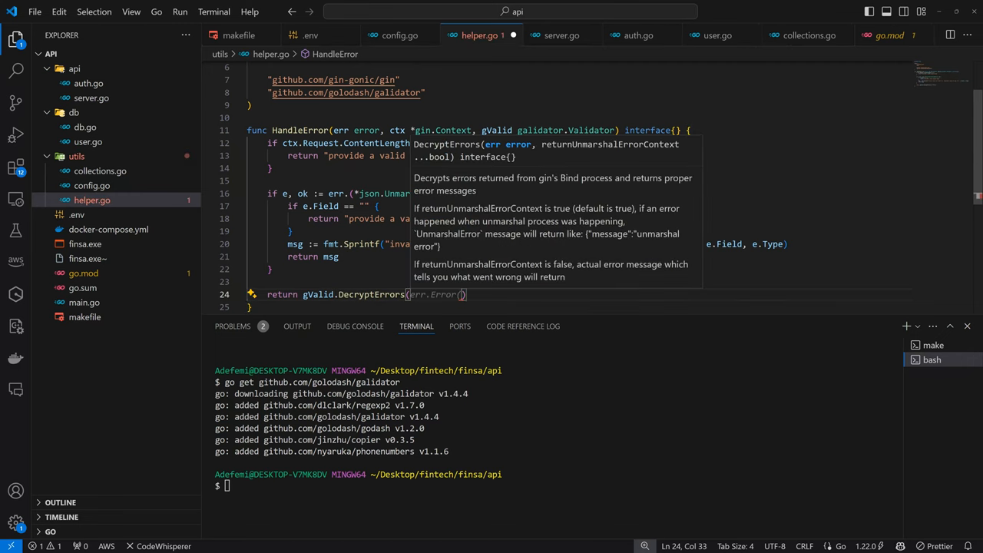
{"action": "type", "text": "err."}
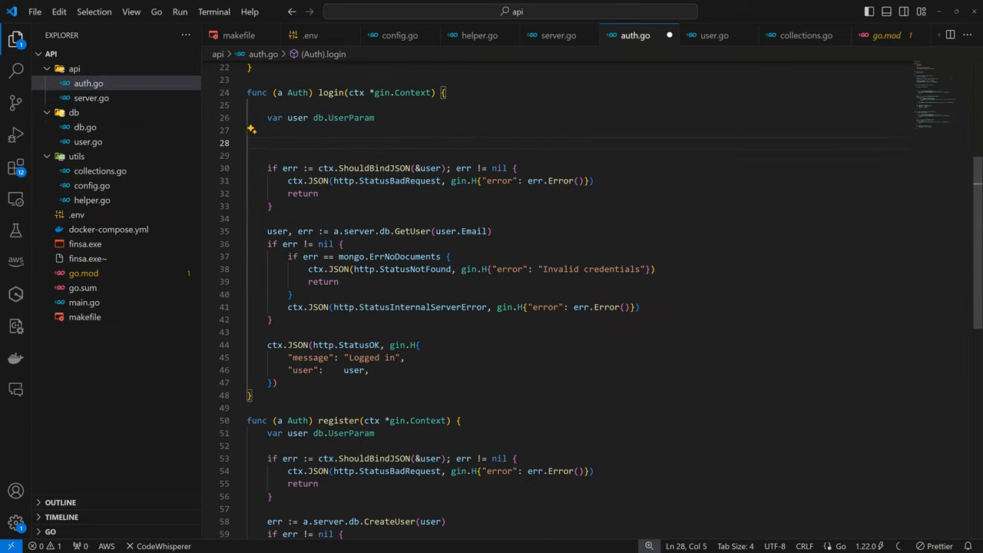
Step: Add errViewer := utils.Gvalid.Validator(db.UserParam{}) in the login handler
{"action": "type", "text": "e"}
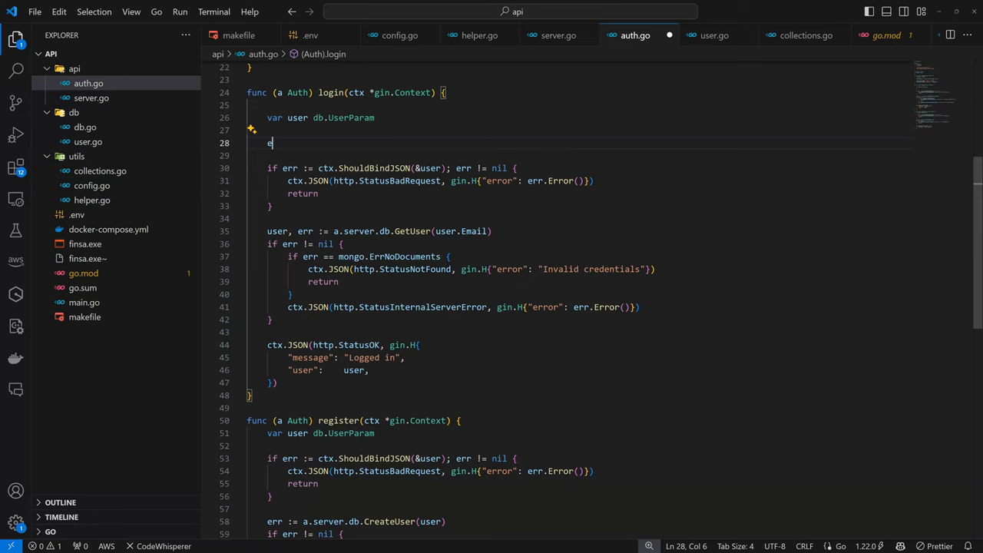
{"action": "type", "text": "rrViewer :="}
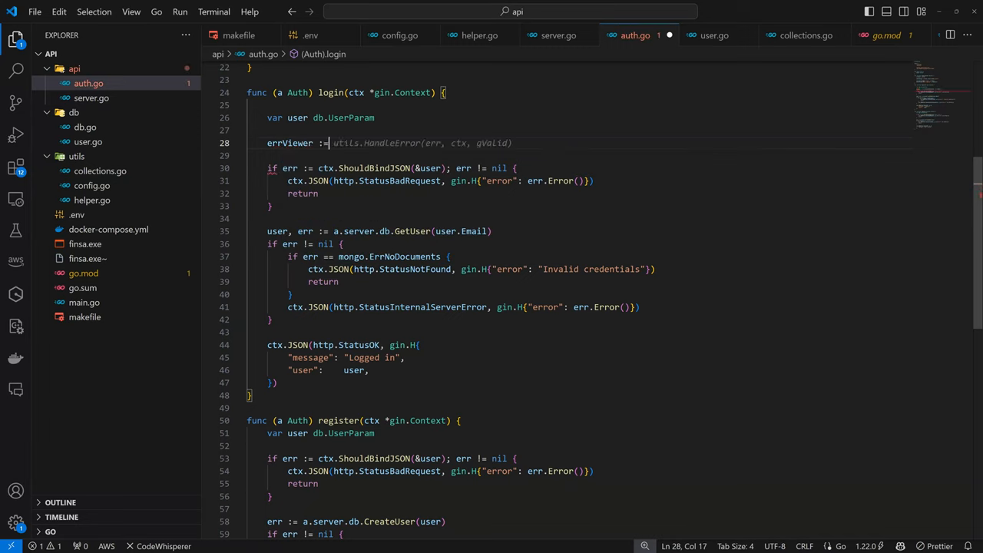
{"action": "type", "text": "util"}
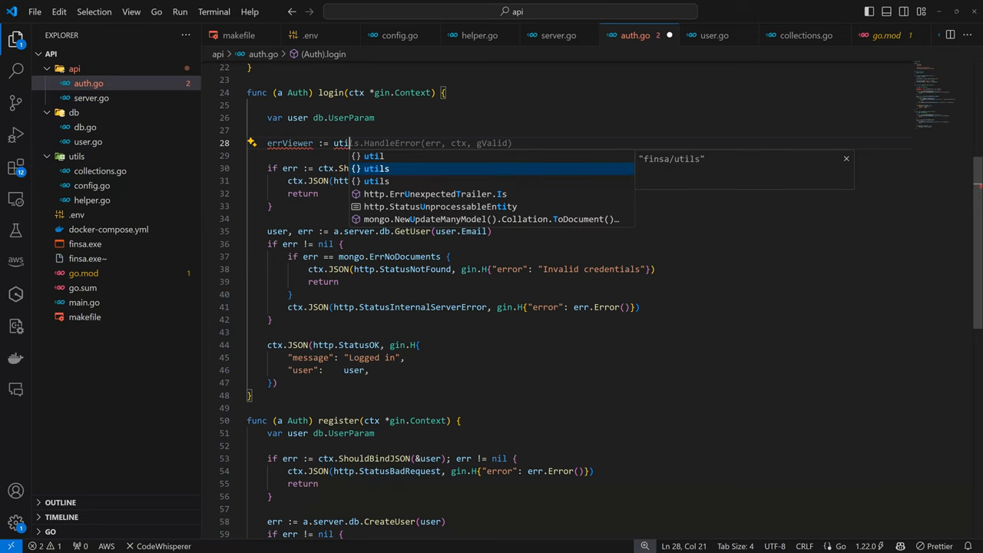
{"action": "type", "text": ".Gvalid.V"}
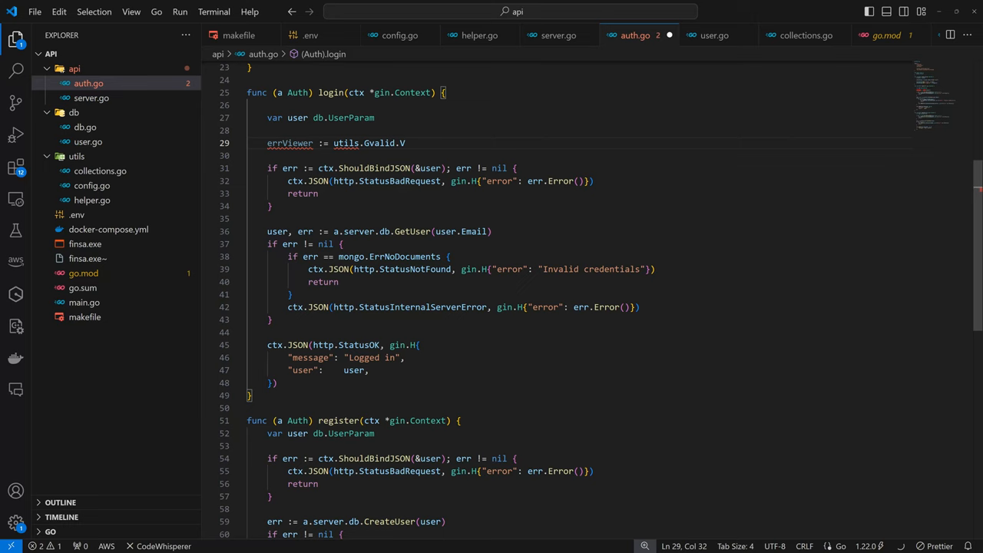
{"action": "type", "text": "alidator("}
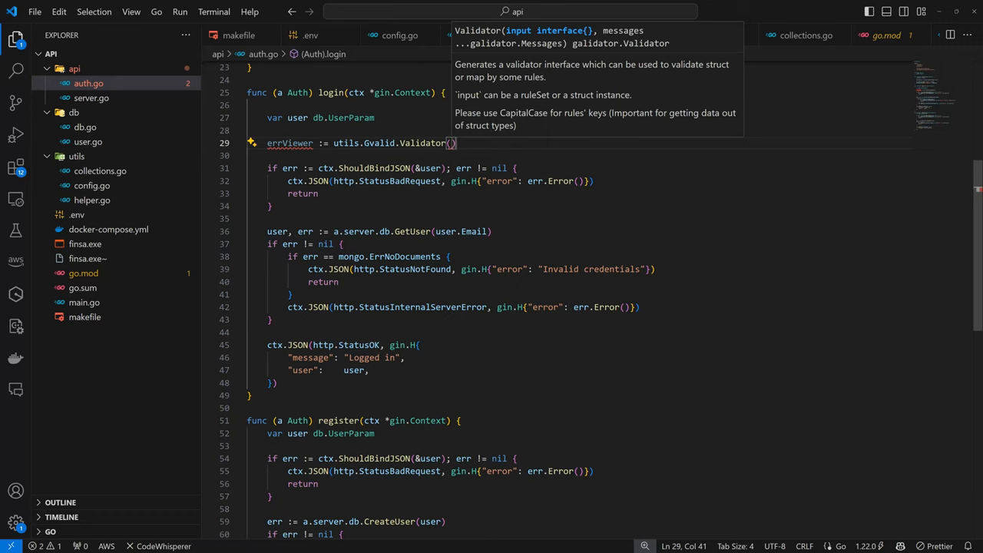
{"action": "type", "text": "db.UserParam{"}
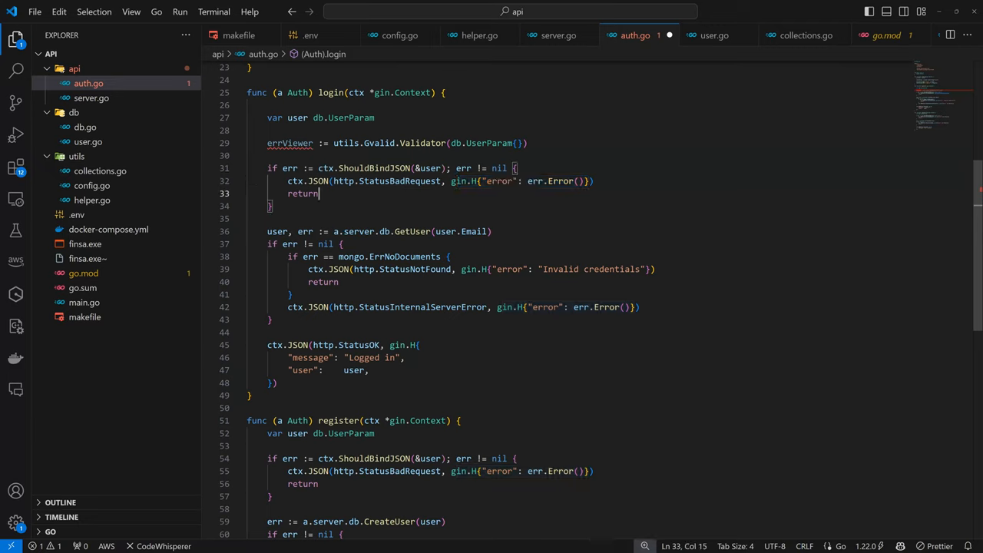
Step: Send utils.HandleError(err, ctx, errViewer) in the 400 bad-request response
{"action": "type", "text": "u"}
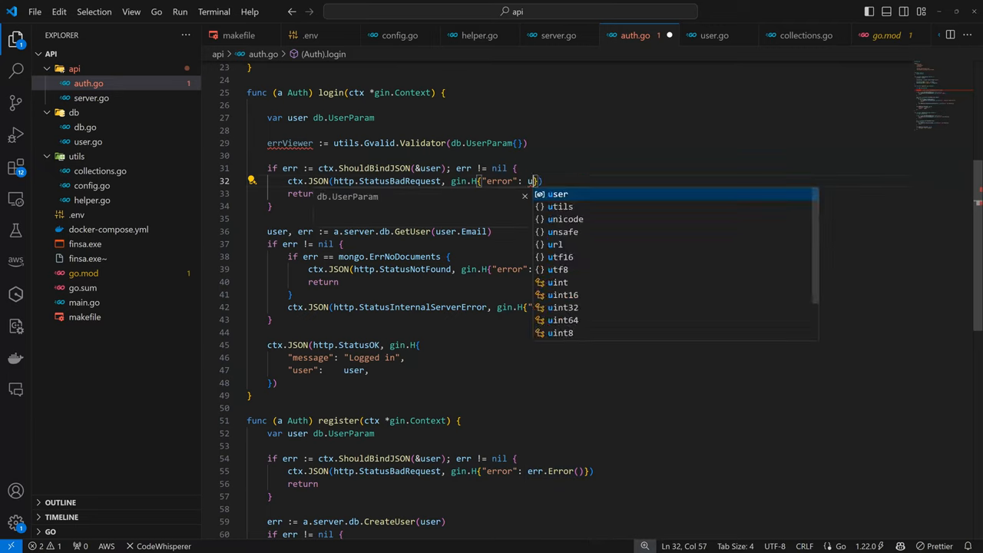
{"action": "type", "text": "tils.HandleError(e"}
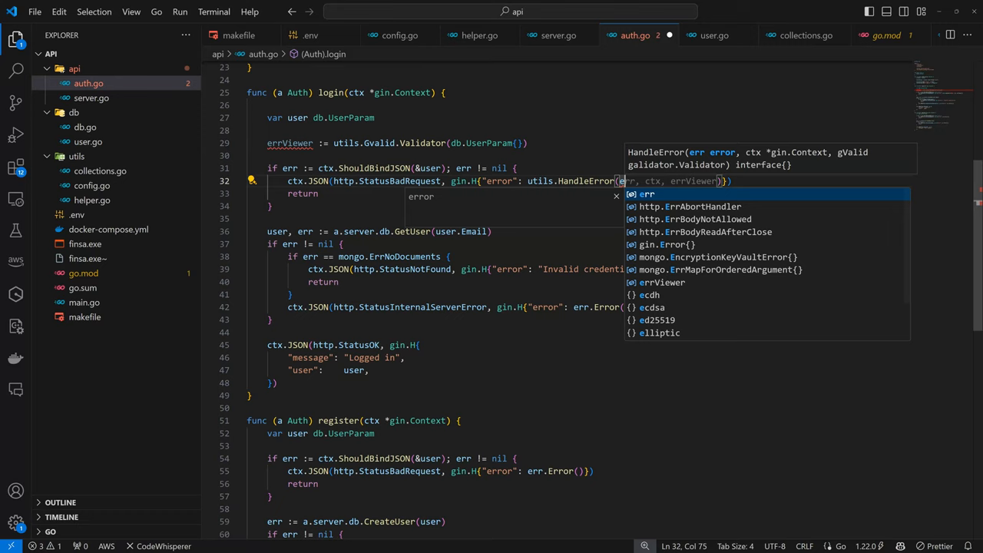
{"action": "type", "text": "x"}
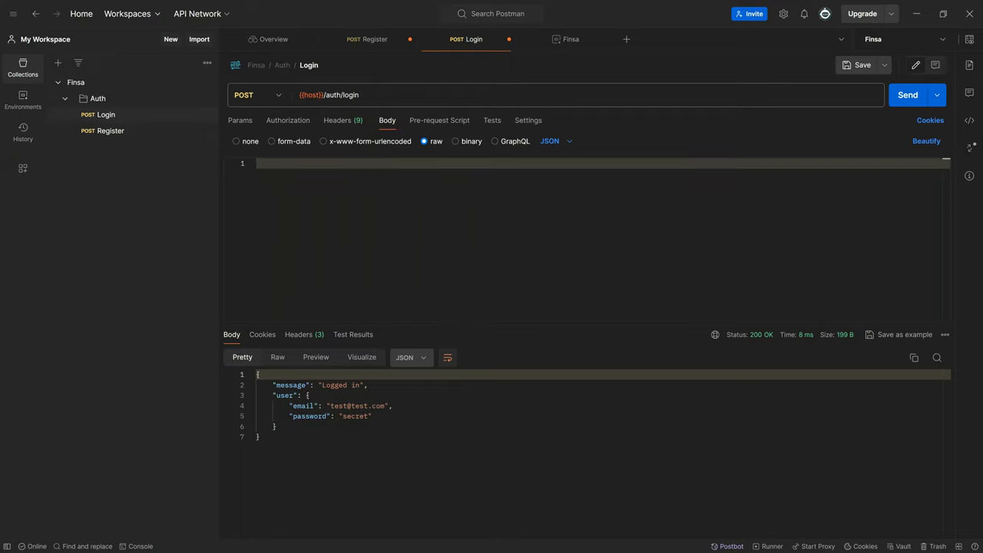
Step: Send Login with no body, then with {} to see 400 listing email and password as required
{"action": "left_click", "coordinate": [906, 95]}
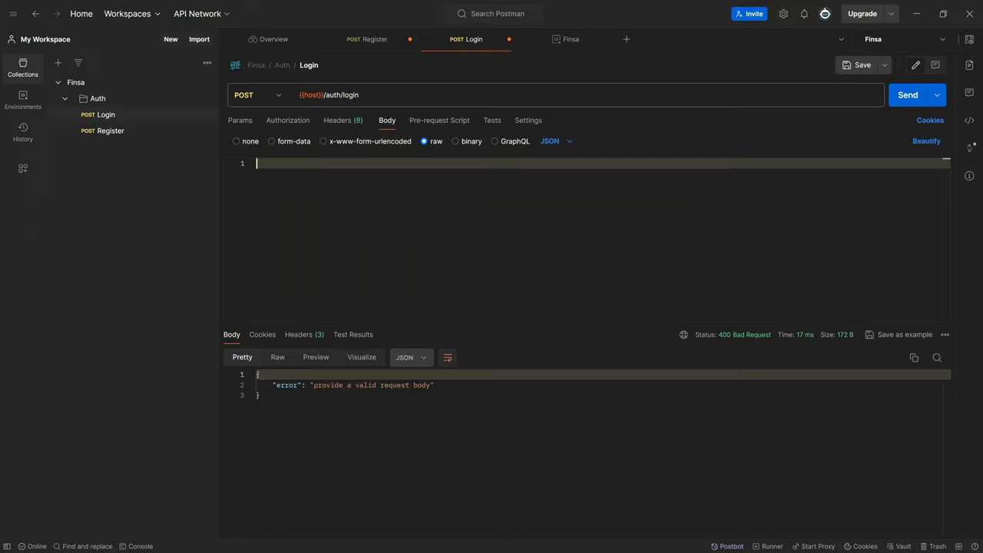
{"action": "type", "text": "{\"email\": \"test@test.com\", \"password\": \"secret\"}"}
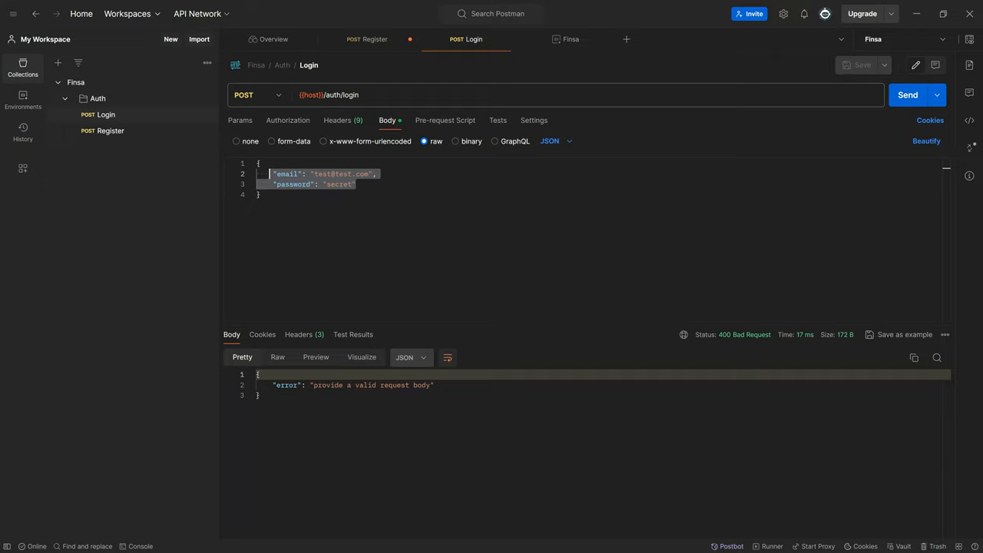
{"action": "key", "text": "Delete"}
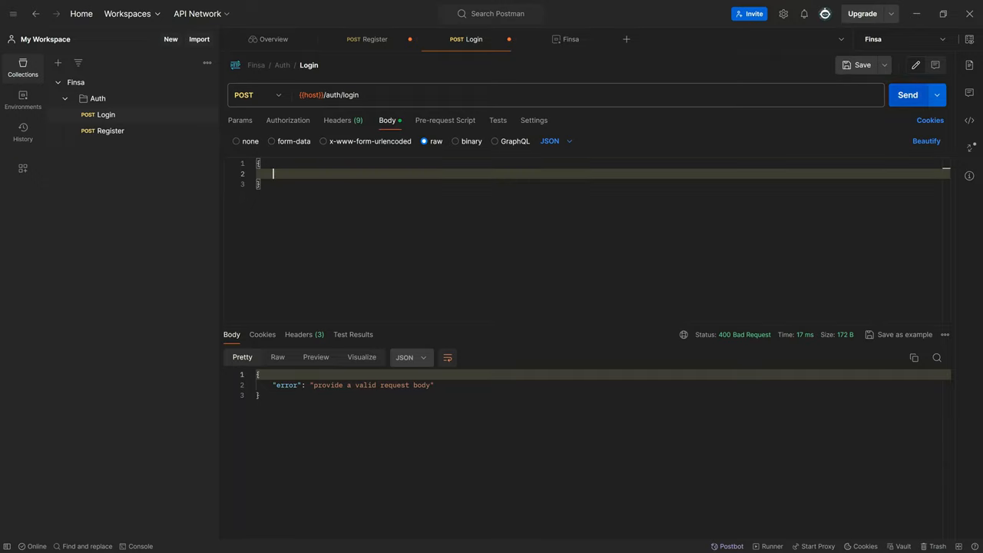
{"action": "left_click", "coordinate": [906, 95]}
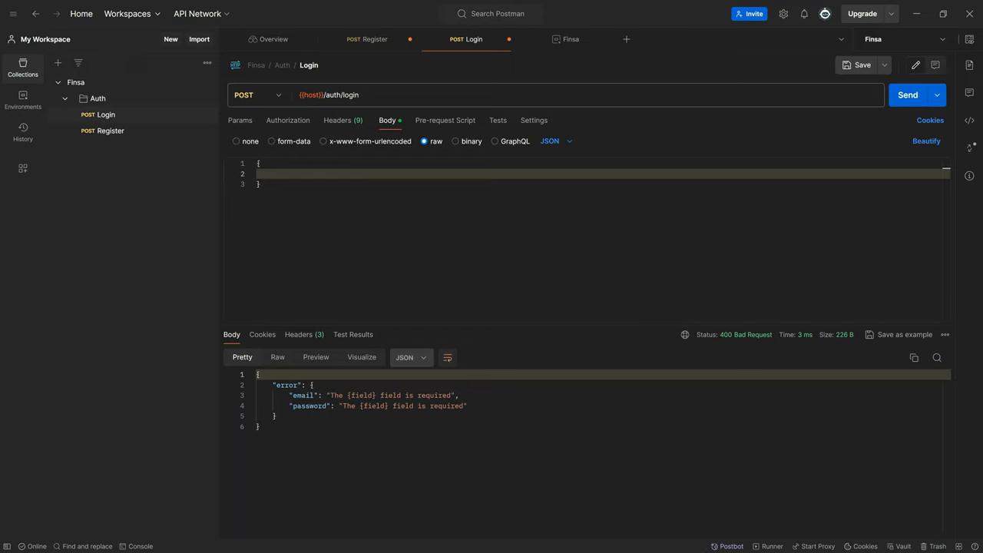
{"action": "double_click", "coordinate": [359, 395]}
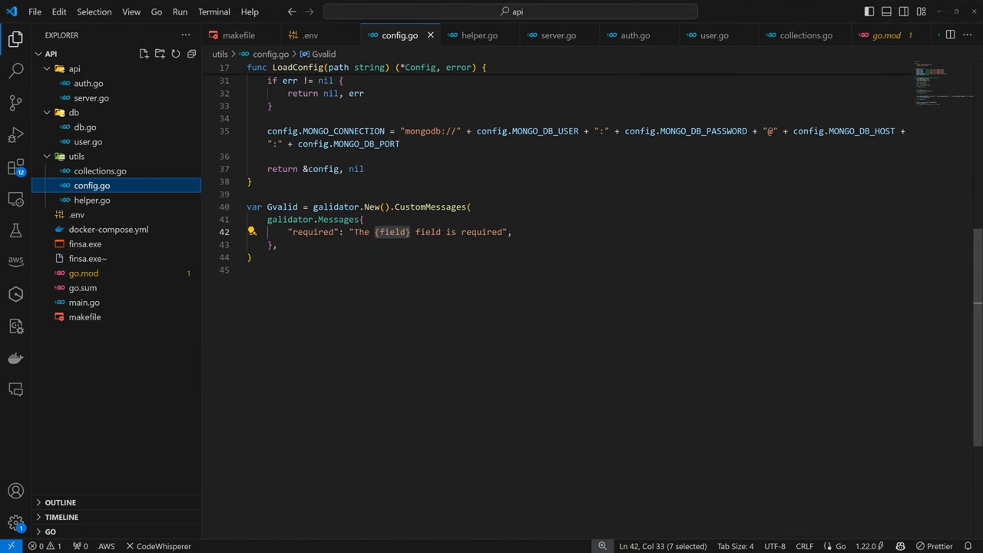
Step: Change the required message to "This field is required" and resend Login to confirm it
{"action": "type", "text": "field"}
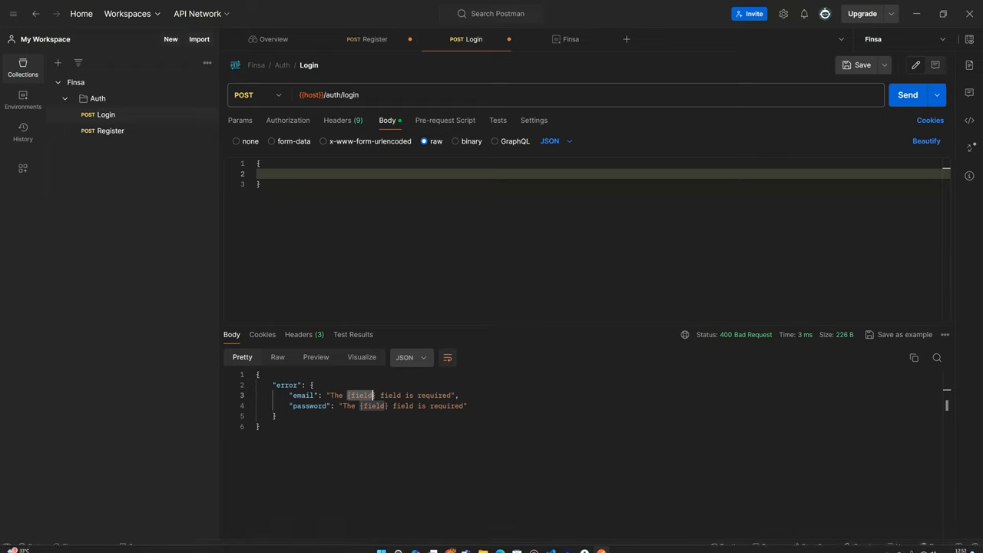
{"action": "left_click", "coordinate": [906, 95]}
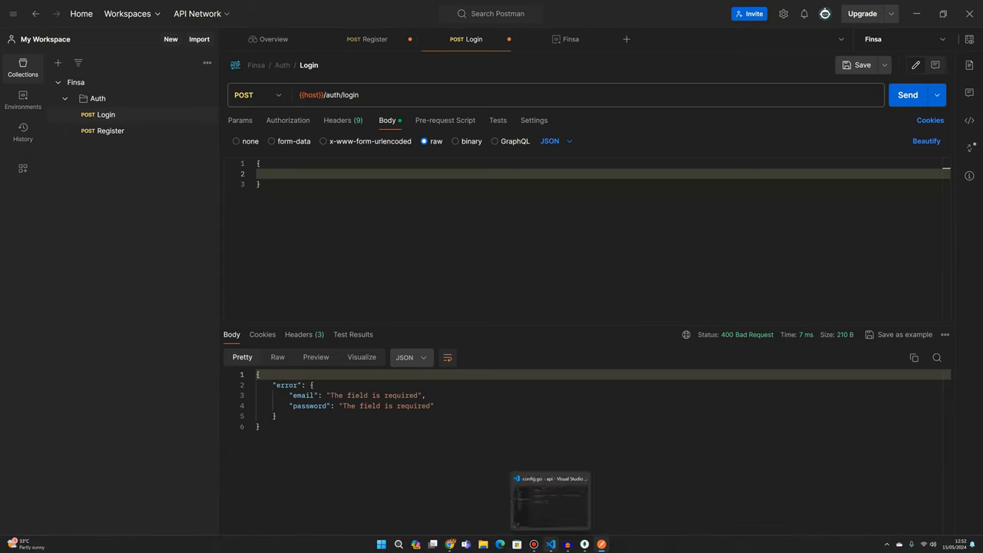
{"action": "left_click", "coordinate": [549, 501]}
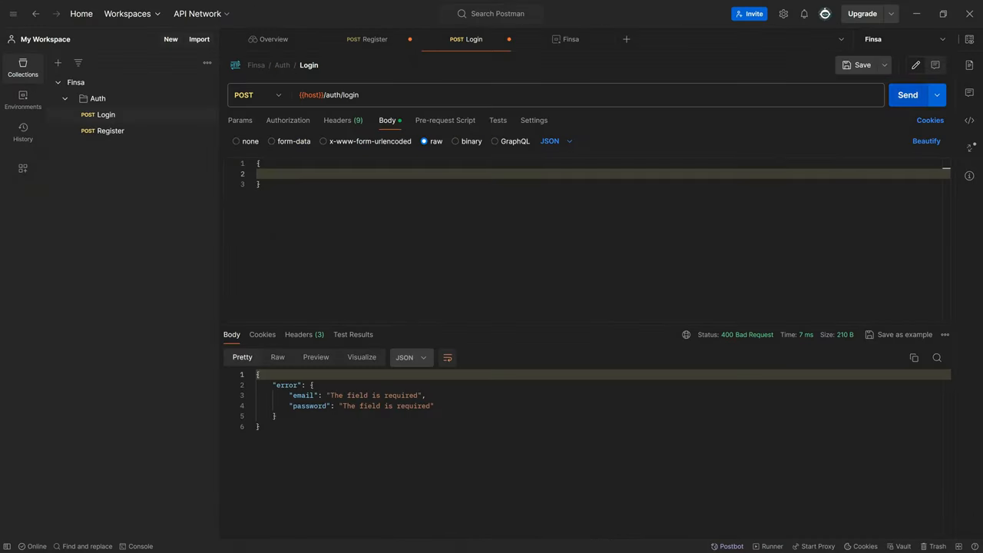
{"action": "left_click", "coordinate": [908, 95]}
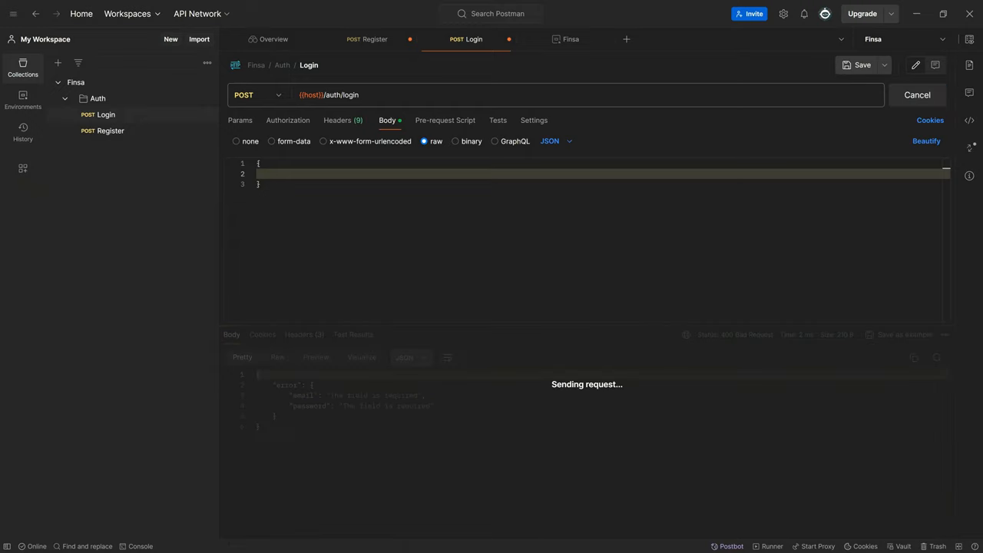
{"action": "left_click", "coordinate": [906, 95]}
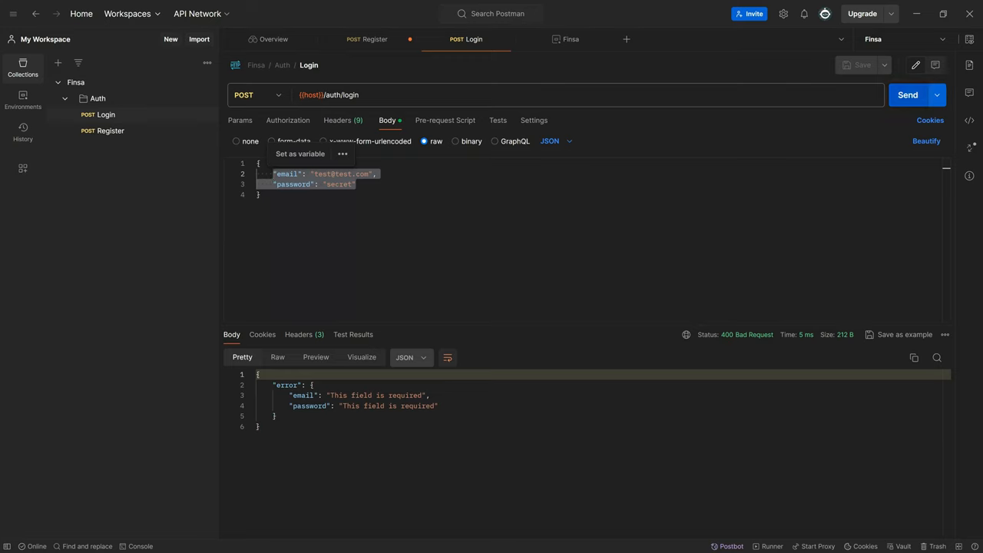
{"action": "left_click", "coordinate": [906, 95]}
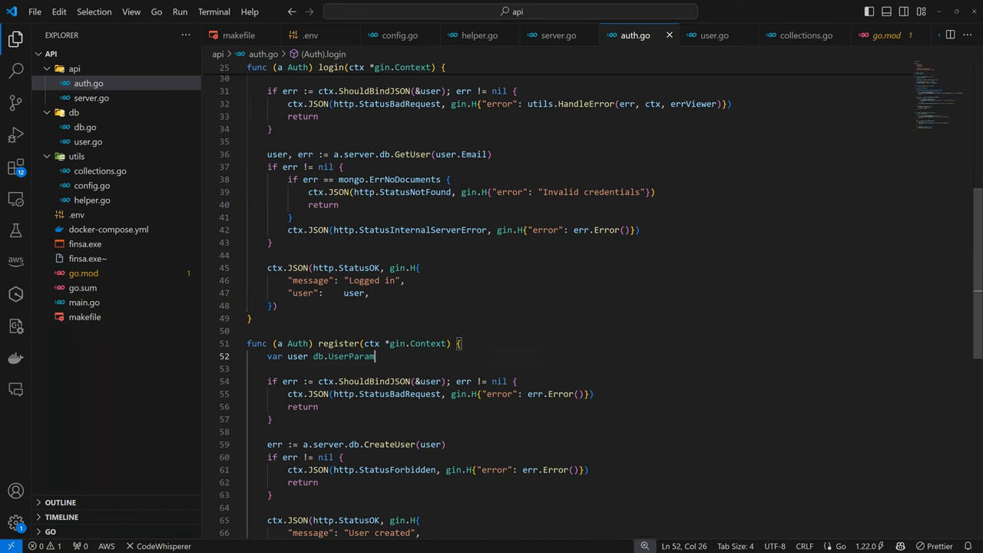
Step: Add an errViewer validator via utils.Gvalid.Validator(db.UserParam{}) in the register handler
{"action": "type", "text": "errViewer := utils.Gvalid.Validator(db.UserParam{})"}
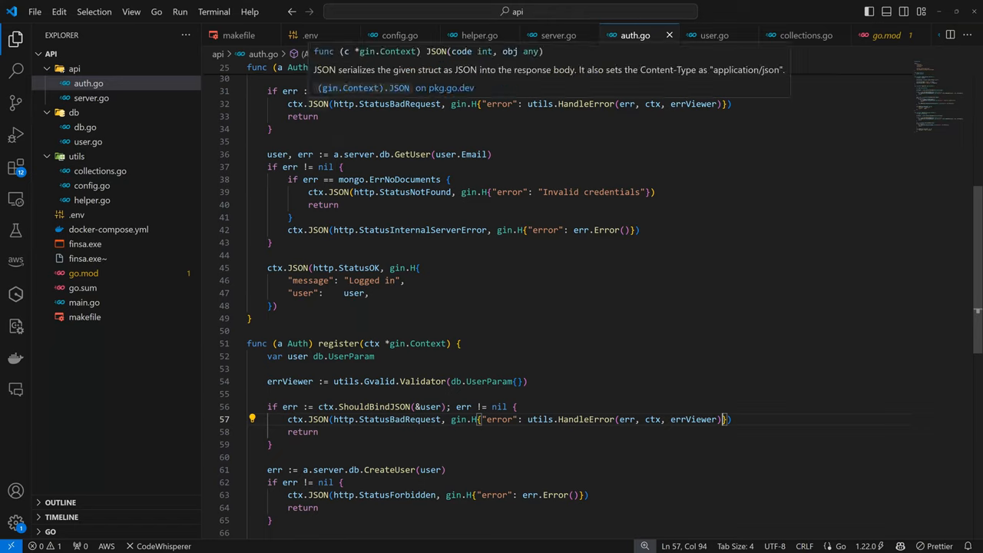
{"action": "scroll", "scroll_direction": "down", "scroll_amount": 3}
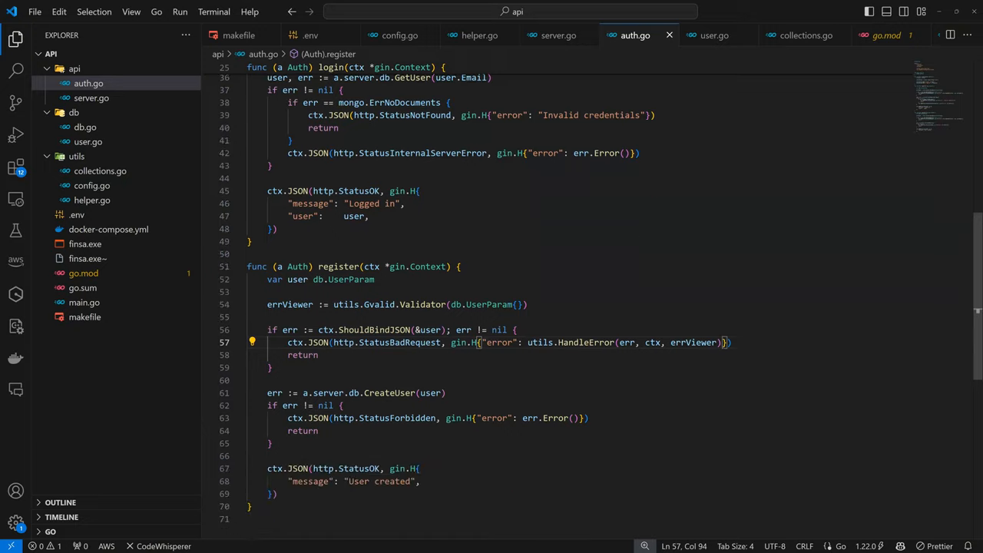
{"action": "mouse_move", "coordinate": [289, 304]}
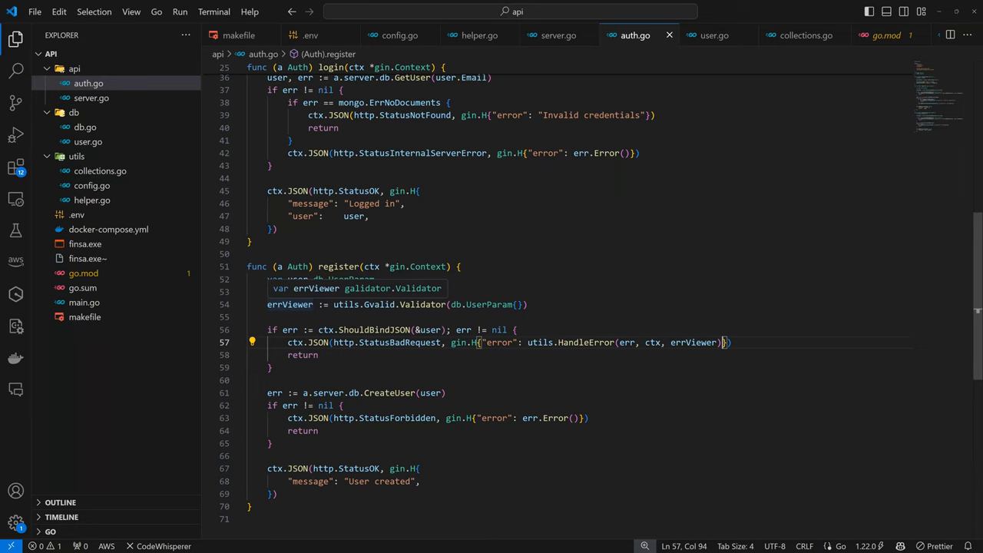
Step: Create password.go in the utils folder declaring package utils
{"action": "right_click", "coordinate": [77, 156]}
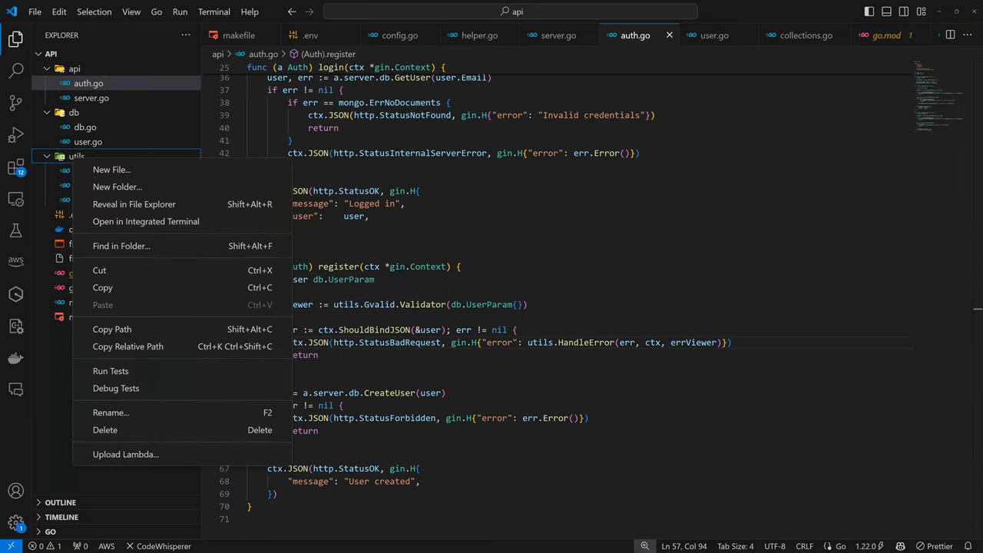
{"action": "left_click", "coordinate": [111, 169]}
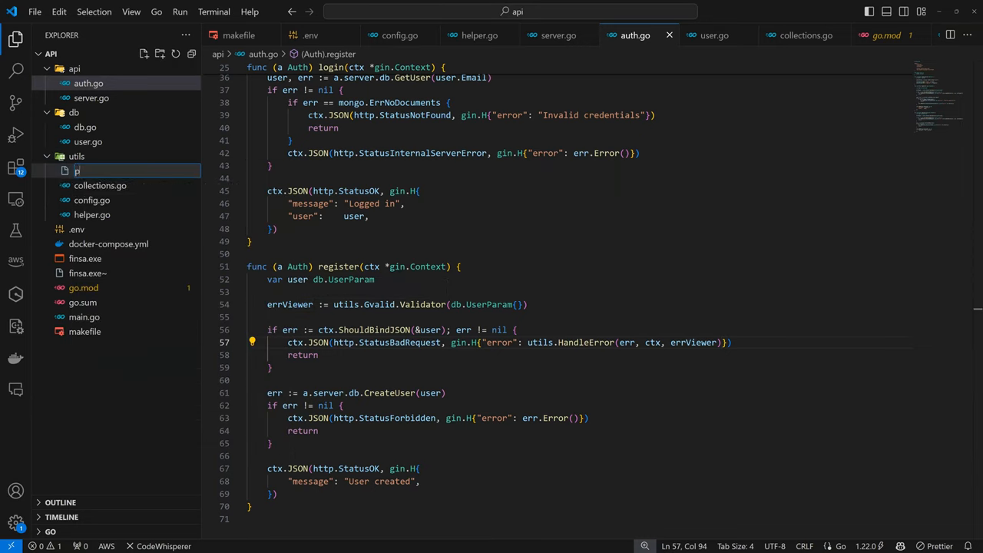
{"action": "type", "text": "assword.go"}
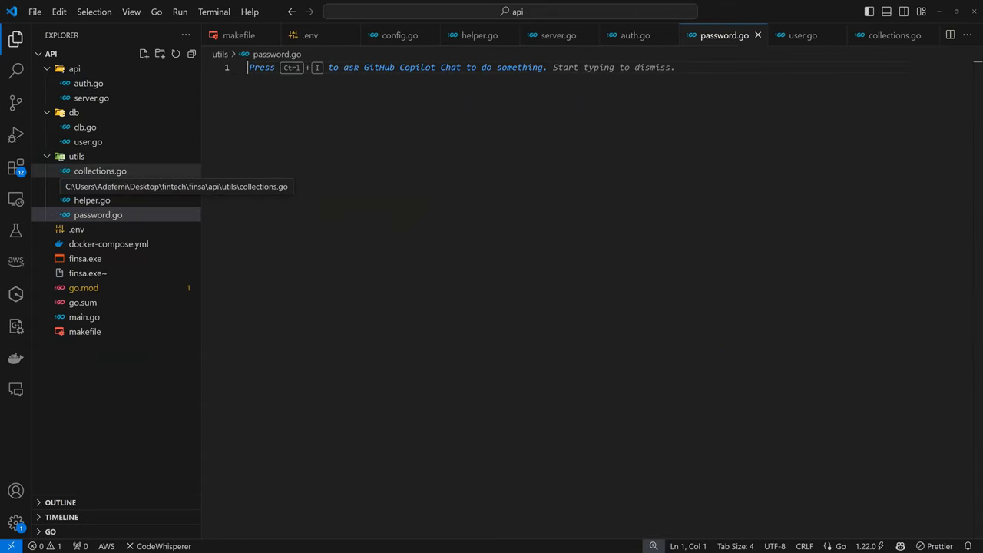
{"action": "type", "text": "pa"}
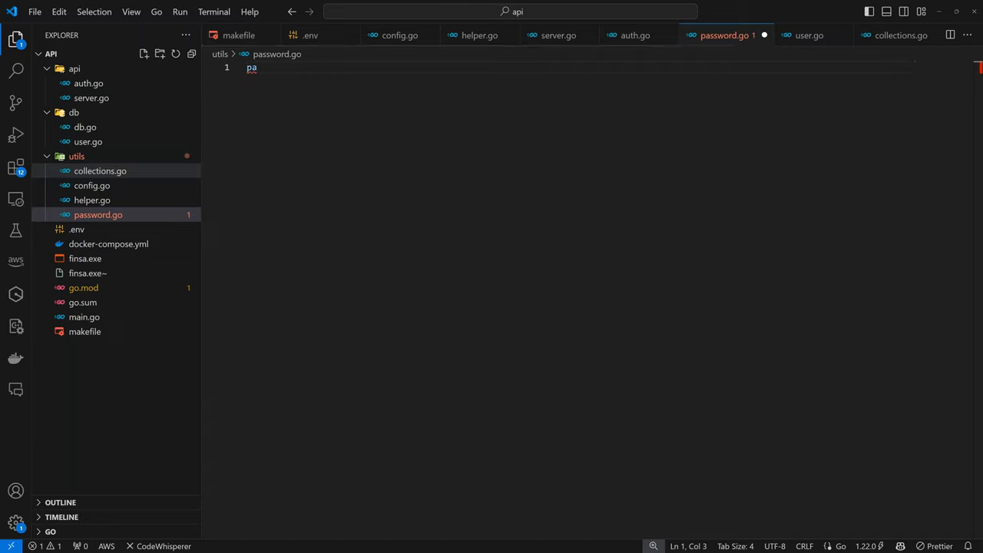
{"action": "type", "text": "ckage utils"}
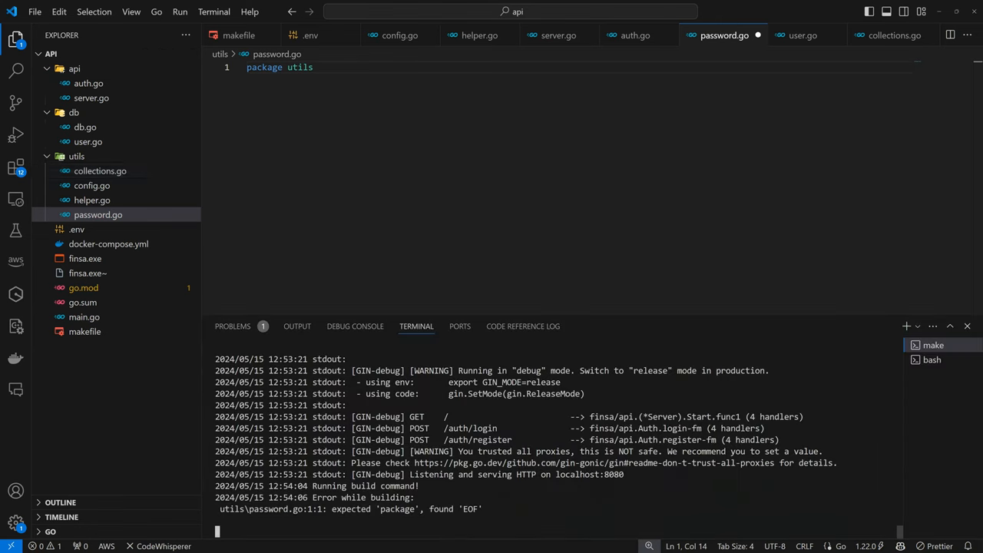
Step: Run go get golang.org/x/crypto in the bash terminal to fetch the crypto module
{"action": "left_click", "coordinate": [930, 360]}
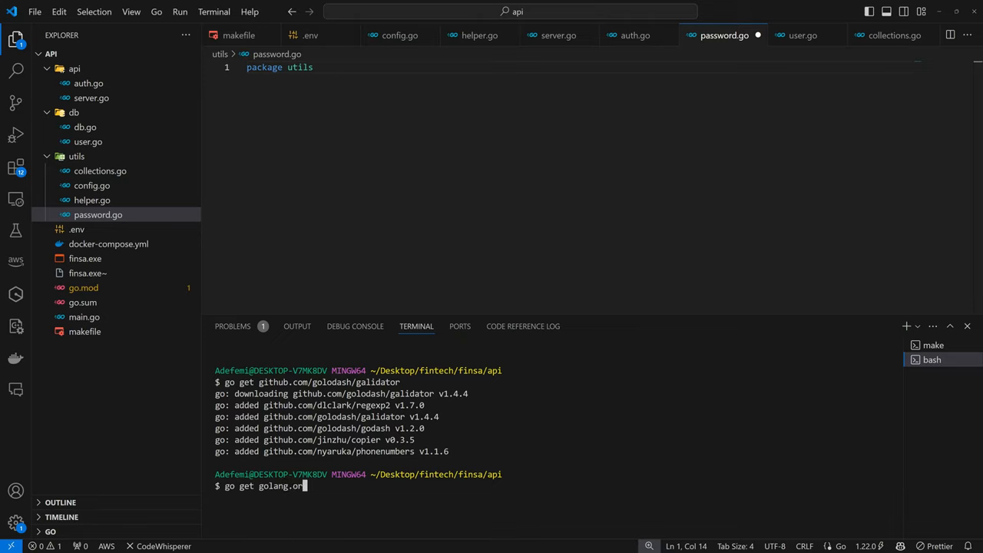
{"action": "type", "text": "/"}
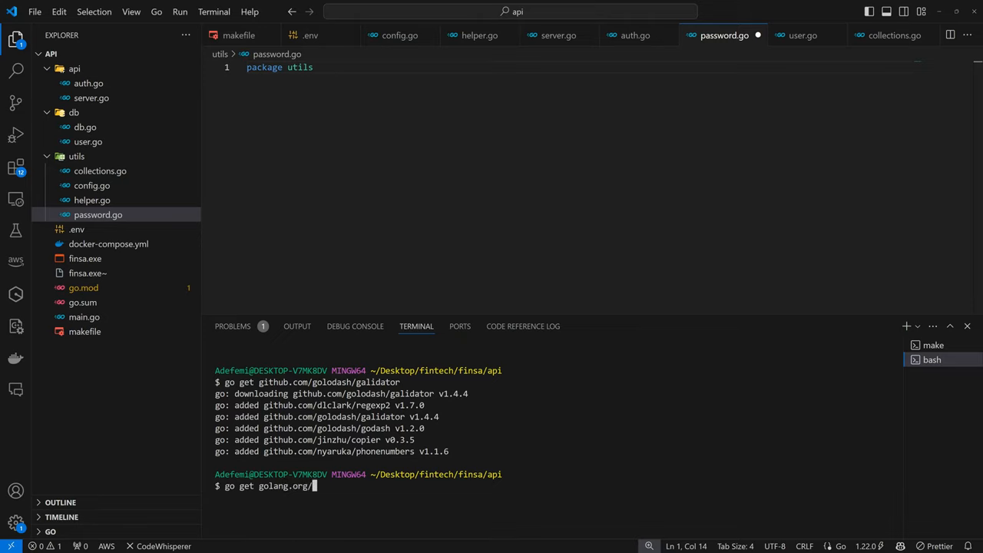
{"action": "type", "text": "x/cryt"}
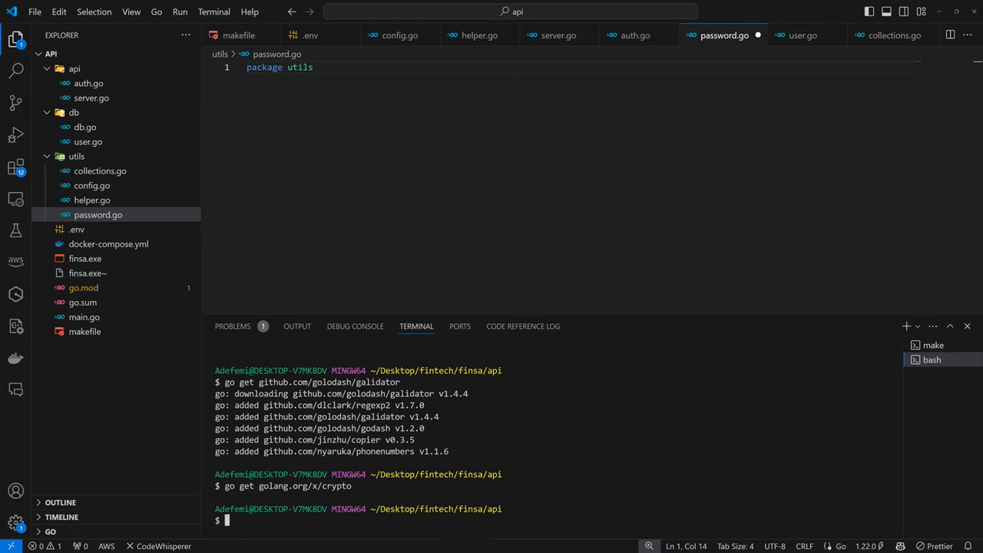
{"action": "key", "text": "Enter"}
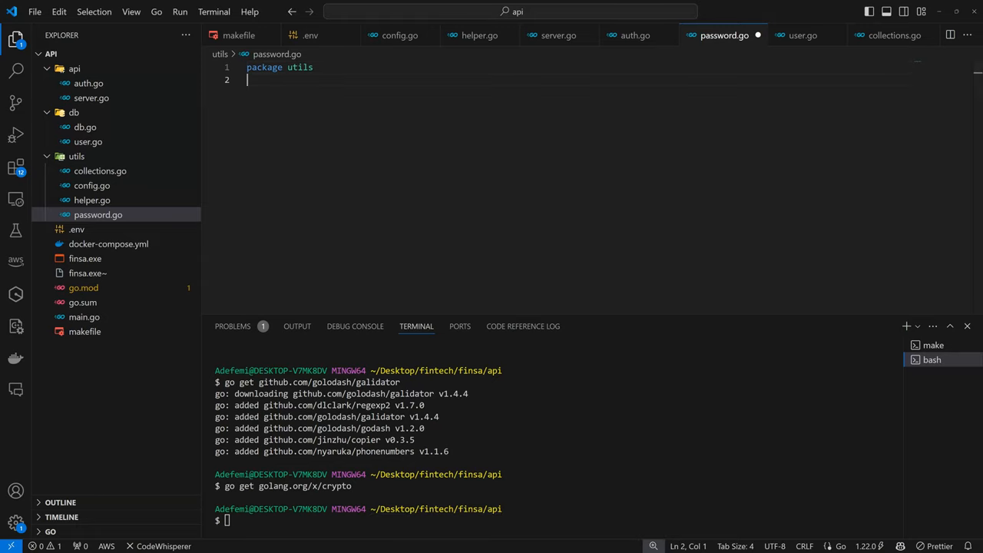
Step: Import golang.org/x/crypto/bcrypt and define HashPassword(password string) (string, error) using bcrypt
{"action": "type", "text": "import"}
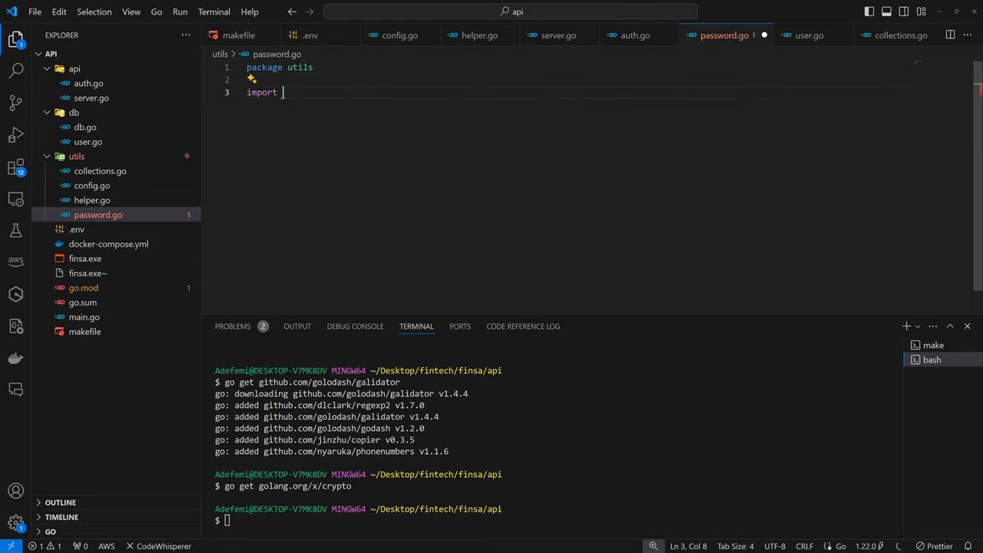
{"action": "type", "text": "\"golang.org/x/crypto/bcrypt\""}
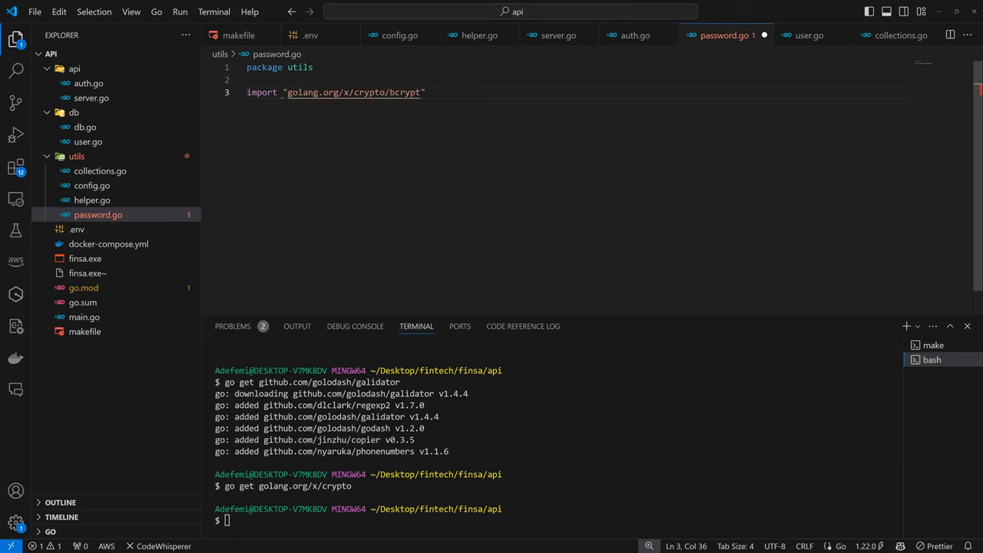
{"action": "type", "text": "func HashPassword(password string) (string, error) {"}
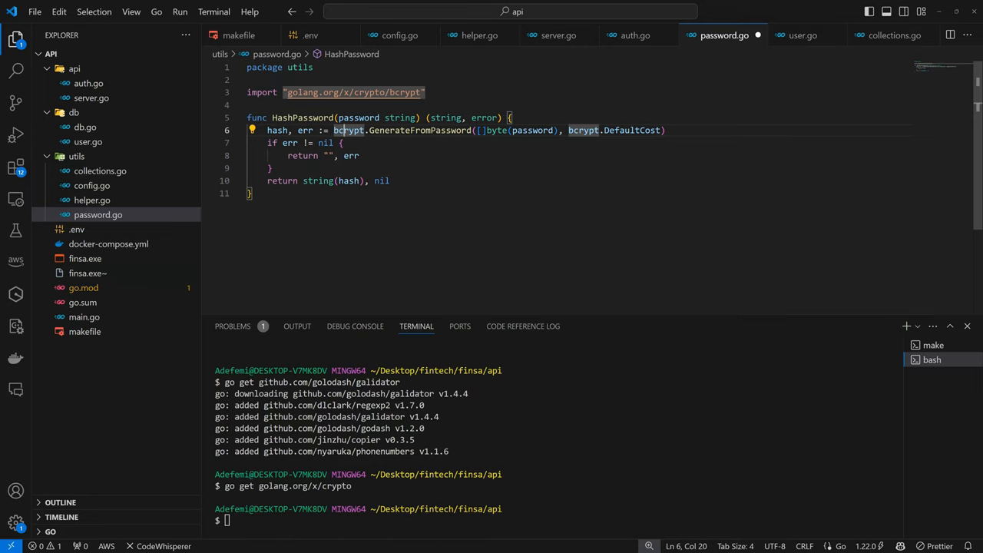
{"action": "mouse_move", "coordinate": [359, 117]}
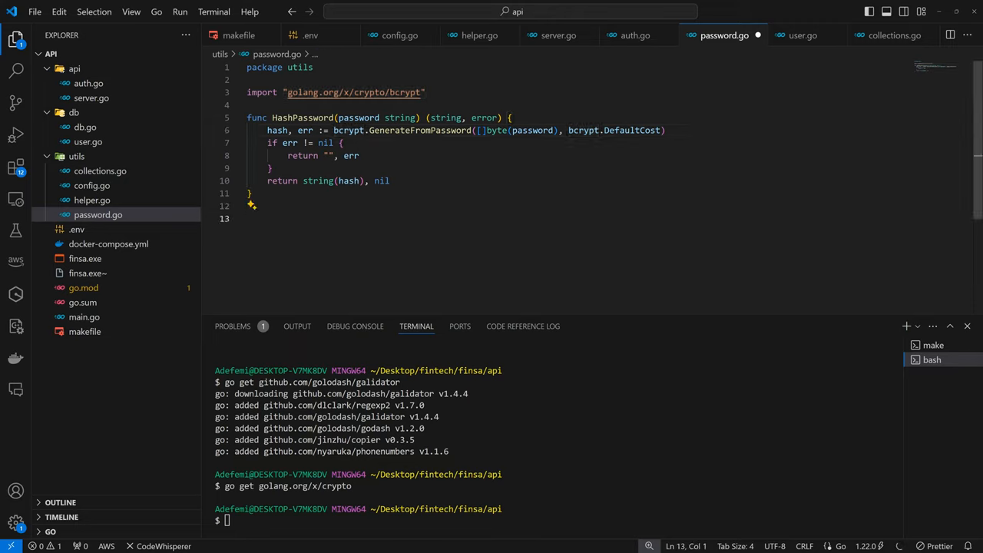
Step: Define ComparePassword(hashedPassword, password string) error returning bcrypt.CompareHashAndPassword's result
{"action": "type", "text": "func ComparePassword(hashedPassword, password string) error {"}
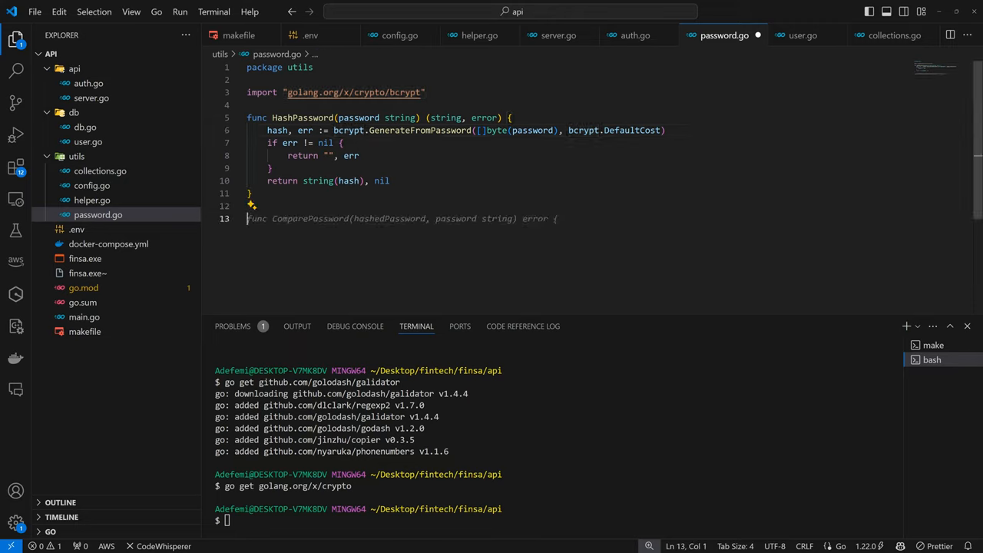
{"action": "type", "text": "return bcrypt.CompareHashAndPassword([]byte(hashedPassword), []byte(password))"}
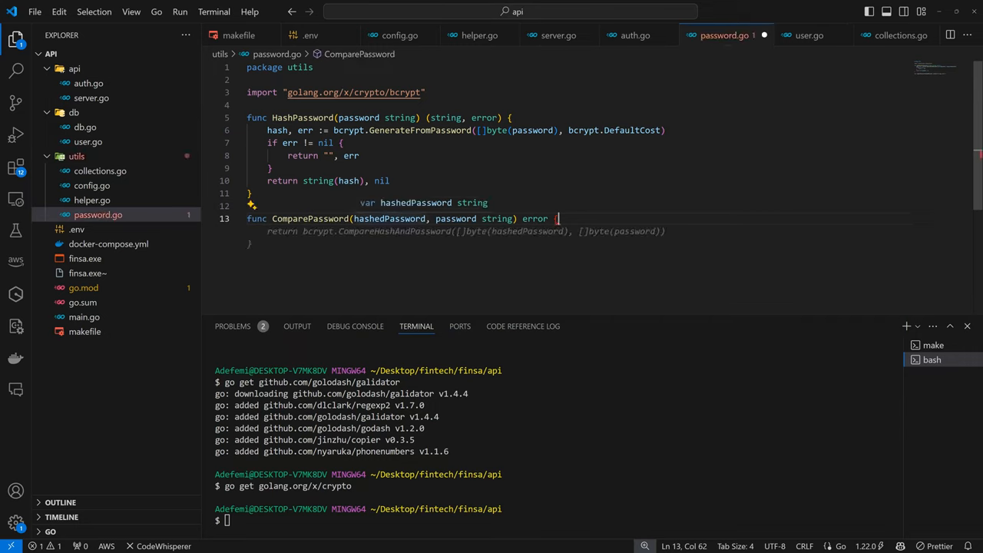
{"action": "type", "text": "s"}
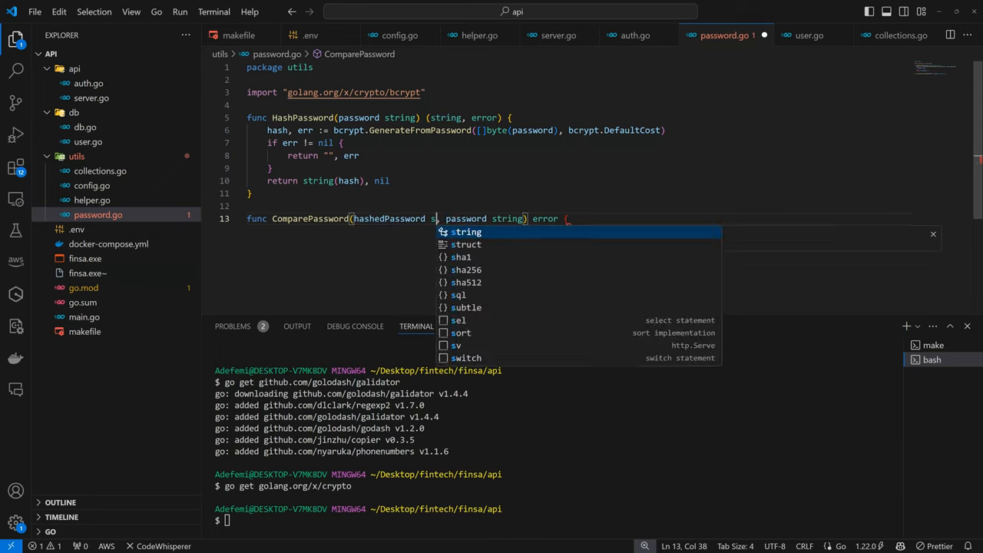
{"action": "type", "text": "tring"}
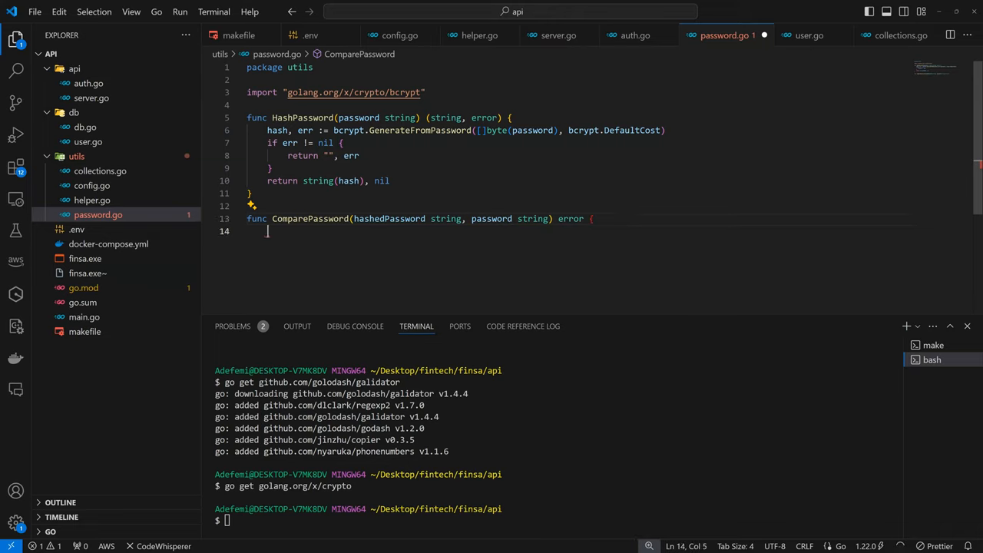
{"action": "type", "text": "err := bcrypt.CompareHashAndPassword([]byte(hashedPassword), []byte(password))"}
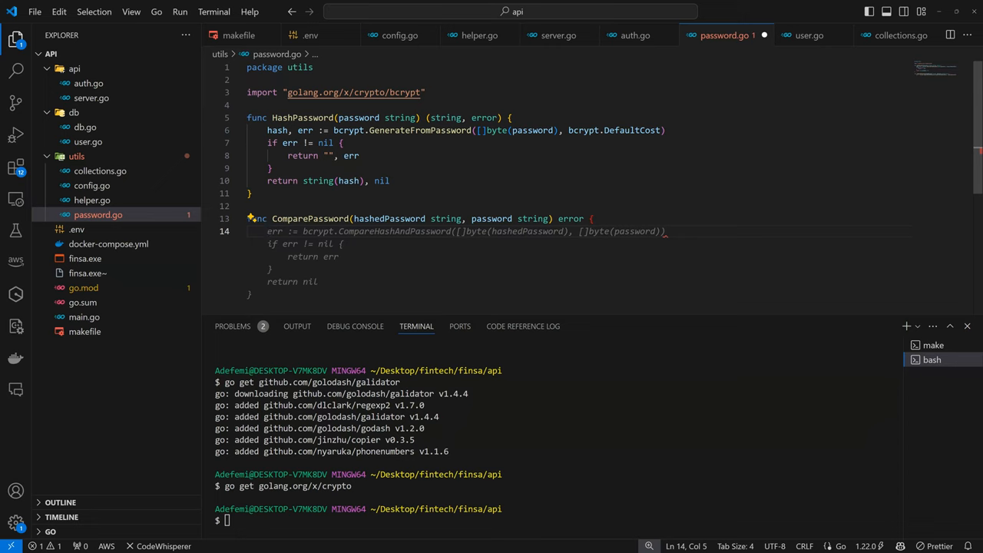
{"action": "type", "text": "re"}
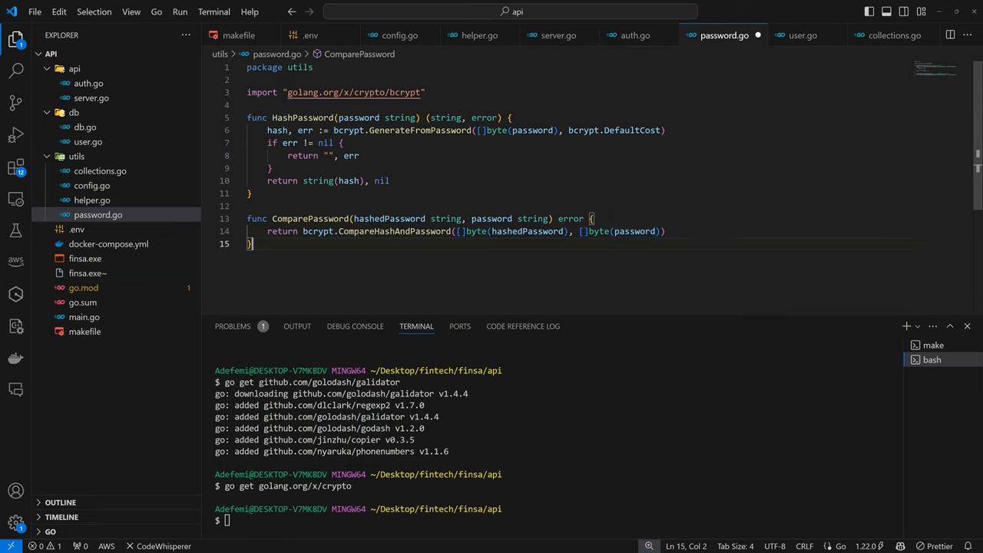
{"action": "key", "text": "enter"}
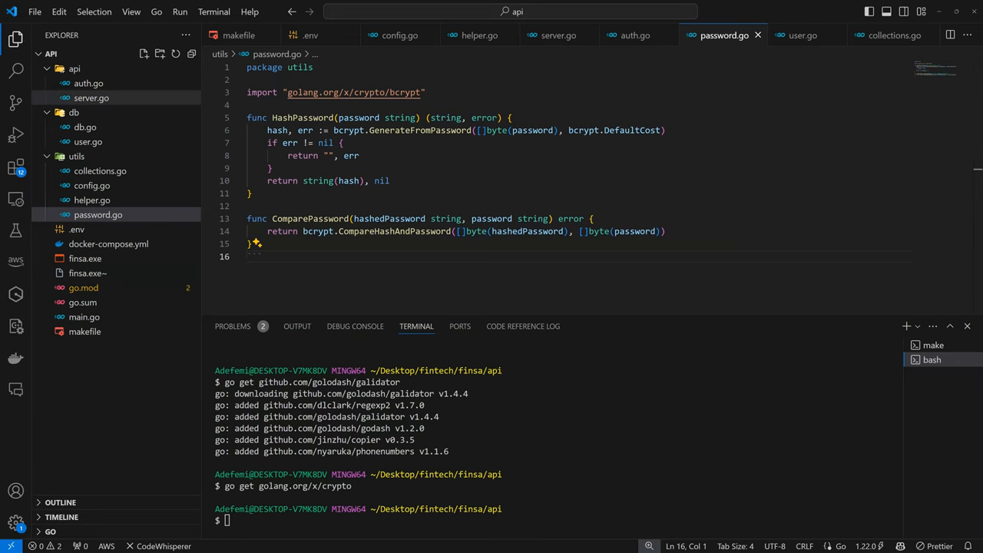
Step: In auth.go register, call hashpassword, err := utils.HashPassword(user.Password)
{"action": "left_click", "coordinate": [88, 83]}
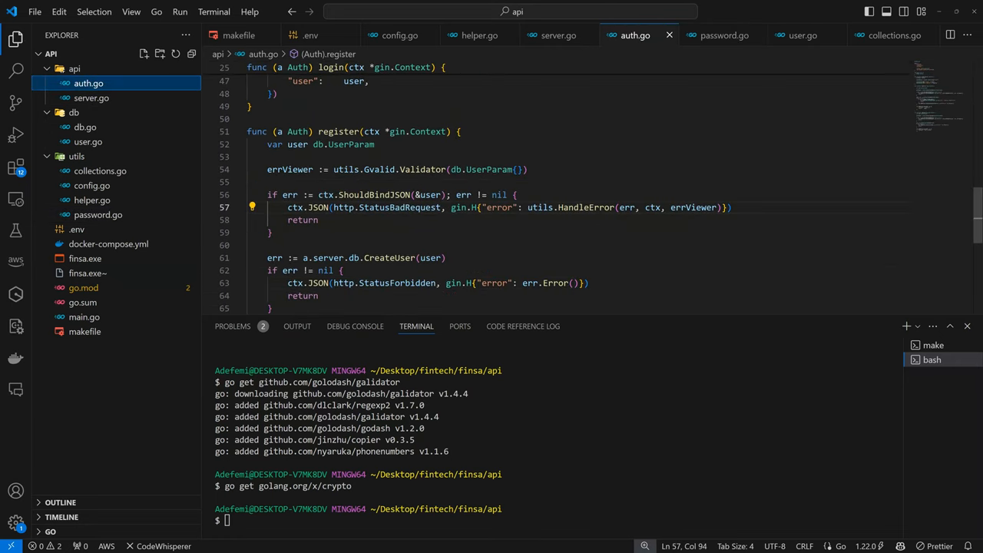
{"action": "scroll", "scroll_direction": "down", "scroll_amount": 3}
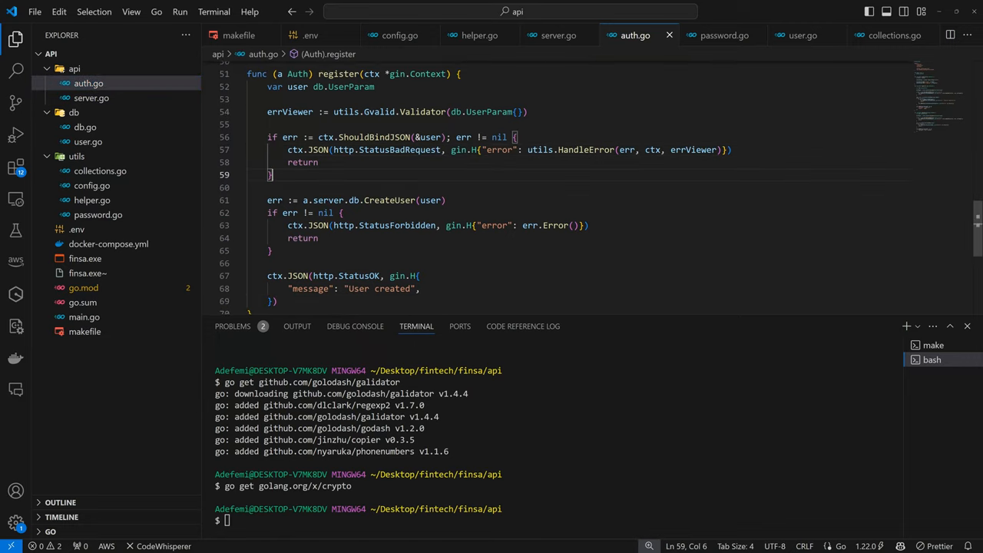
{"action": "type", "text": "hea"}
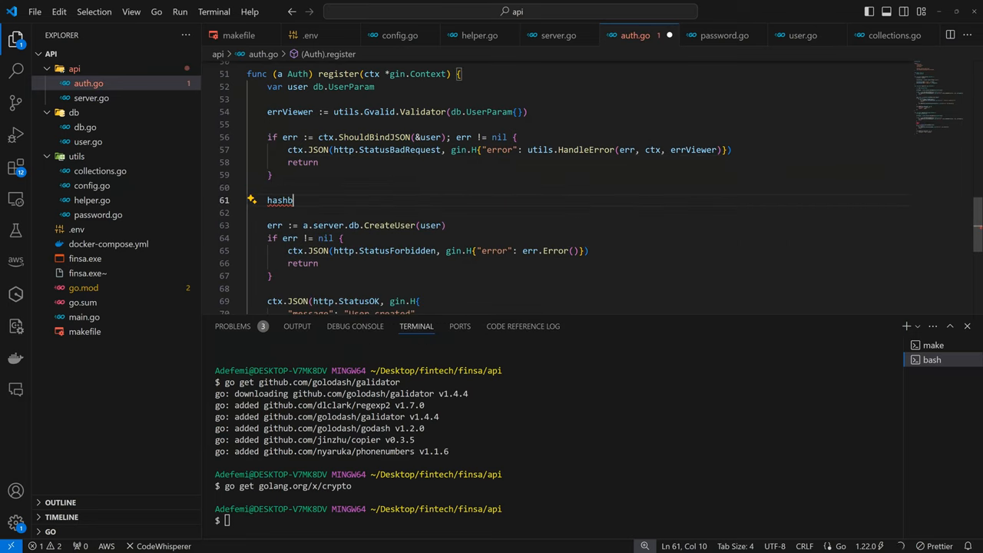
{"action": "type", "text": "password"}
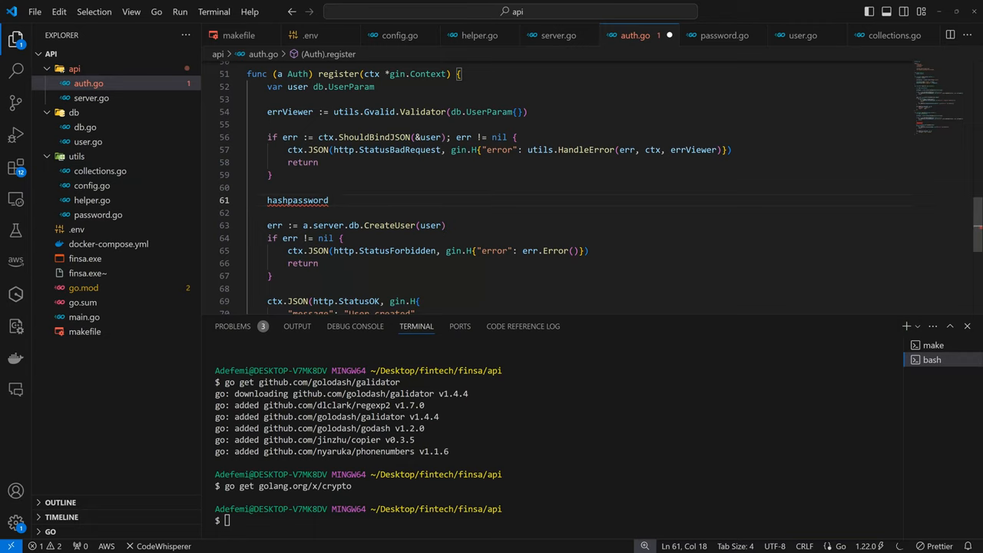
{"action": "type", "text": ":= utils.HashPassword(user.Password)"}
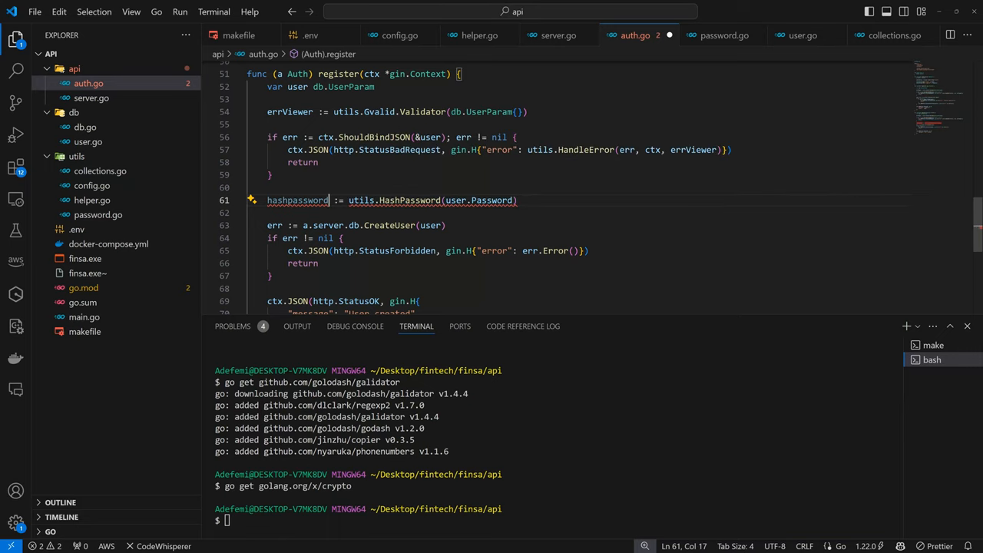
{"action": "type", "text": ", err"}
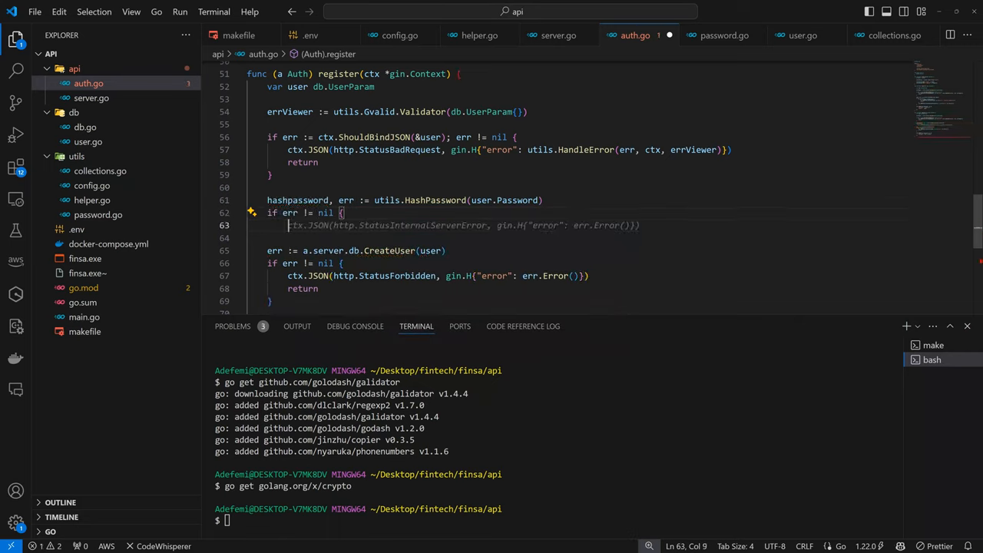
Step: Return on hashing error, then store the hash with user.Password = hashpassword
{"action": "type", "text": "return"}
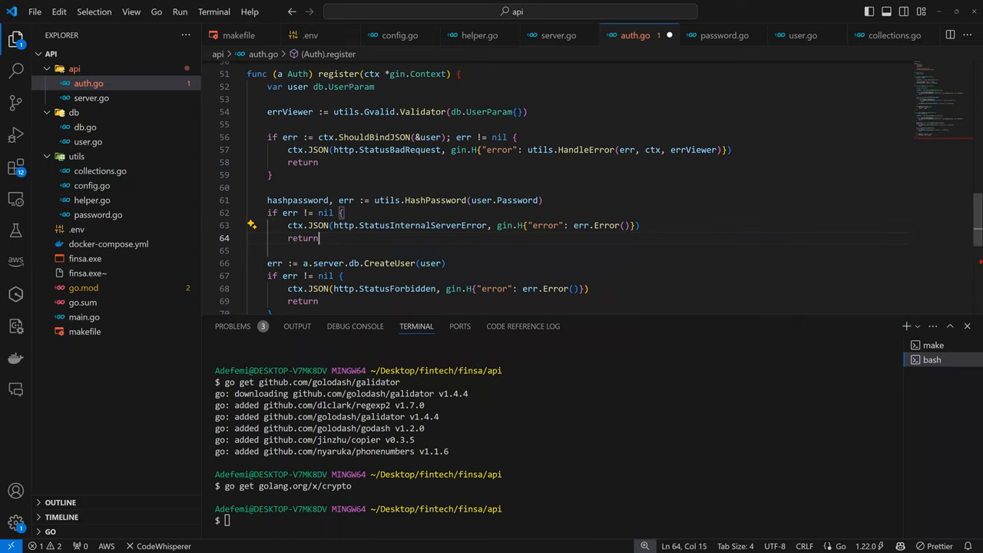
{"action": "key", "text": "Enter"}
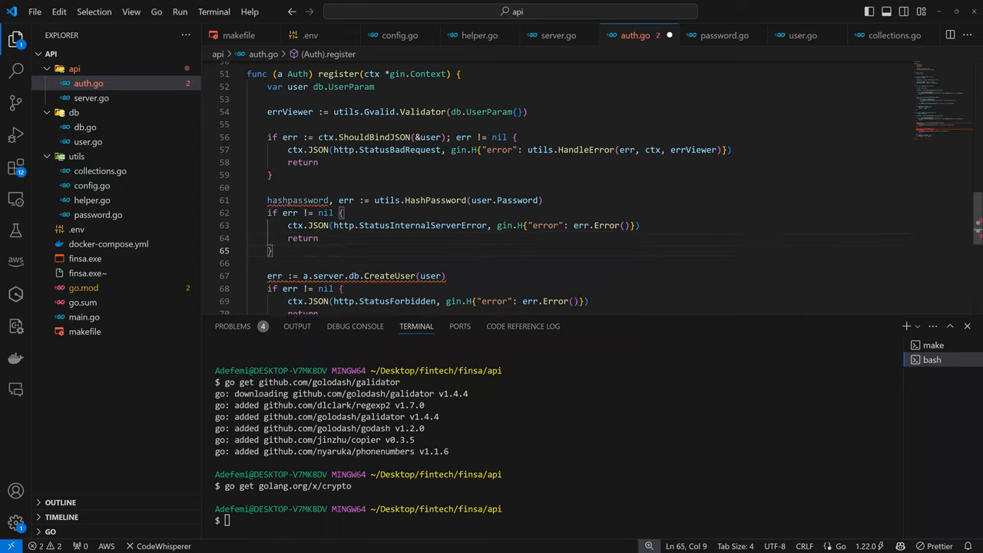
{"action": "key", "text": "Enter"}
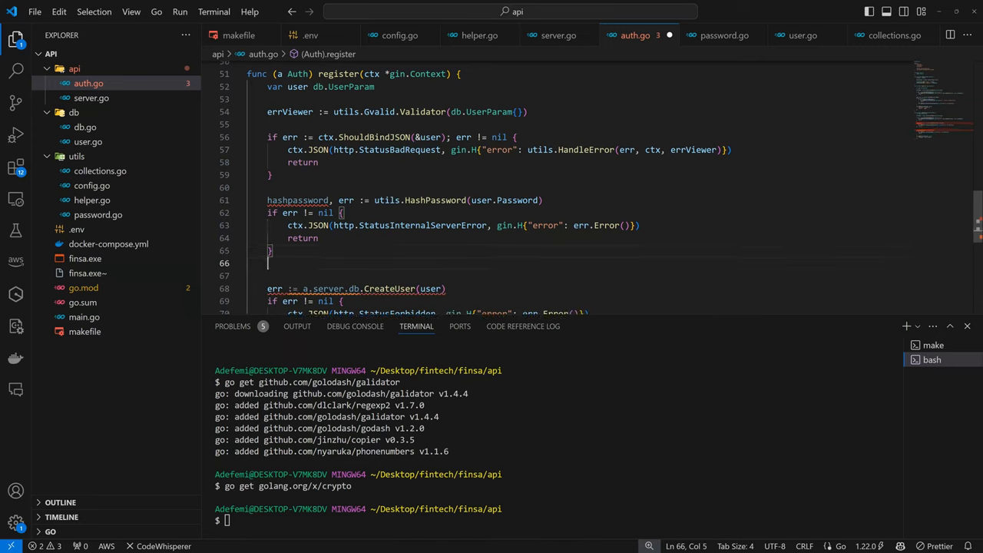
{"action": "type", "text": "user.Password = hashpassword"}
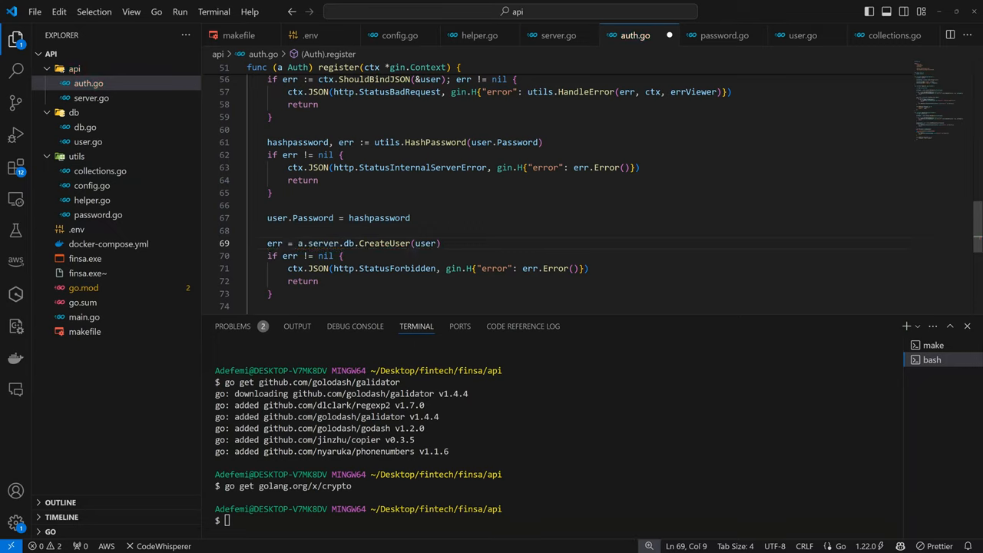
{"action": "triple_click", "coordinate": [337, 218]}
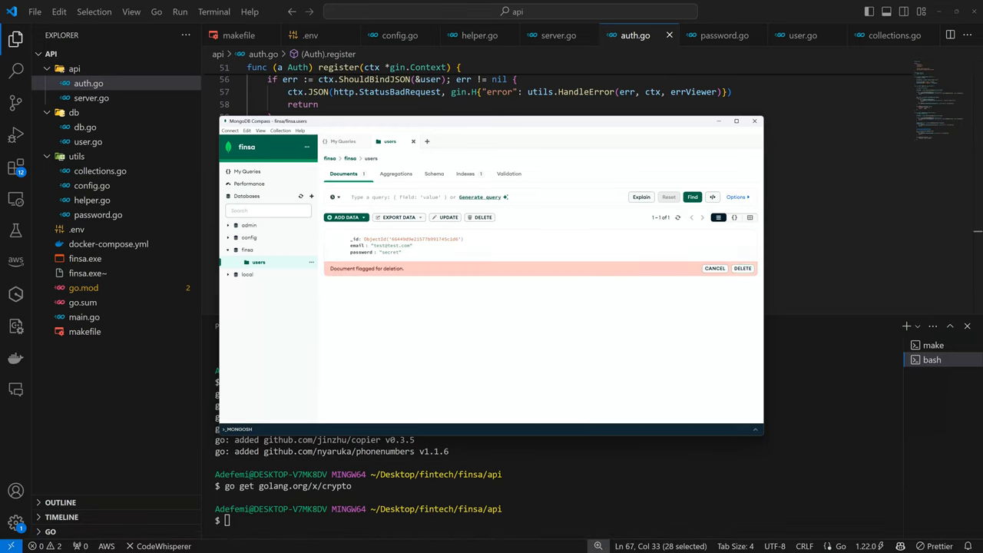
Step: Delete the old user document, re-send Register (User created) and Login (404 Invalid credentials)
{"action": "left_click", "coordinate": [740, 267]}
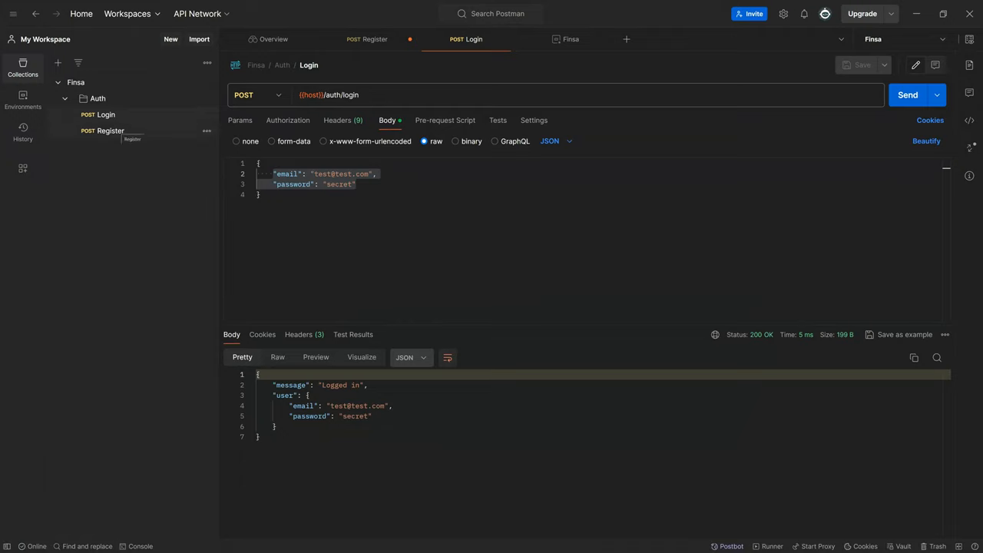
{"action": "left_click", "coordinate": [906, 95]}
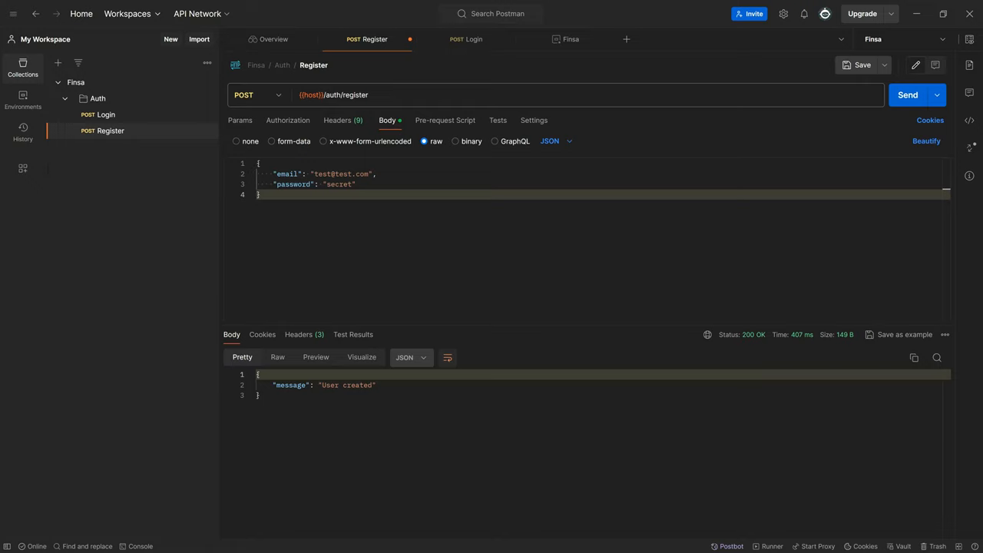
{"action": "left_click", "coordinate": [906, 95]}
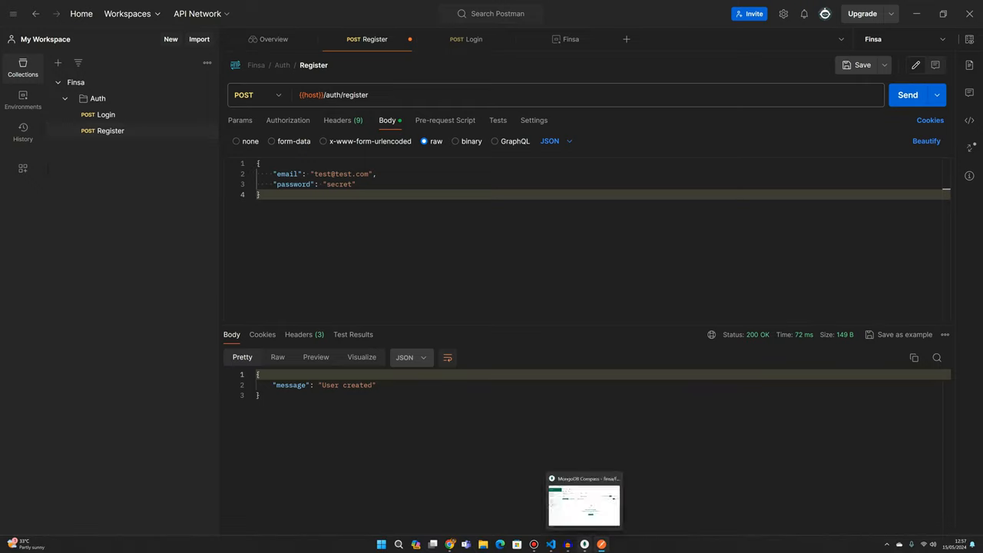
{"action": "left_click", "coordinate": [583, 503]}
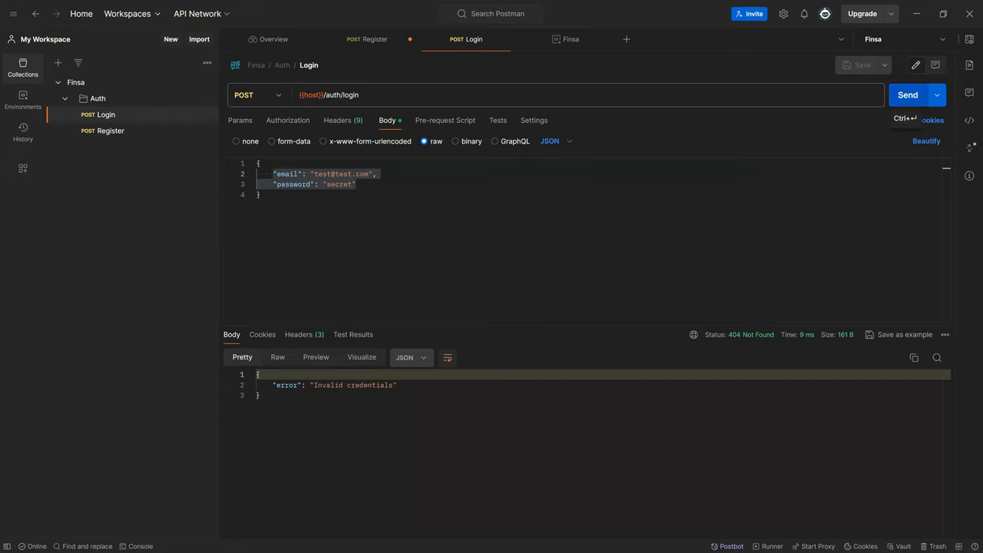
{"action": "left_click", "coordinate": [906, 95]}
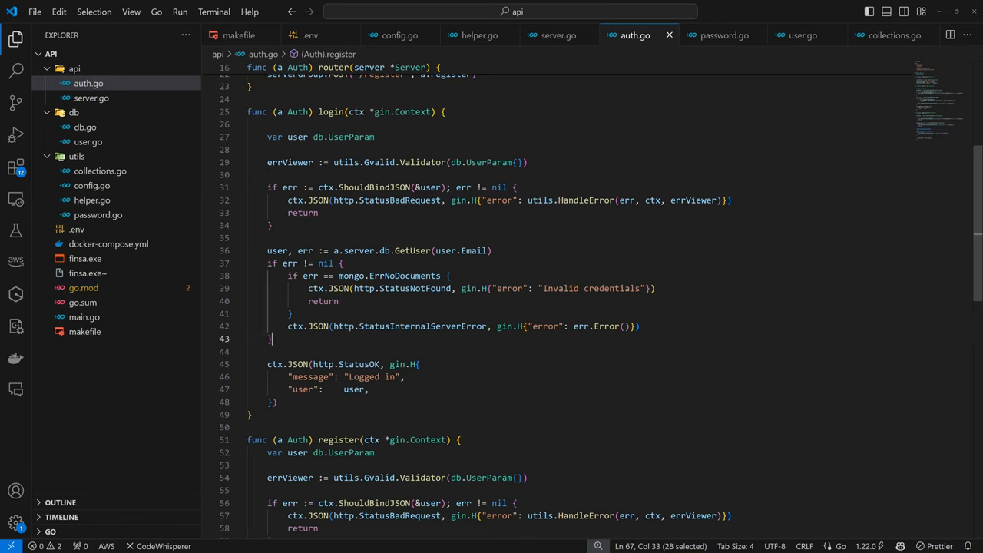
Step: In login, compare obtainedUser.Password with user.Password via utils.ComparePassword, returning 403 on mismatch and obtainedUser otherwise
{"action": "type", "text": "err ="}
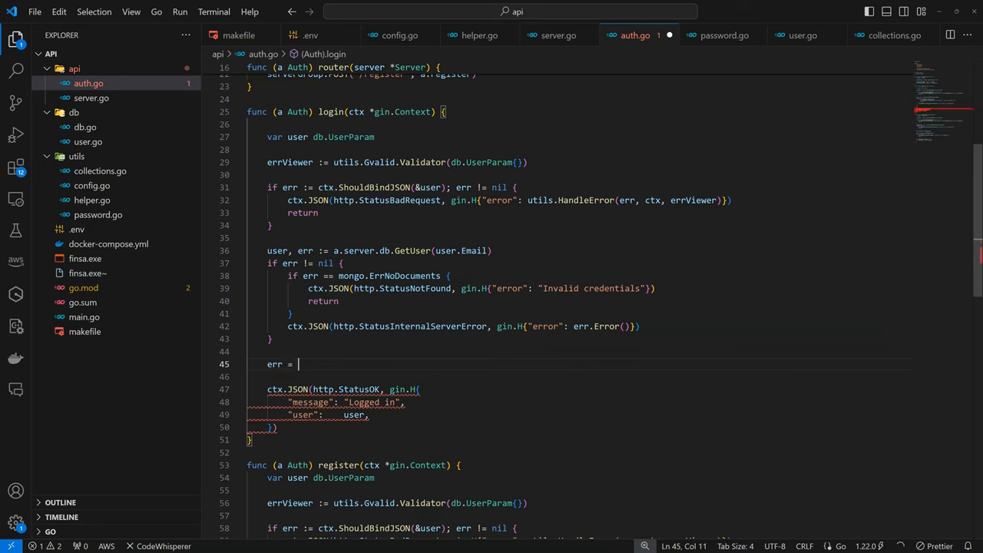
{"action": "type", "text": "utils.ComparePassword(user.Password, user.Password)"}
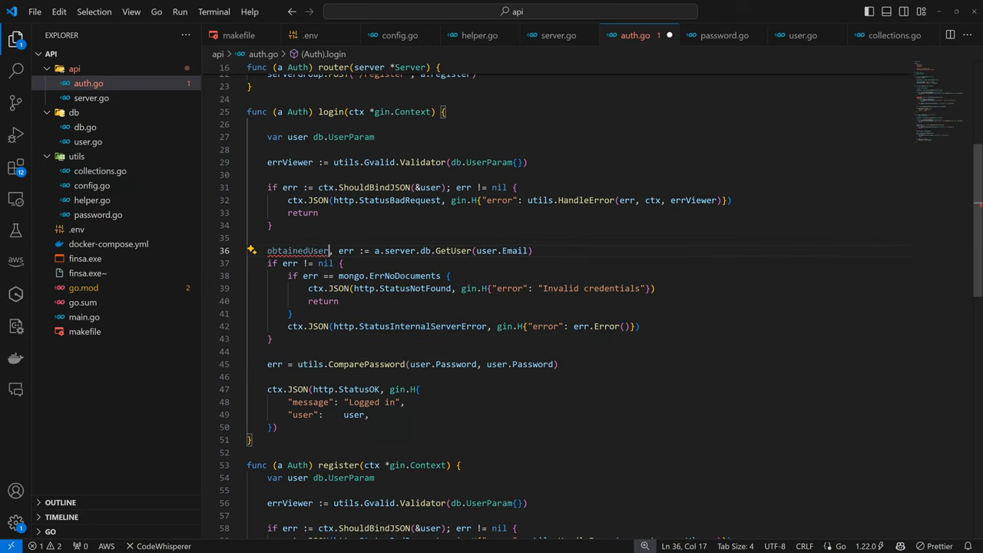
{"action": "double_click", "coordinate": [298, 250]}
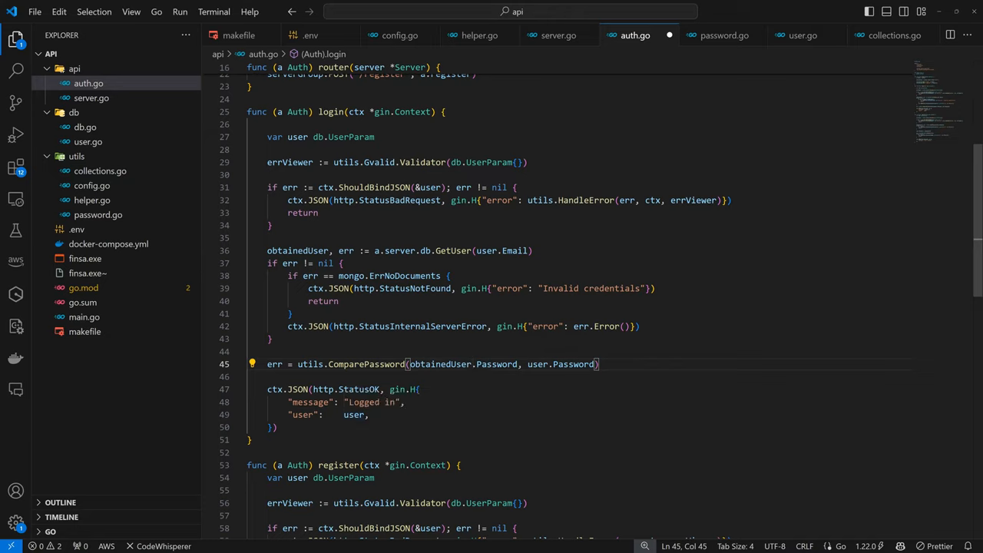
{"action": "double_click", "coordinate": [298, 250]}
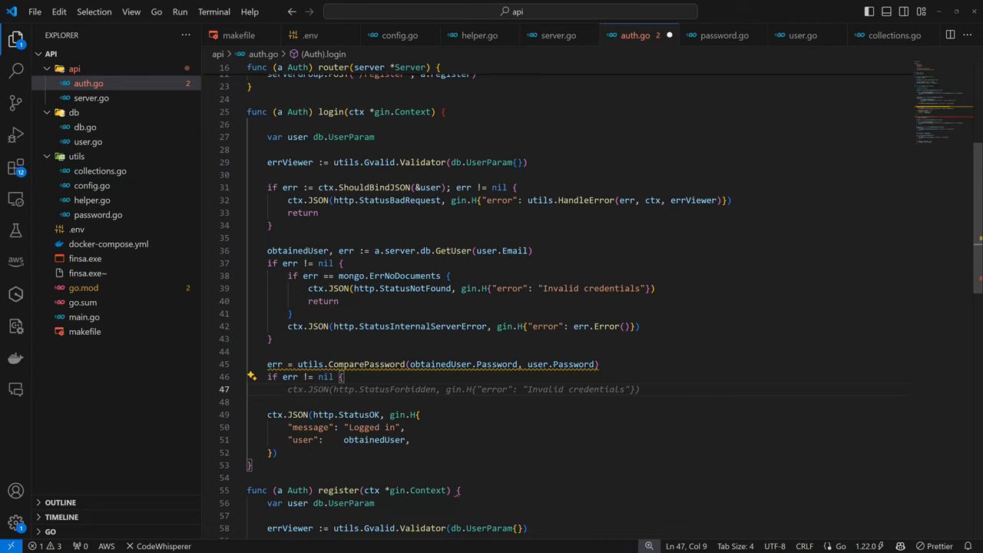
{"action": "type", "text": "return"}
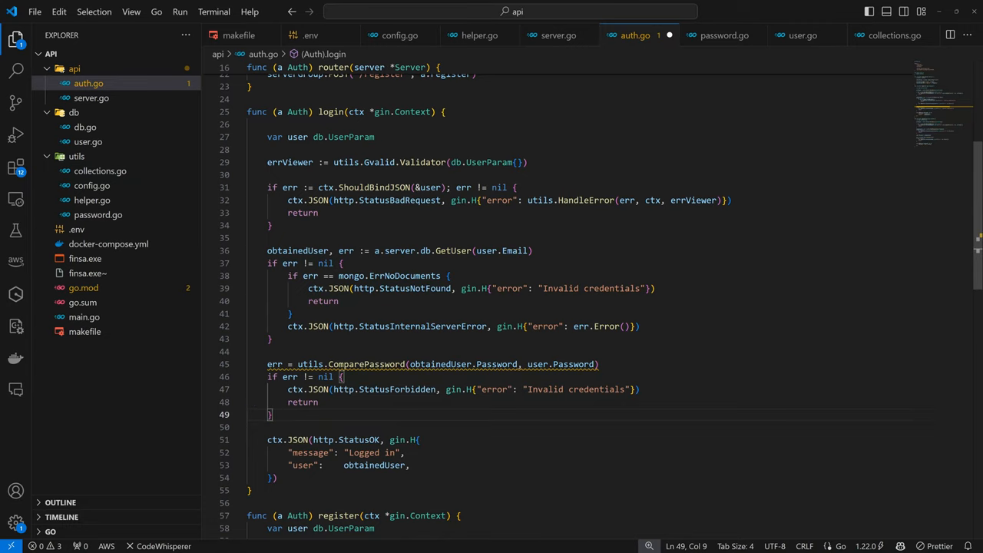
{"action": "double_click", "coordinate": [414, 289]}
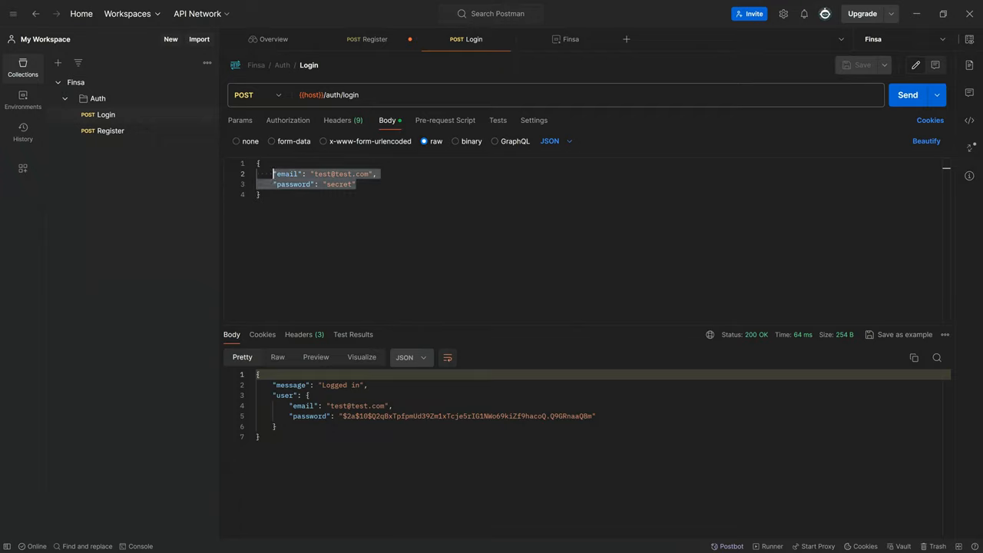
{"action": "left_click", "coordinate": [353, 185]}
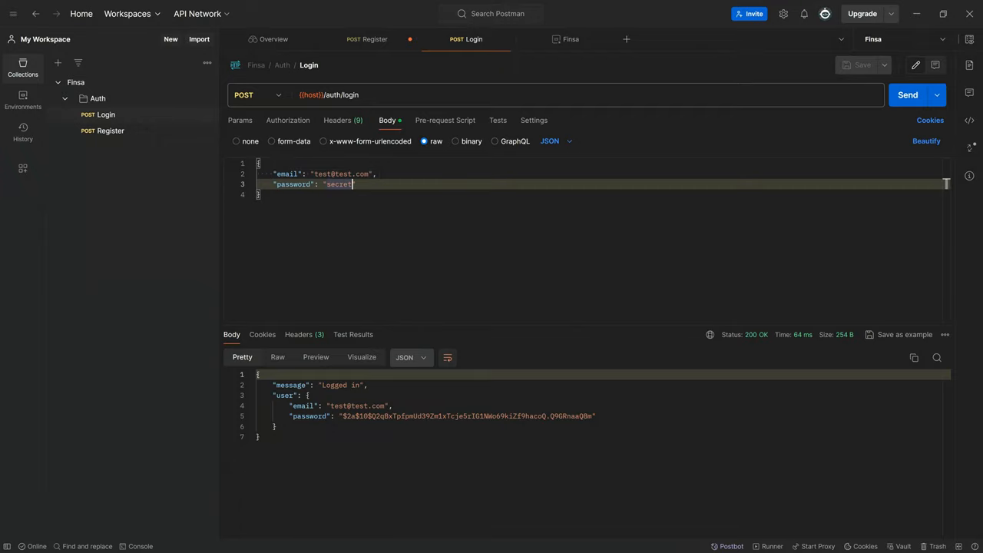
{"action": "type", "text": "1\""}
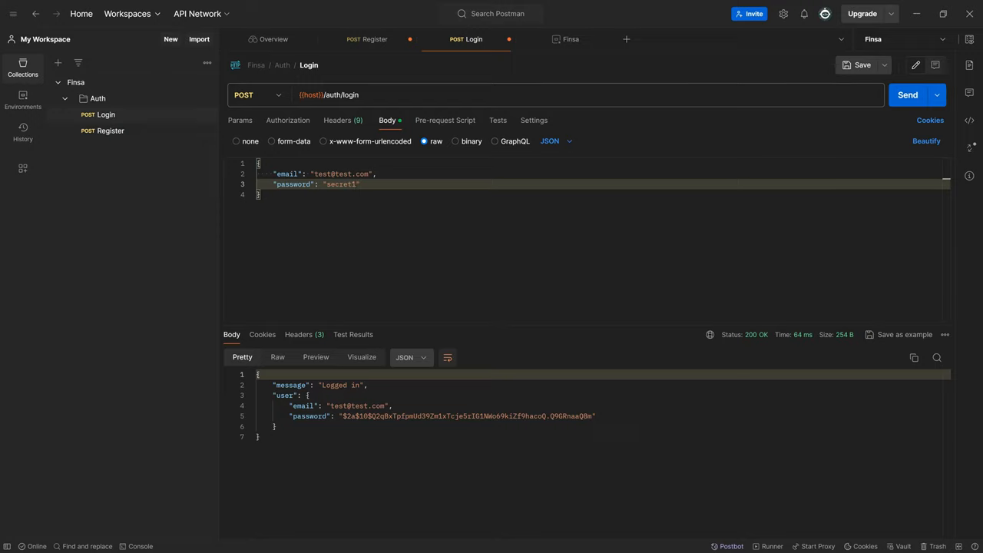
{"action": "left_click", "coordinate": [906, 95]}
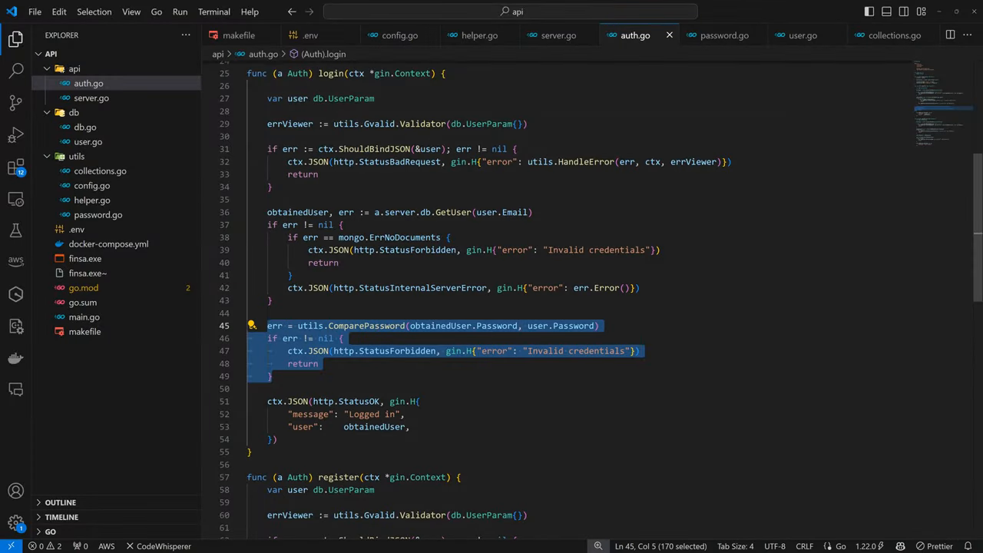
{"action": "key", "text": "ctrl+/"}
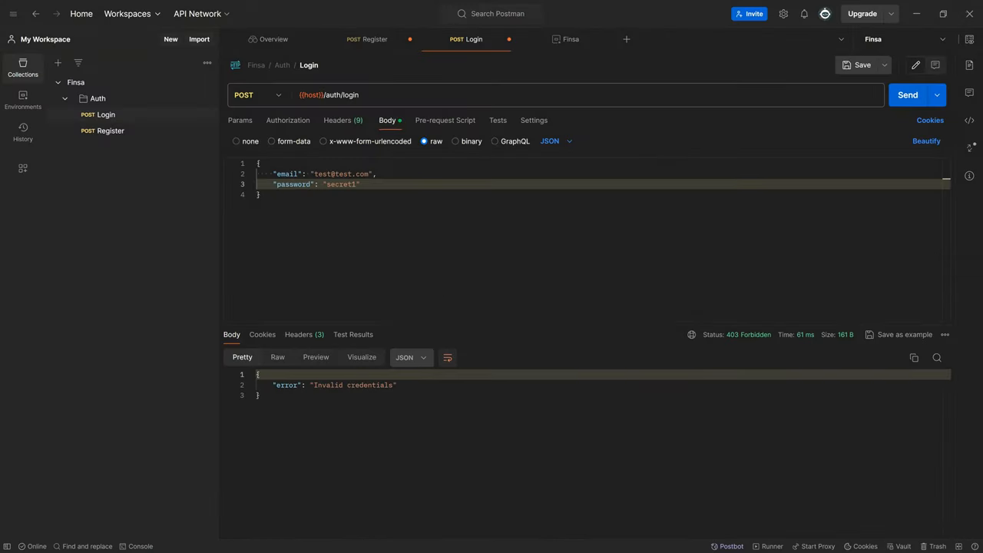
{"action": "left_click", "coordinate": [906, 95]}
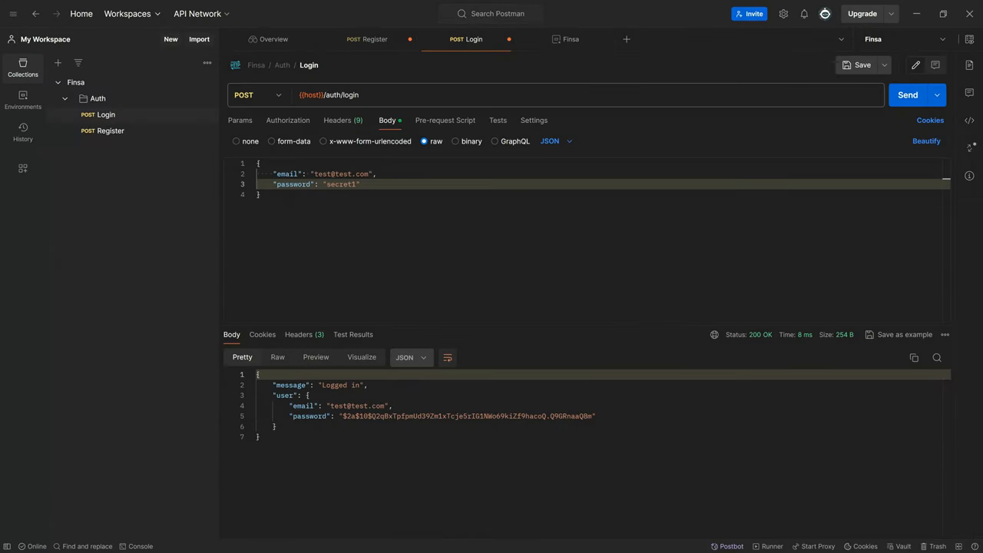
{"action": "left_click", "coordinate": [906, 95]}
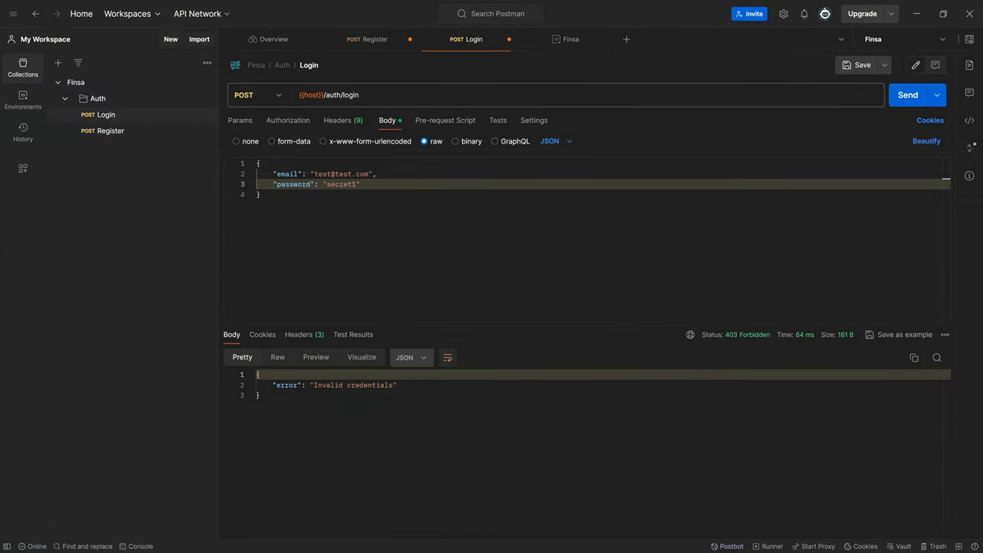
Step: Restore password secret and send Login to get 200 Logged in with the hashed password
{"action": "key", "text": "Backspace"}
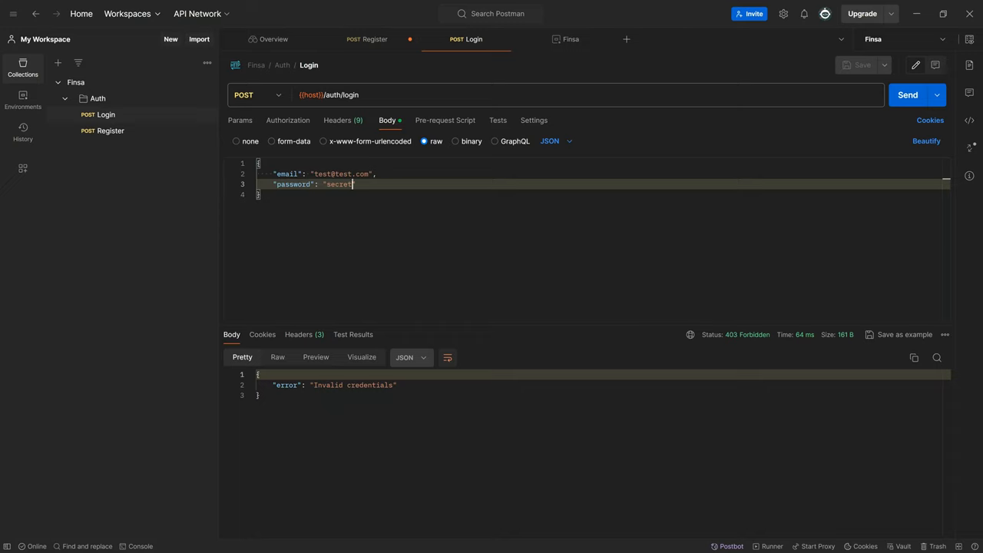
{"action": "left_click", "coordinate": [907, 95]}
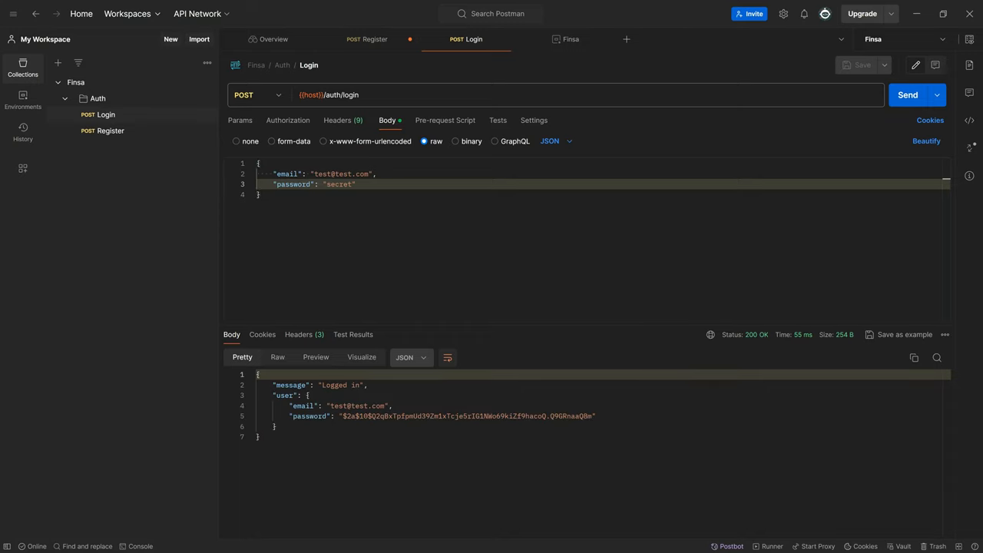